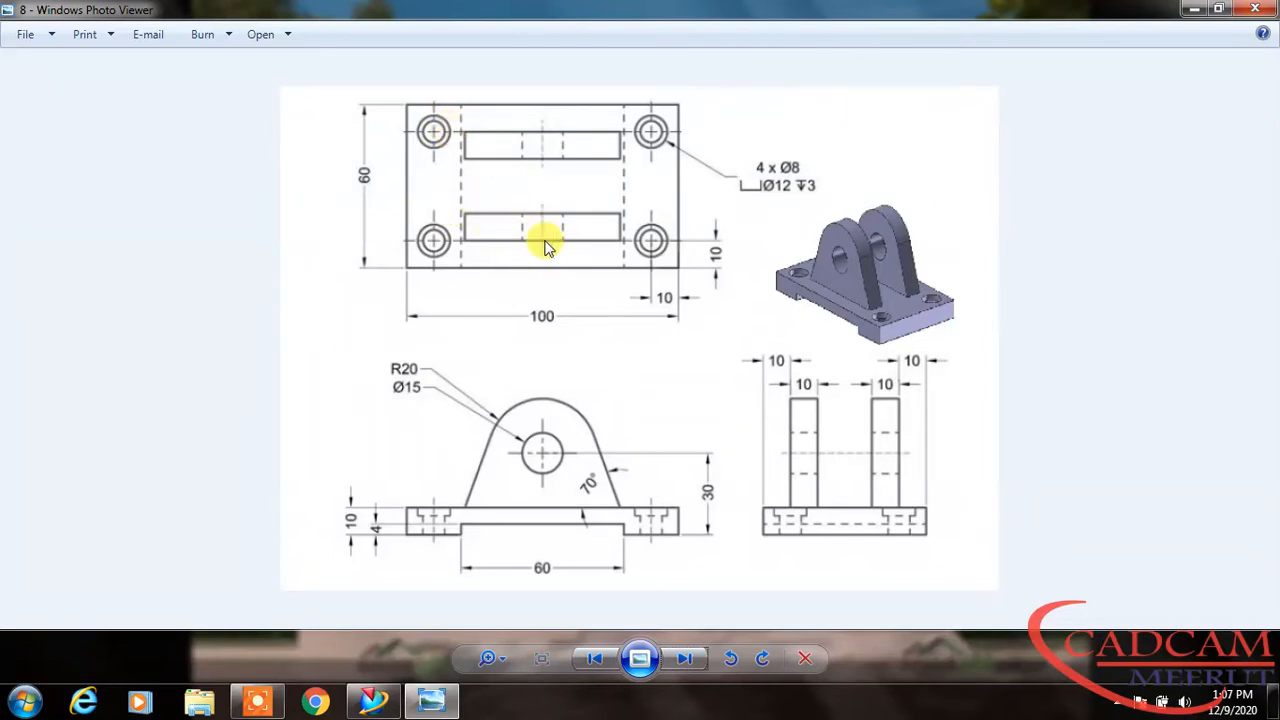
mouse_move(824, 456)
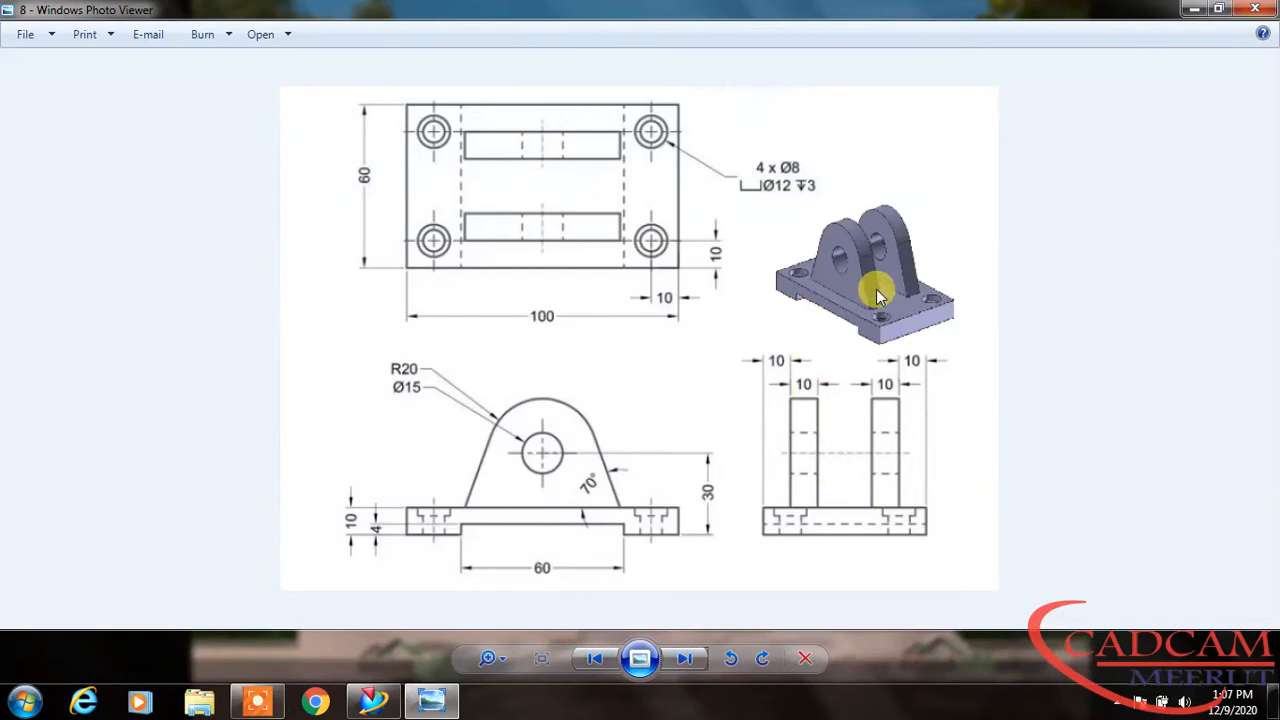
mouse_move(764, 224)
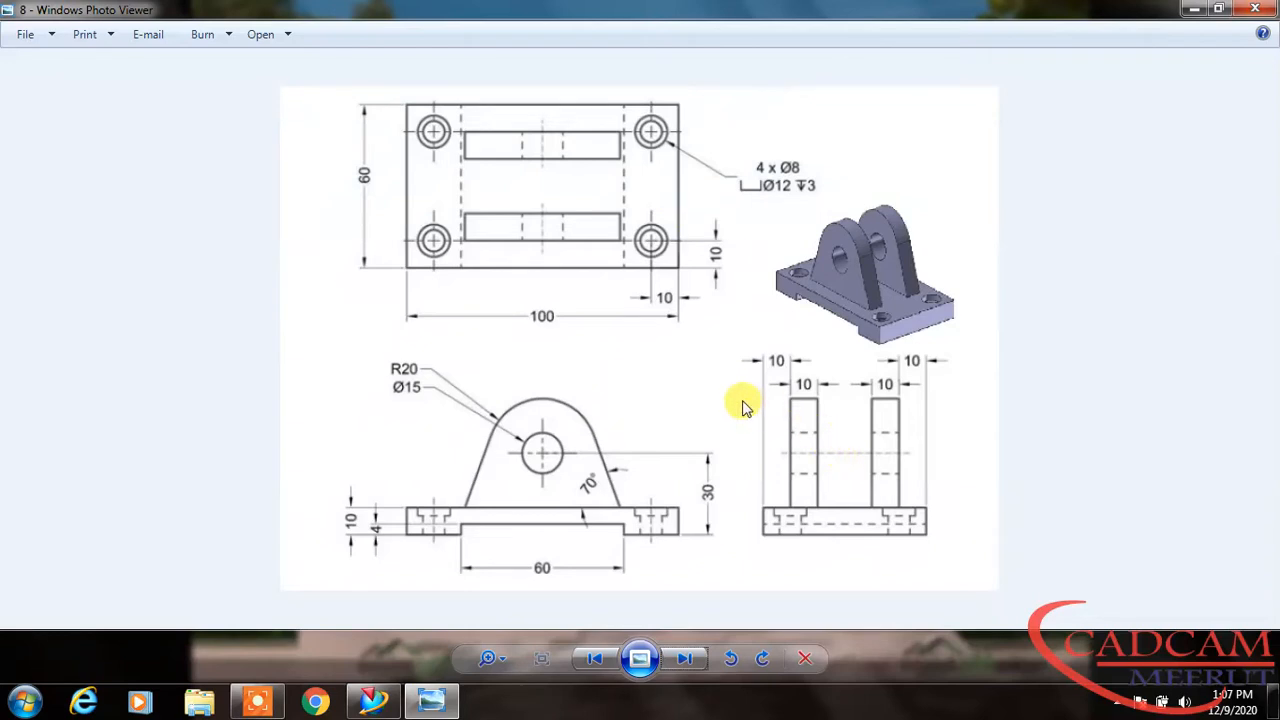
mouse_move(496, 518)
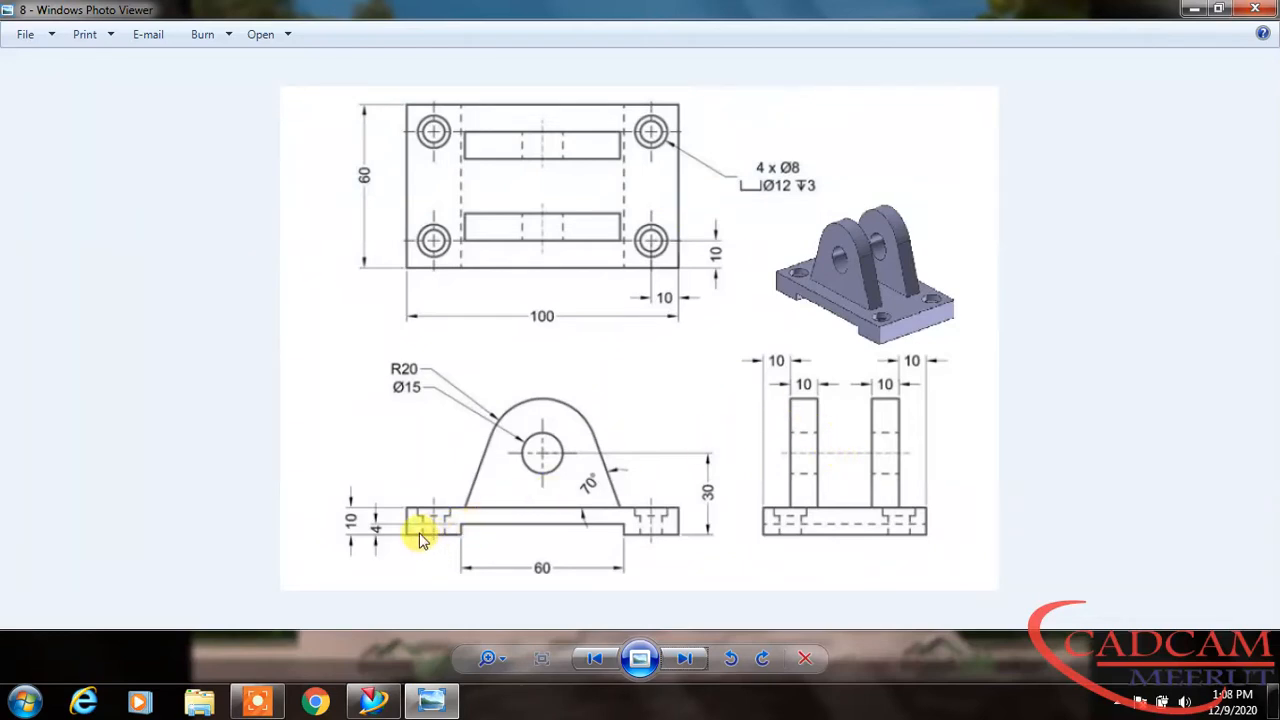
mouse_move(658, 538)
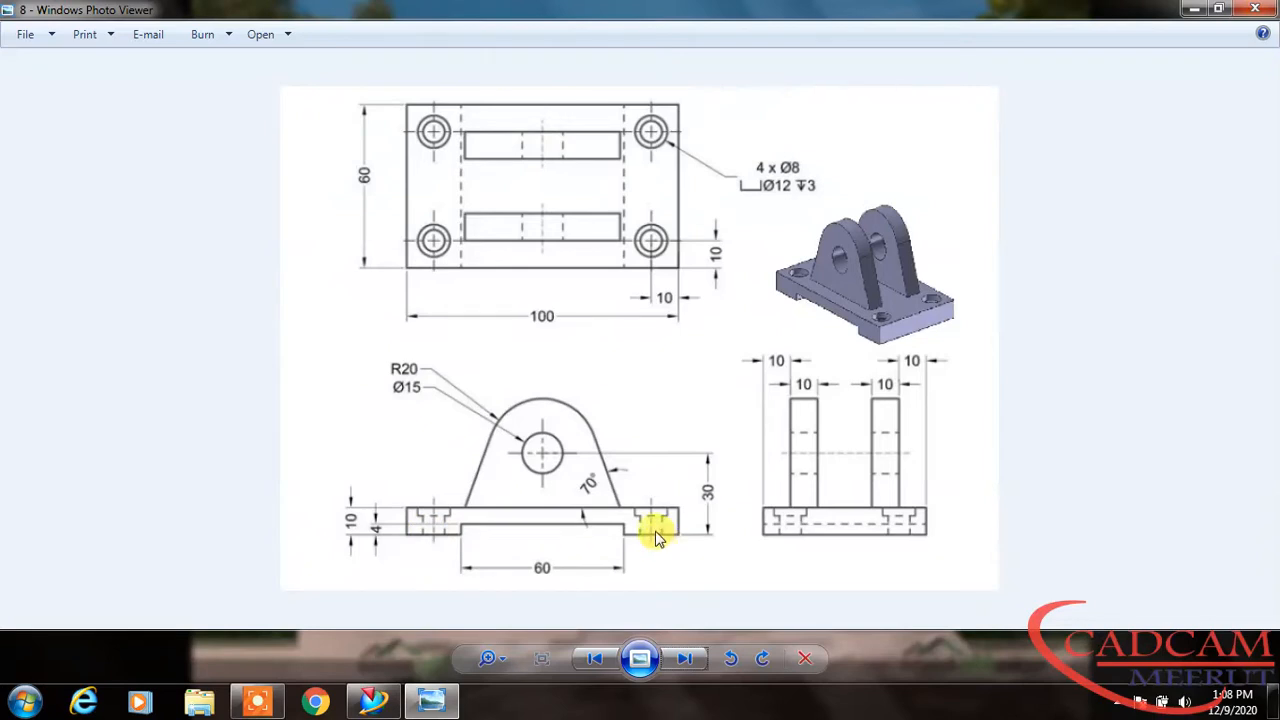
mouse_move(758, 524)
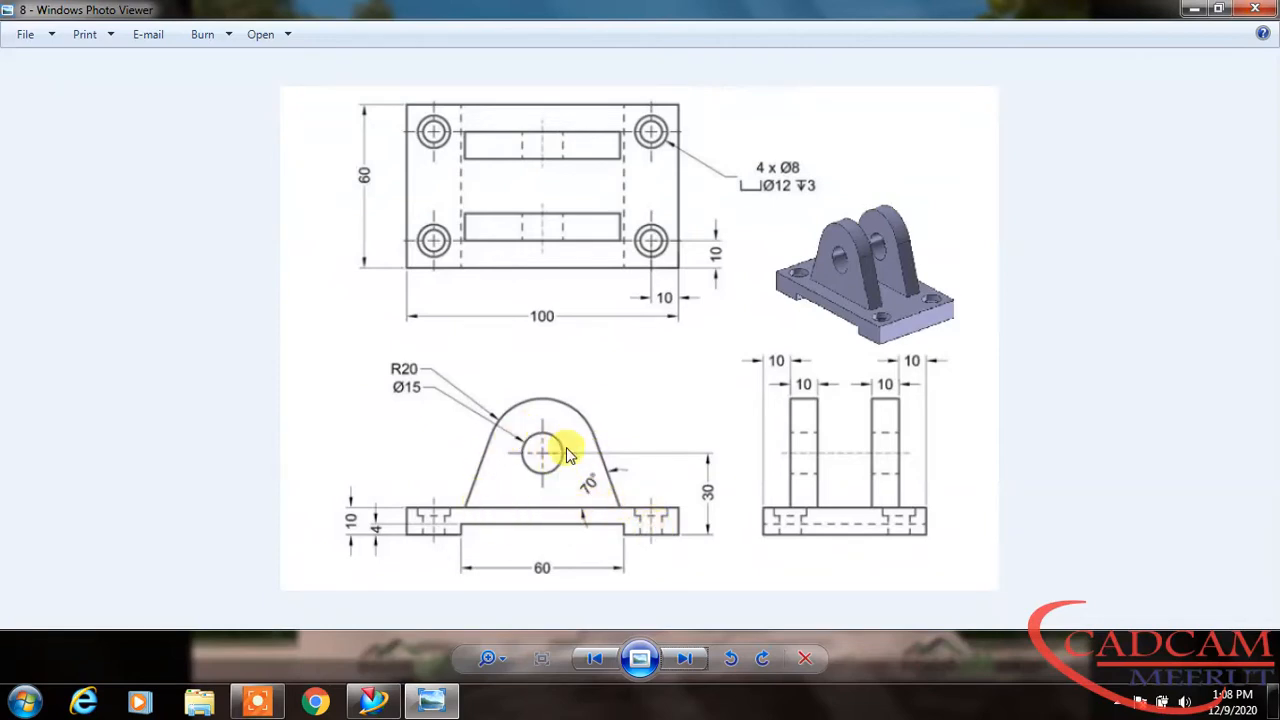
mouse_move(530, 344)
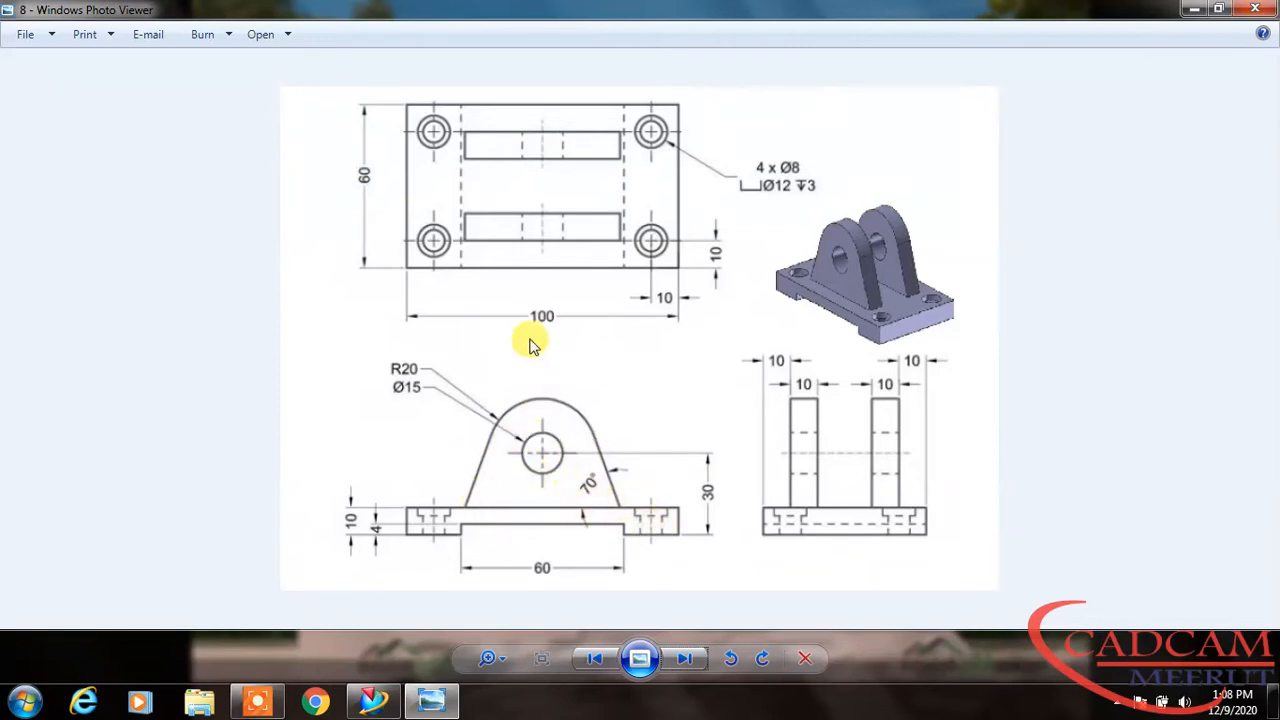
- Create a new sketch on the vertical XZ datum plane of the empty model
left_click(1216, 8)
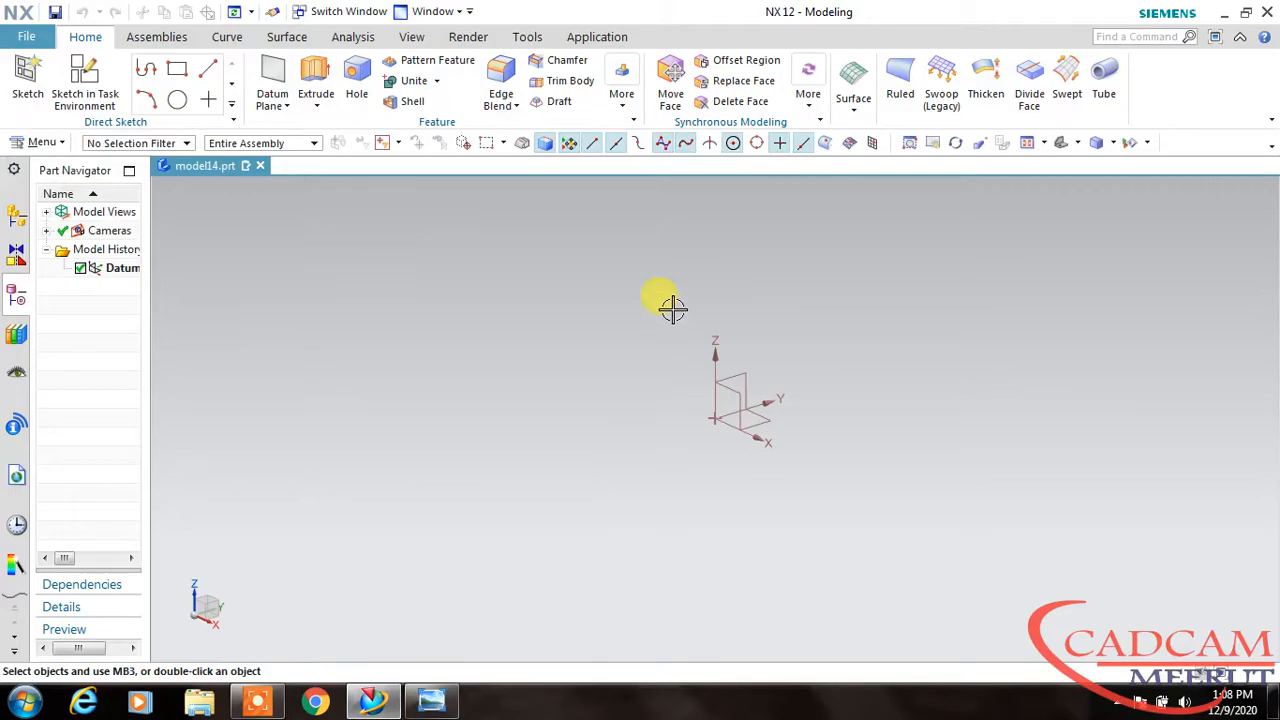
left_click(84, 80)
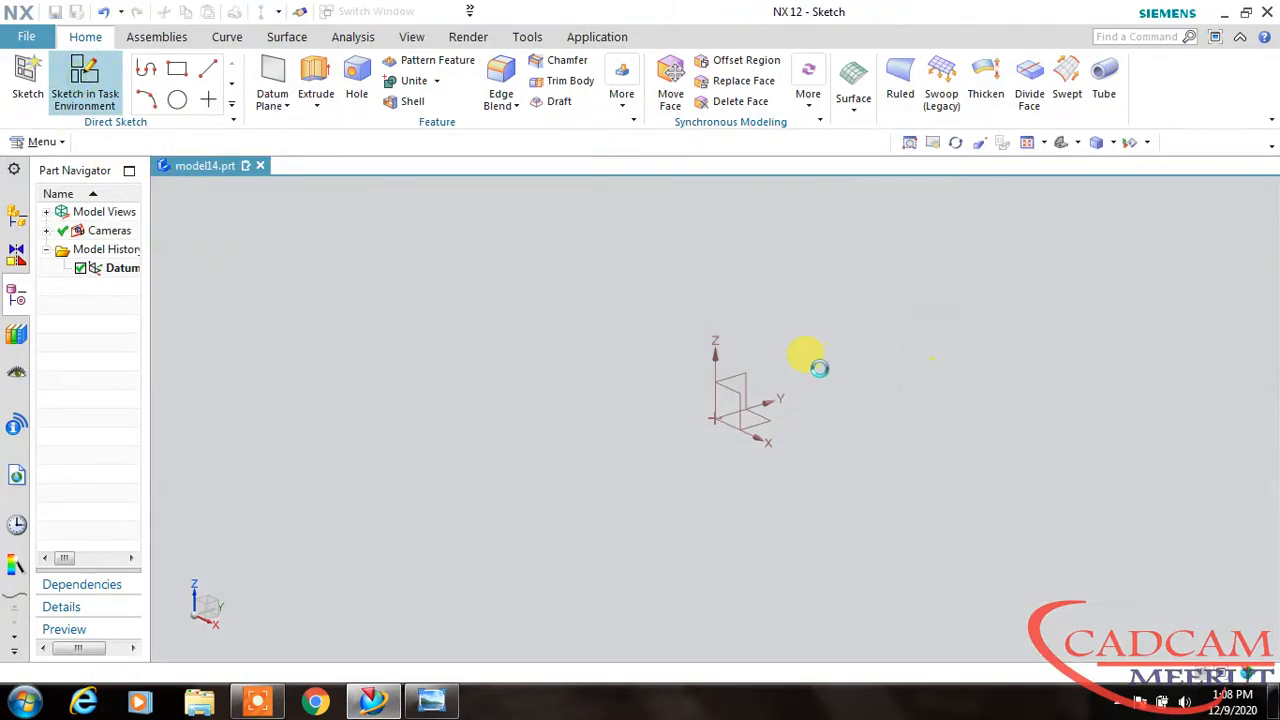
left_click(28, 76)
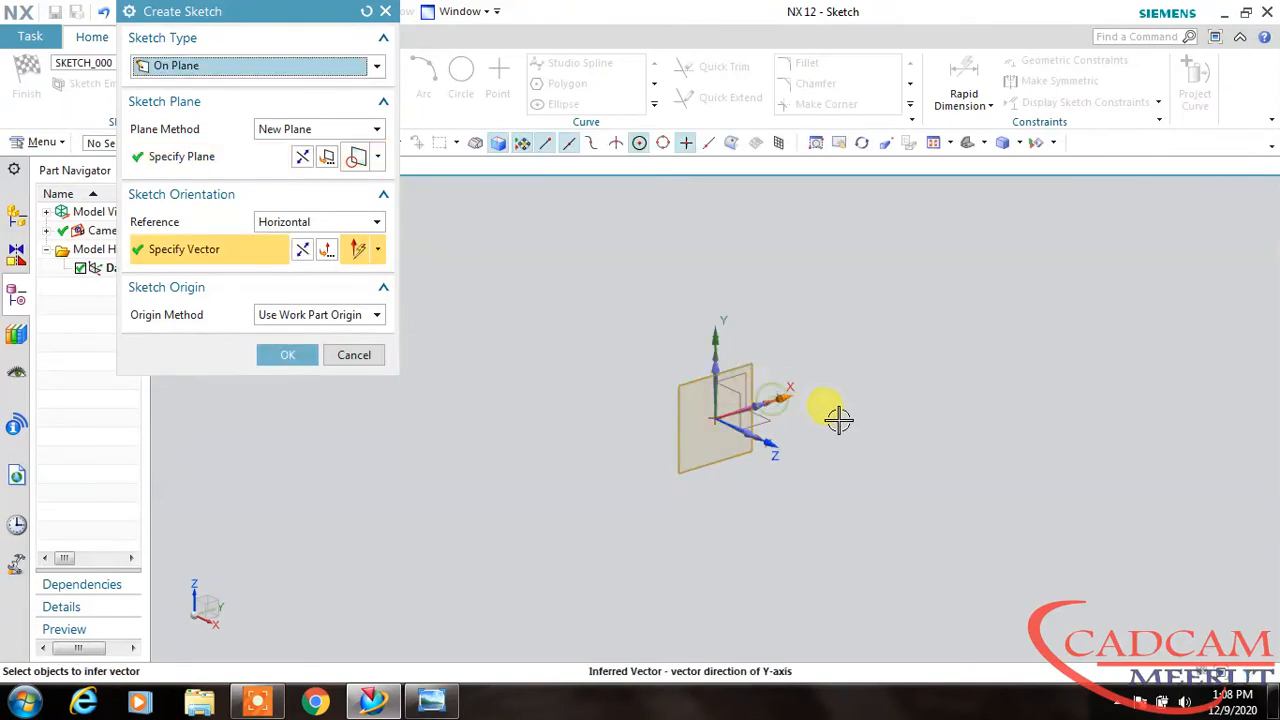
left_click(288, 354)
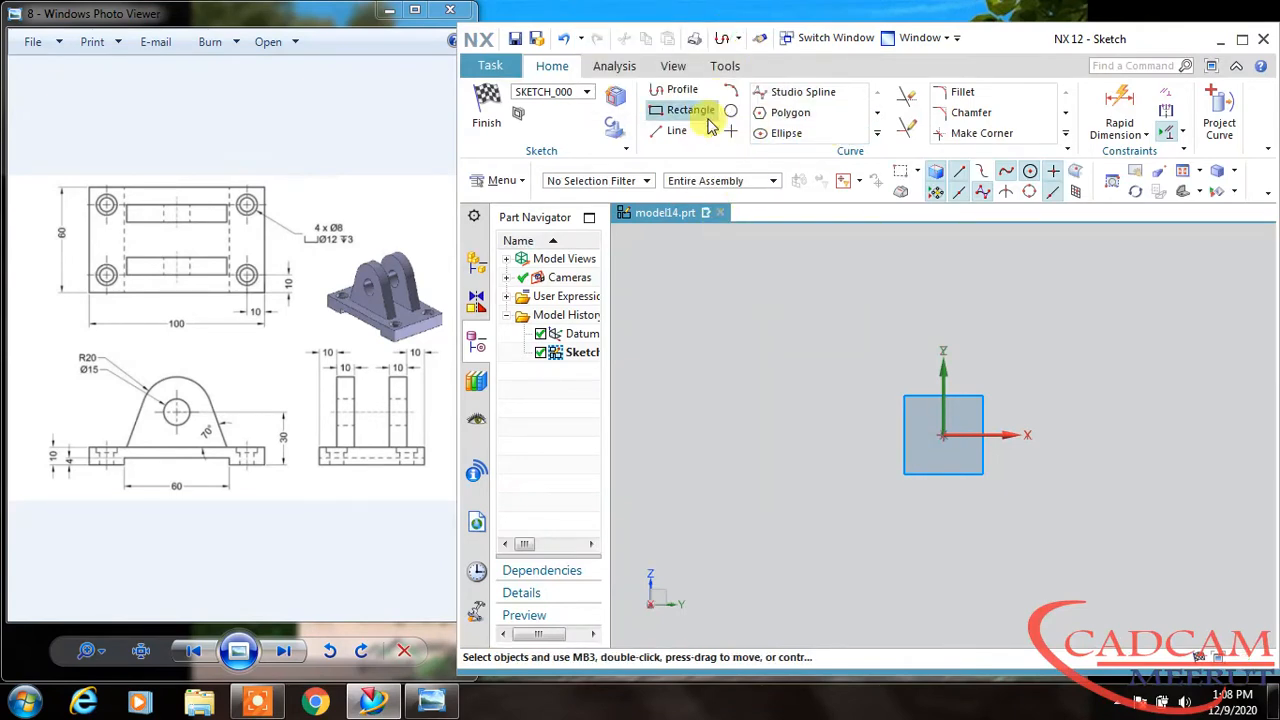
- Sketch the base rectangle and dimension it 100 wide and 10 tall
left_click(690, 110)
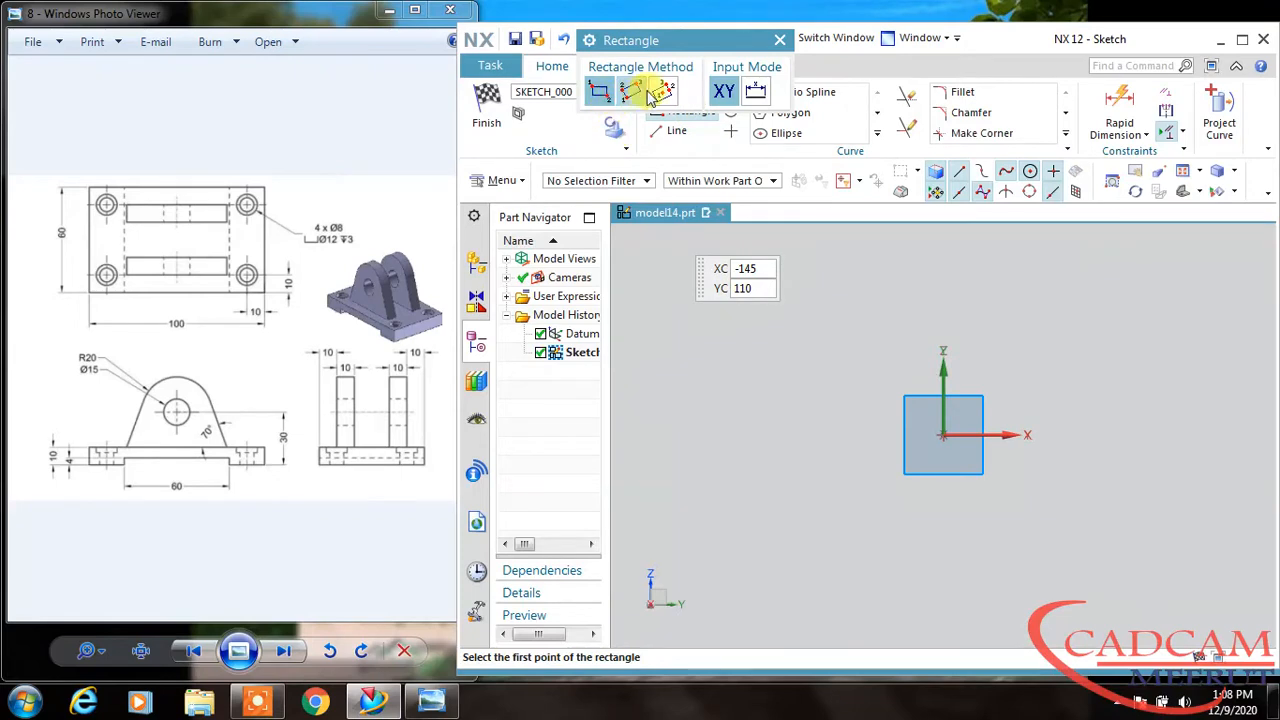
left_click(944, 436)
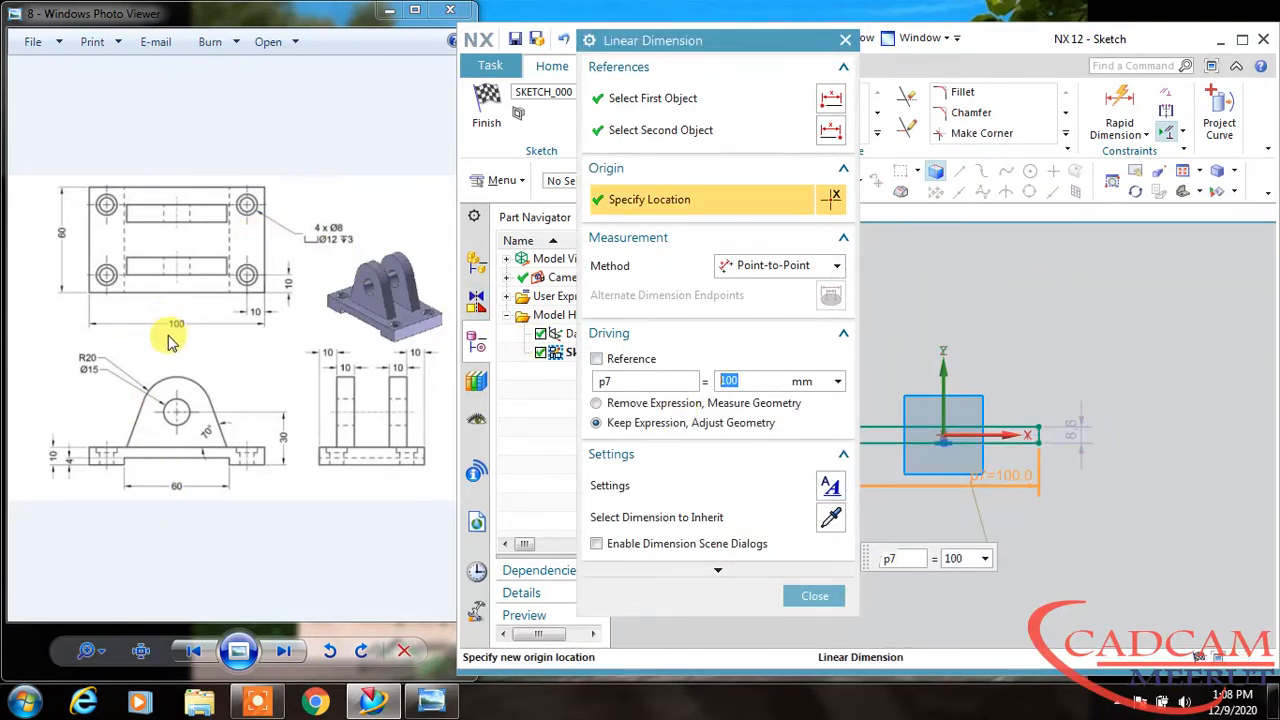
left_click(814, 596)
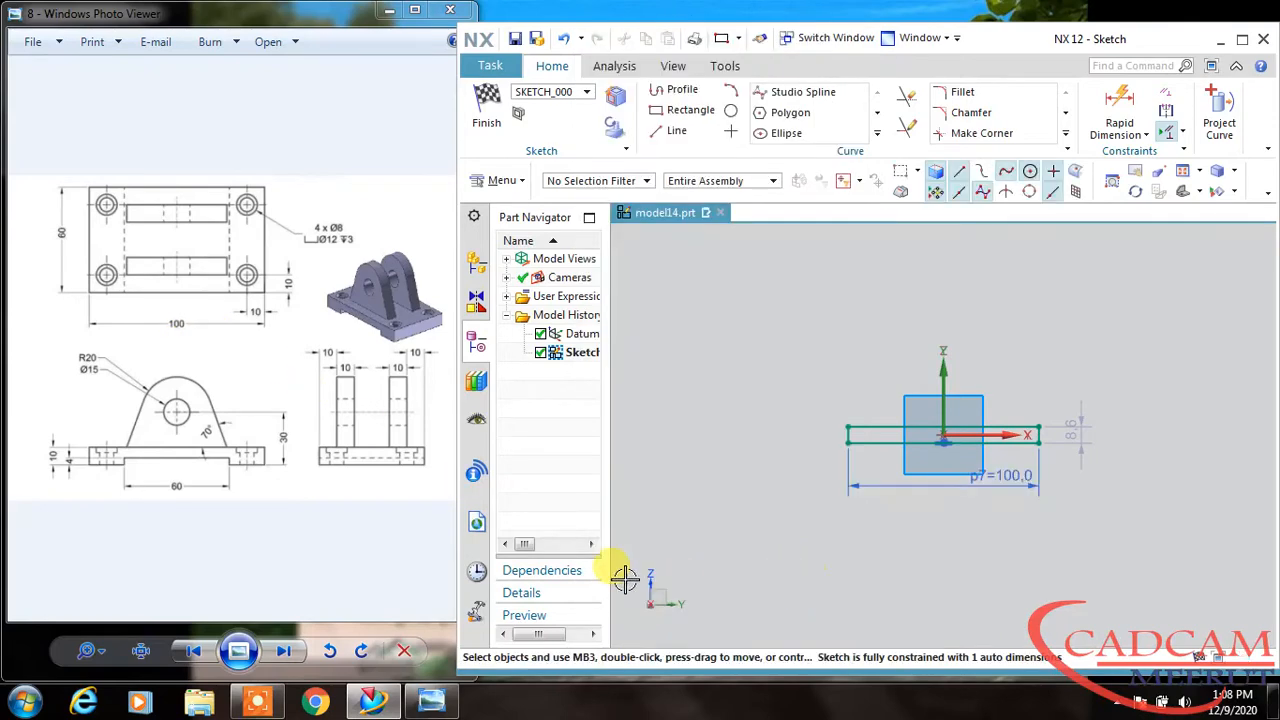
mouse_move(1078, 436)
type("10")
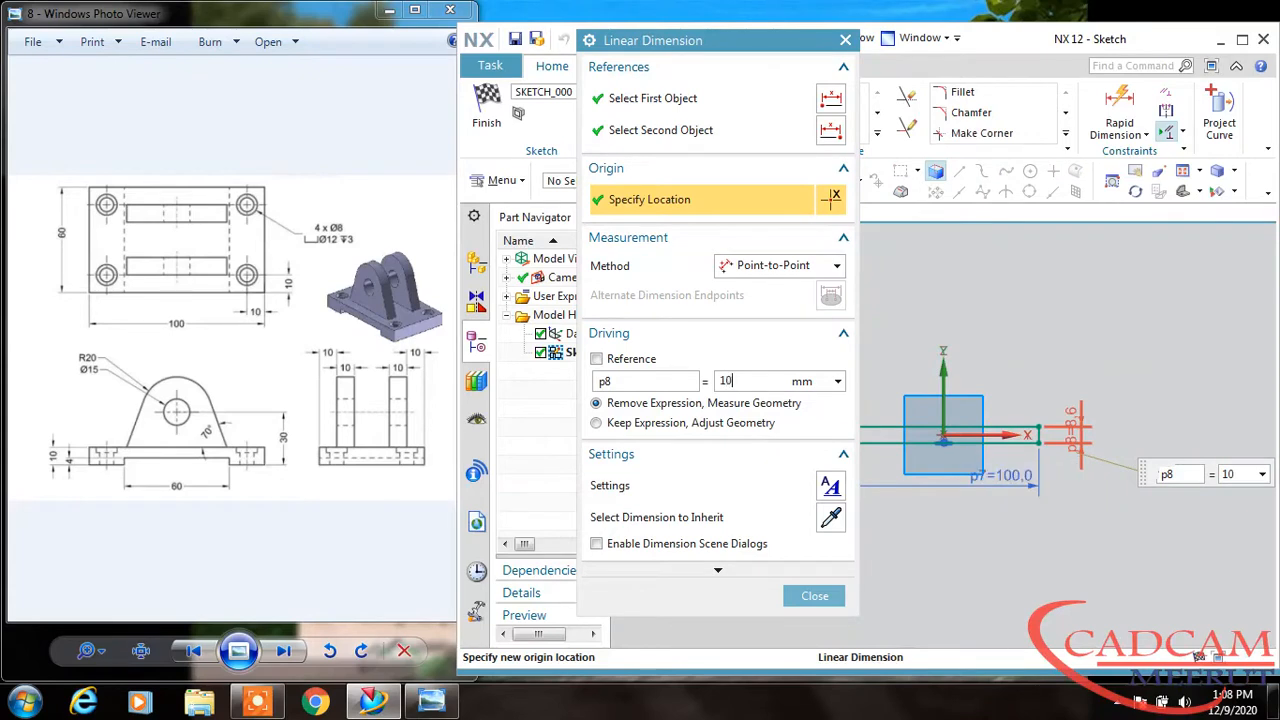
left_click(814, 596)
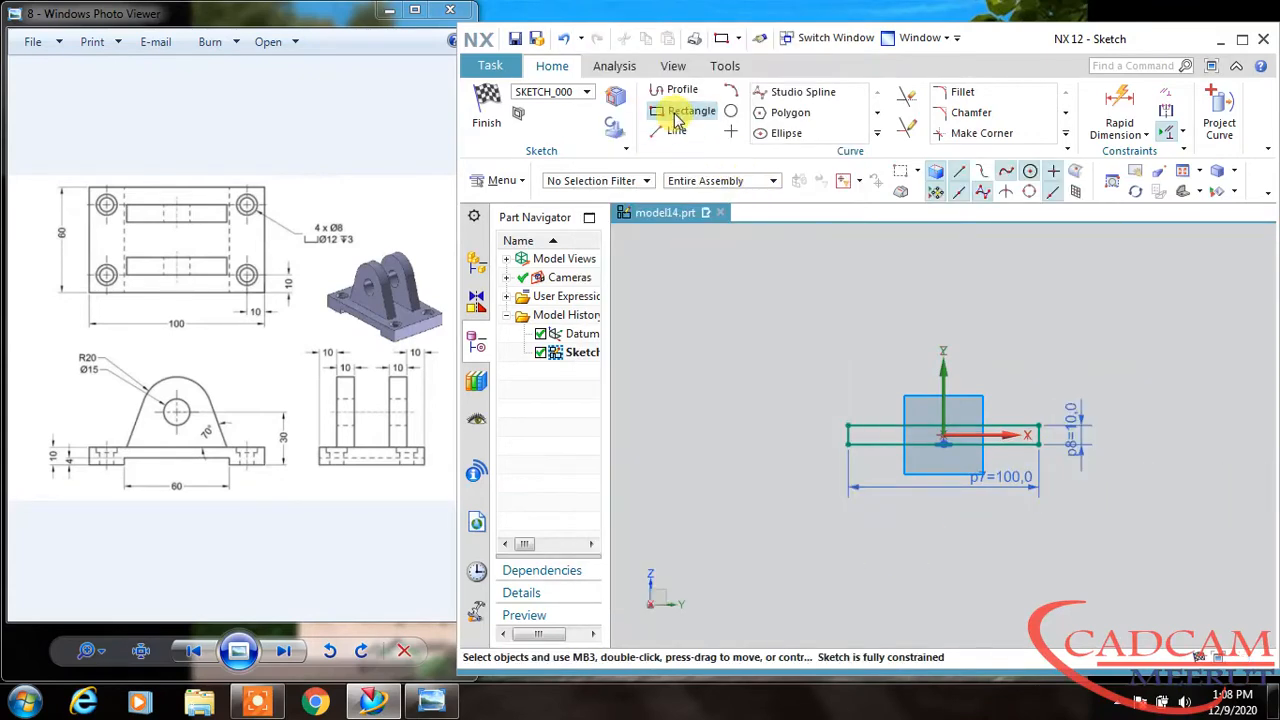
- Add the underside recess rectangle, trim the extra lines and dimension it 60 wide, 4 deep
left_click(690, 110)
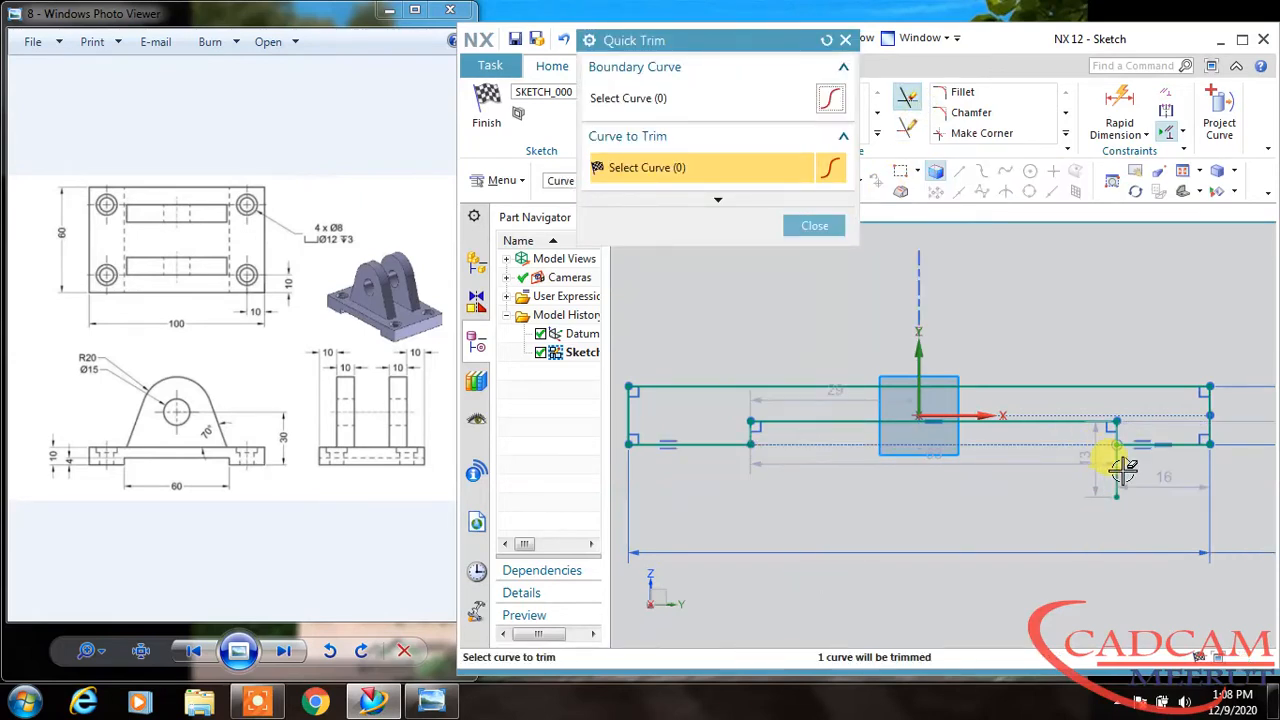
left_click(814, 224)
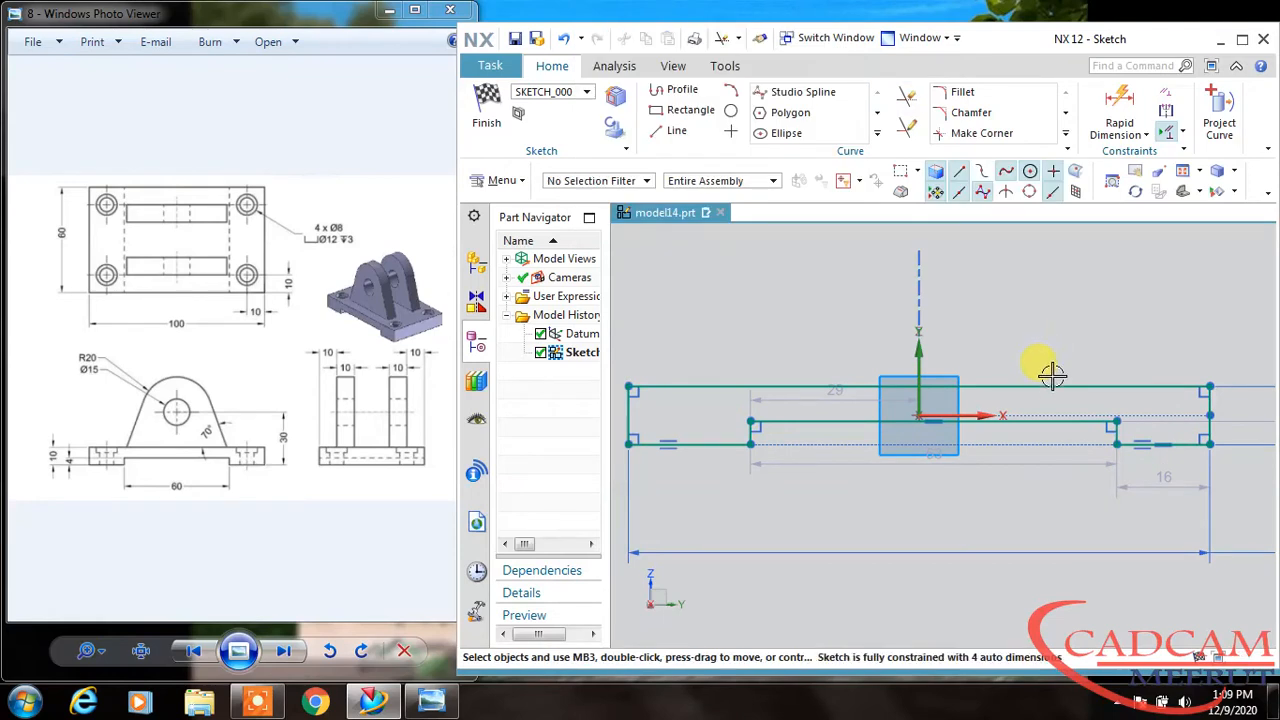
left_click(918, 350)
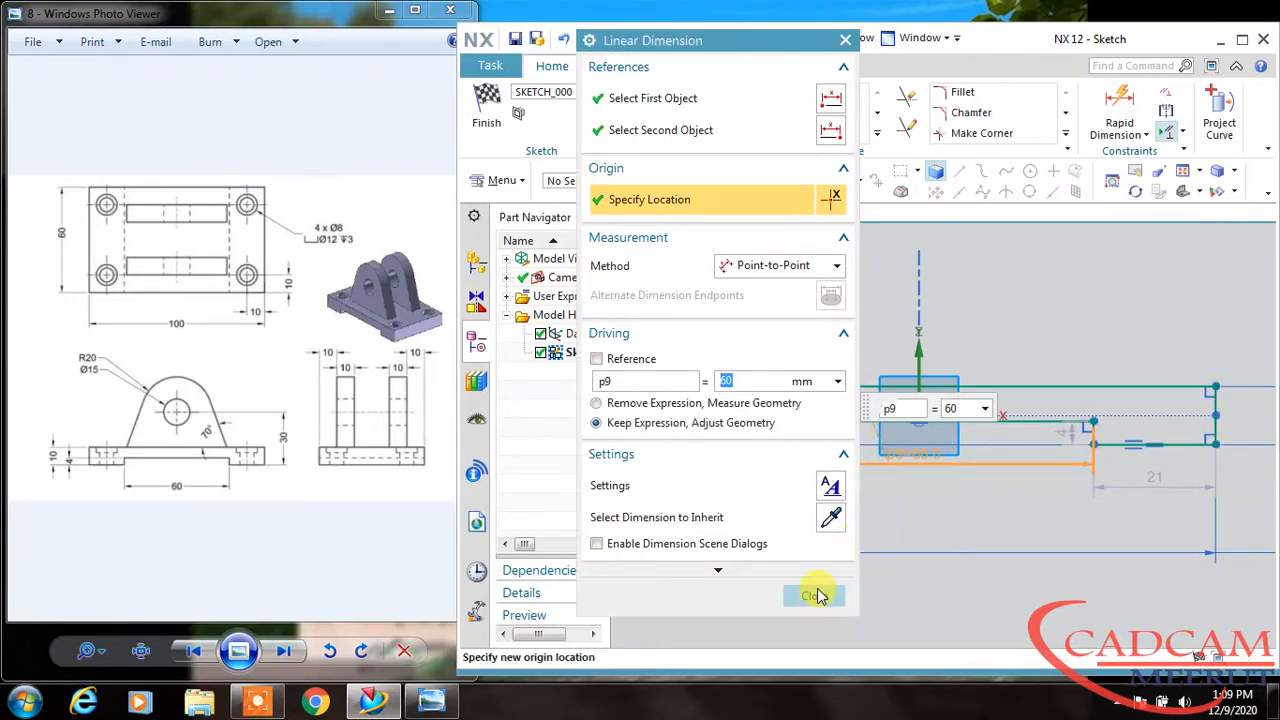
left_click(812, 596)
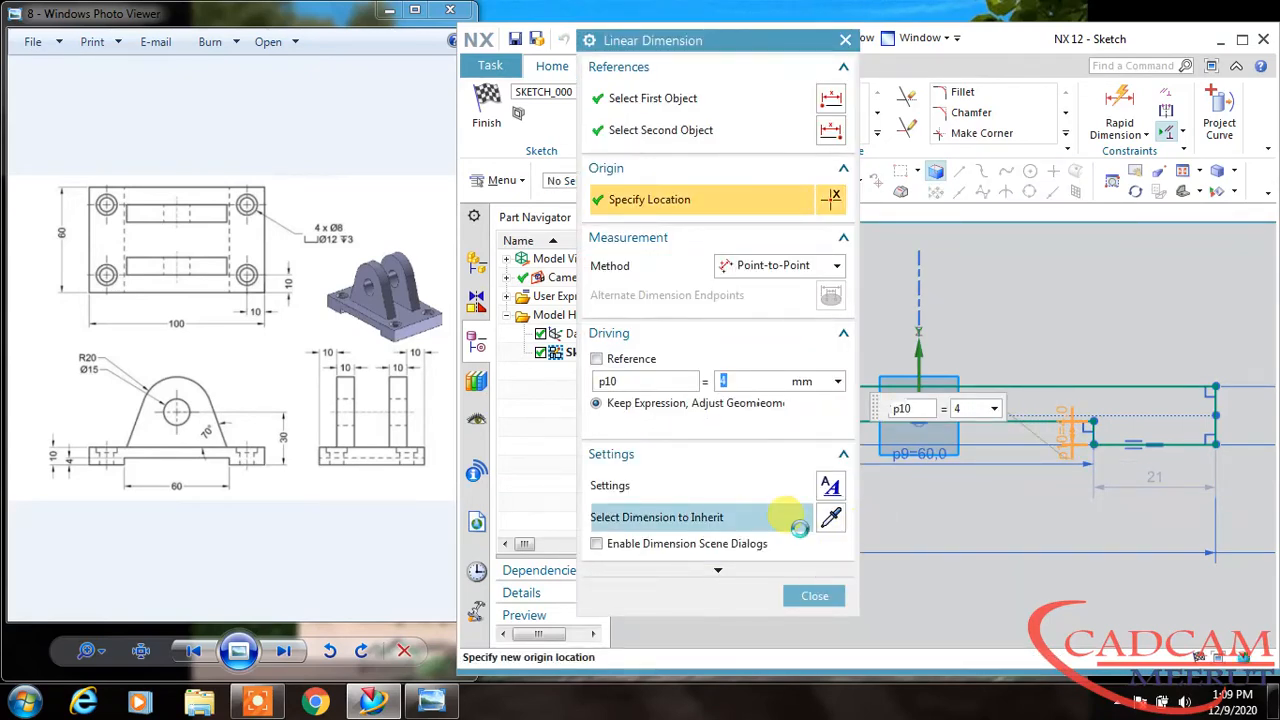
left_click(814, 596)
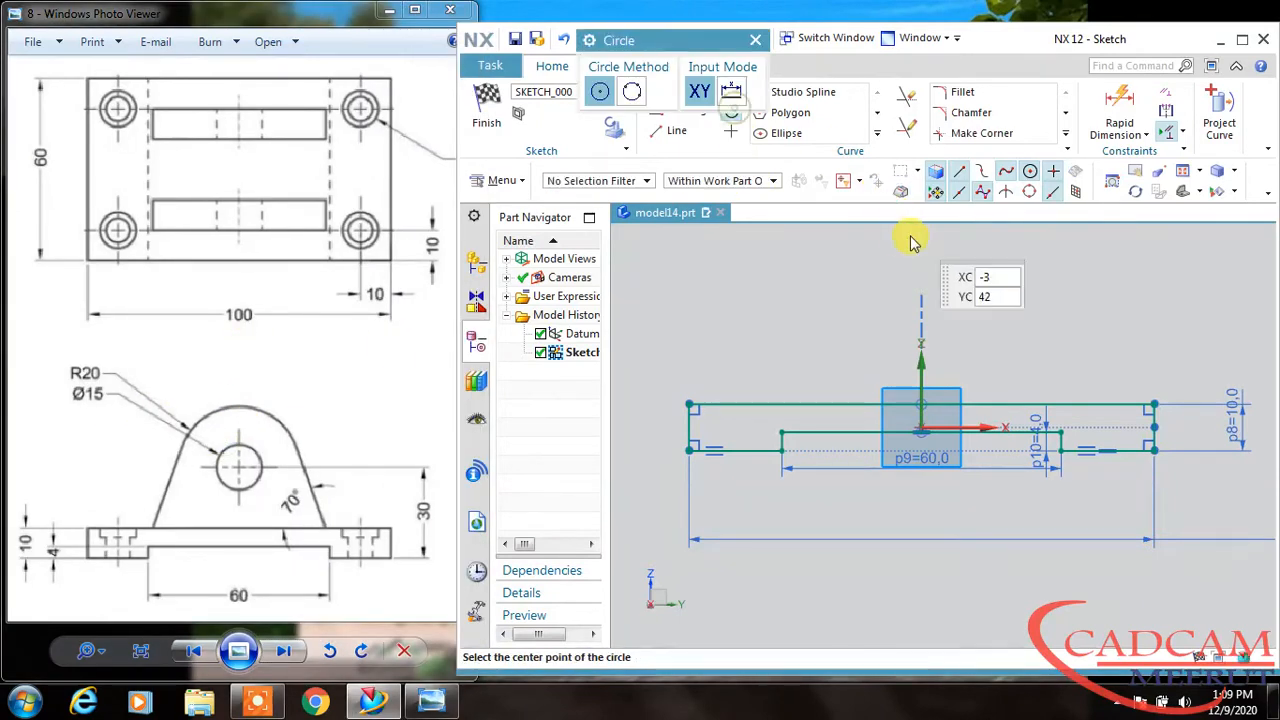
- Draw the 40-diameter lug circle with its centre dimensioned 30 above the base
left_click(920, 428)
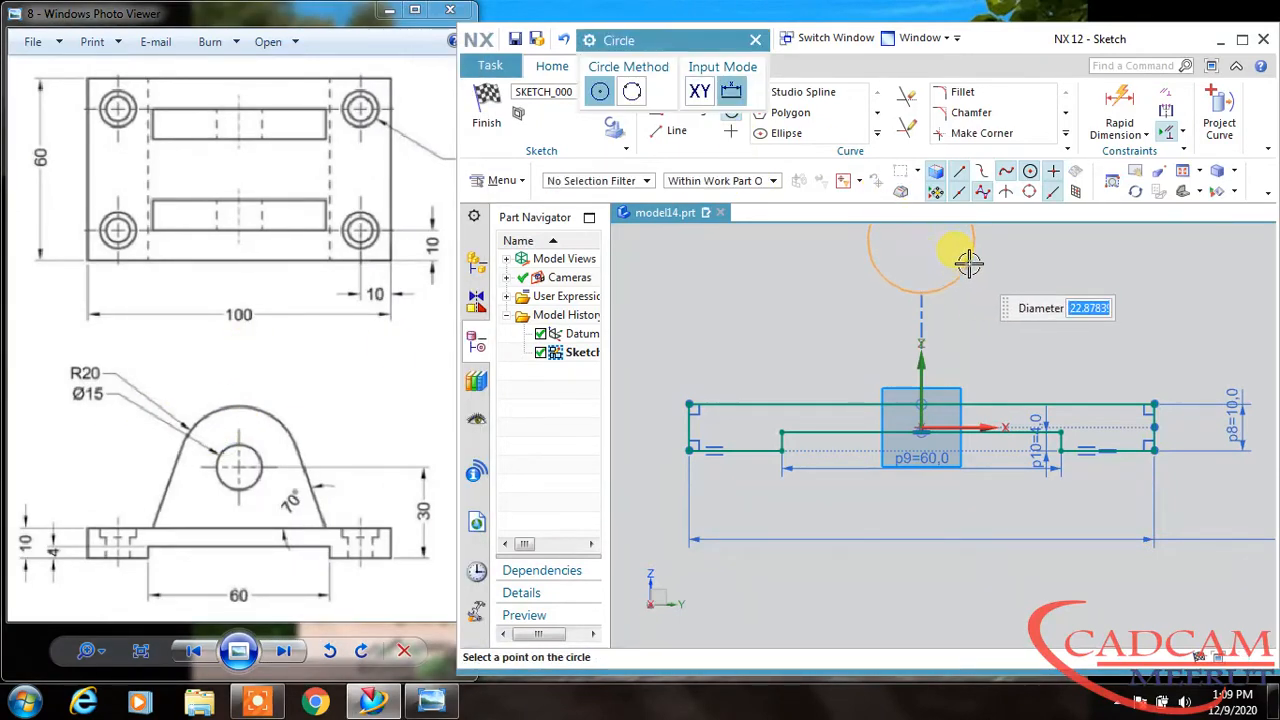
left_click(968, 262)
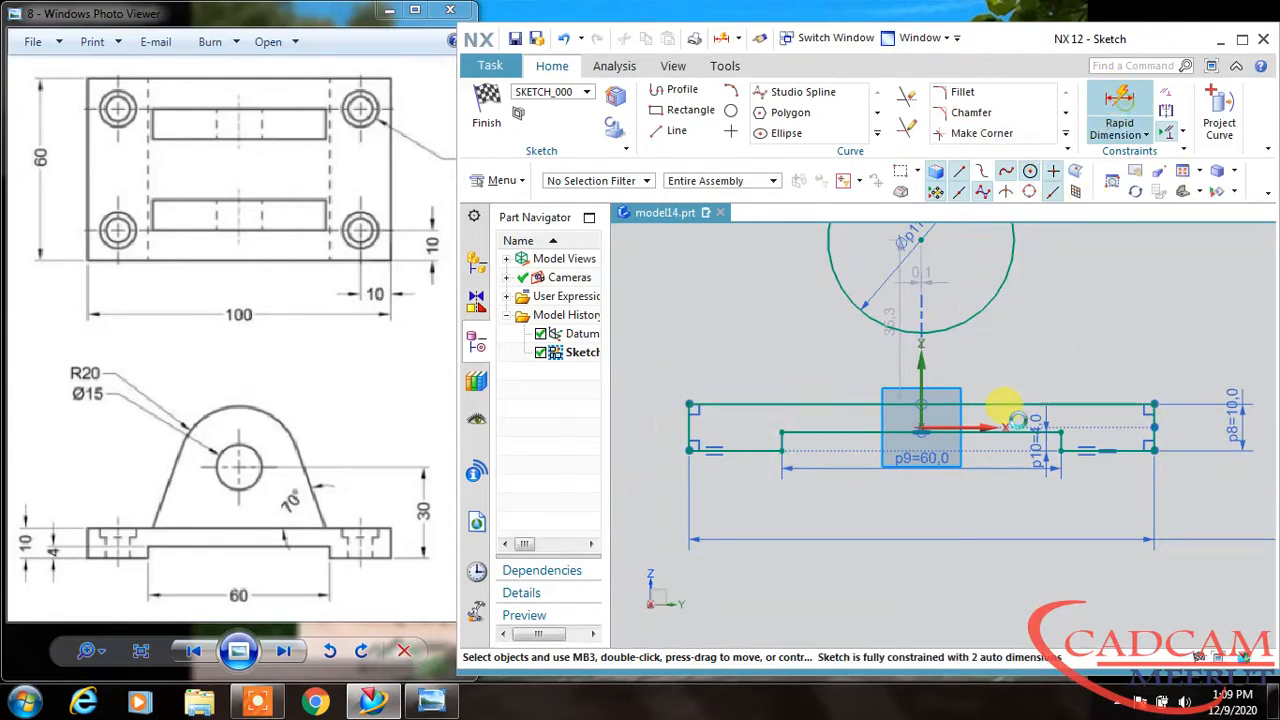
left_click(1118, 114)
type("30")
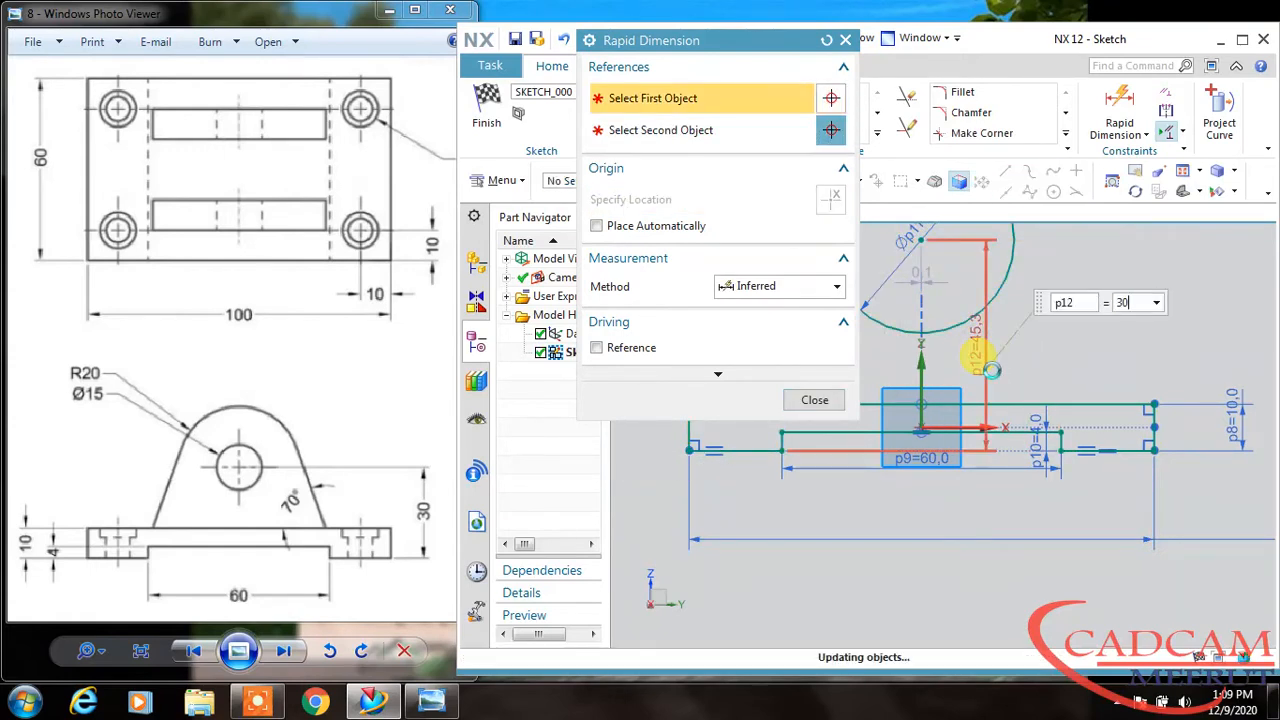
left_click(814, 400)
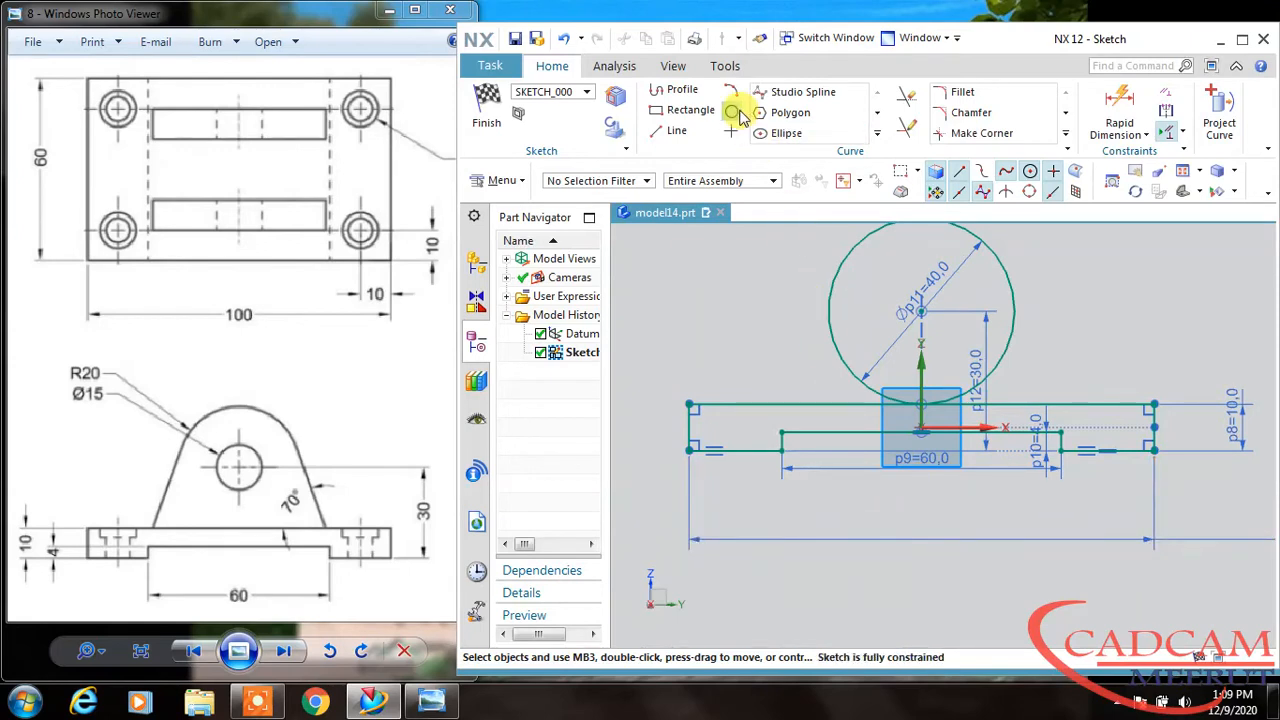
- Start a smaller concentric circle for the pin hole on the lug circle
left_click(732, 110)
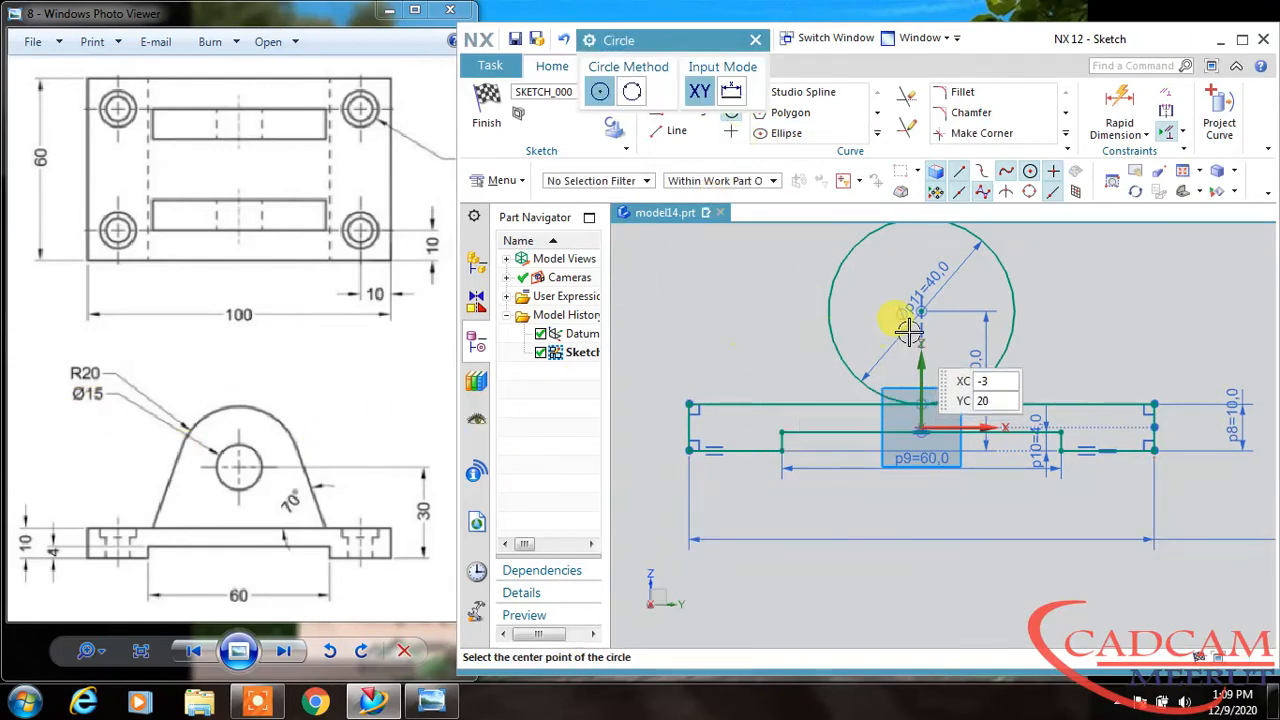
left_click(910, 330)
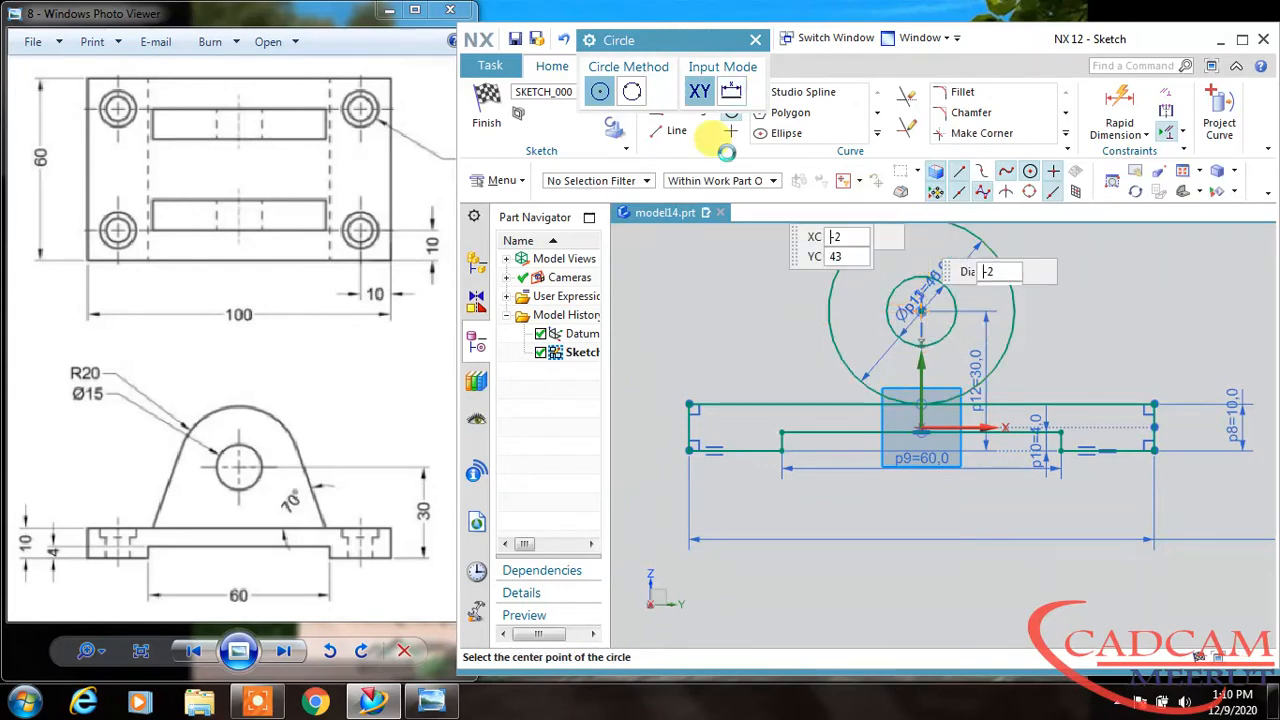
- Draw the lug's left side line tangent to the circle and dimension it at 70°
left_click(680, 130)
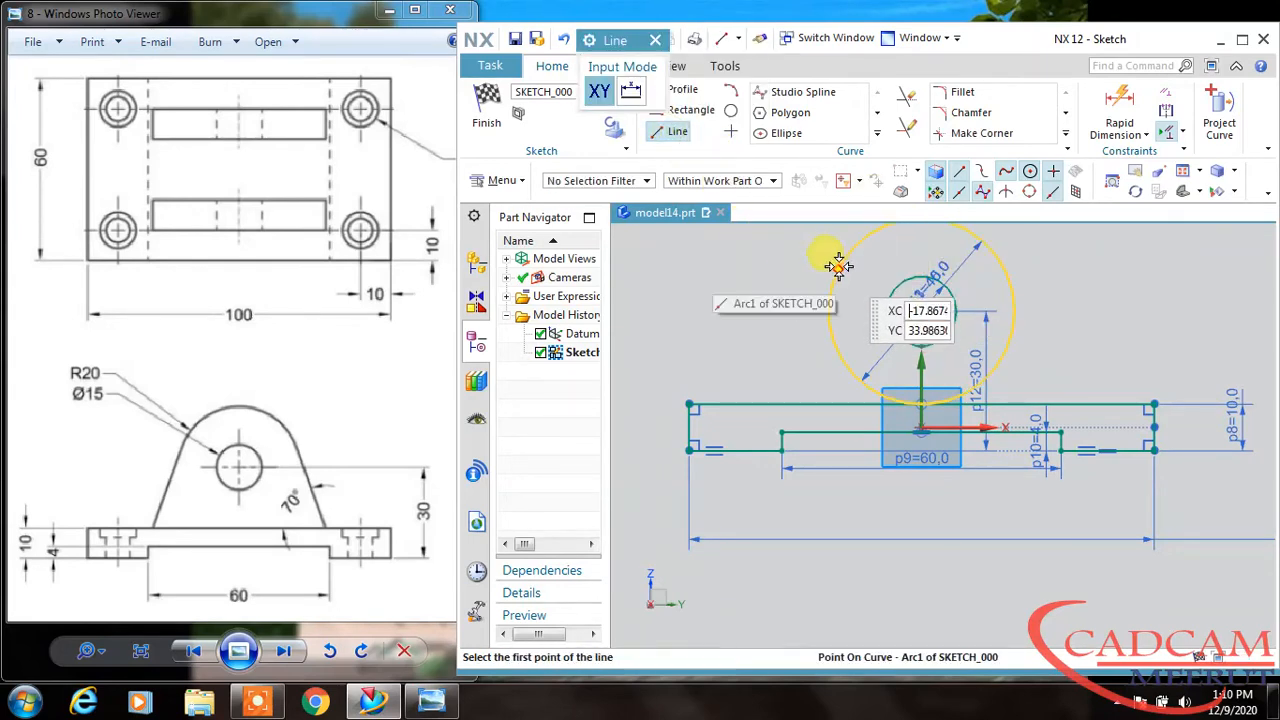
left_click(838, 268)
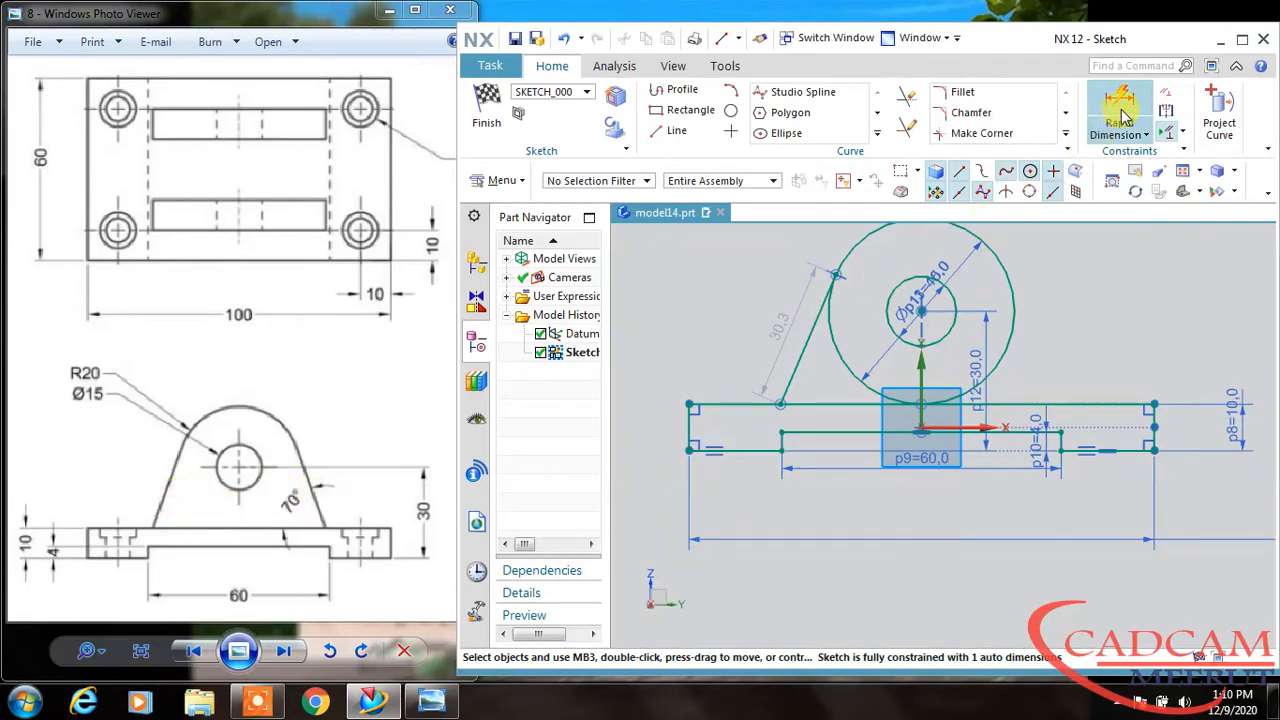
left_click(1118, 108)
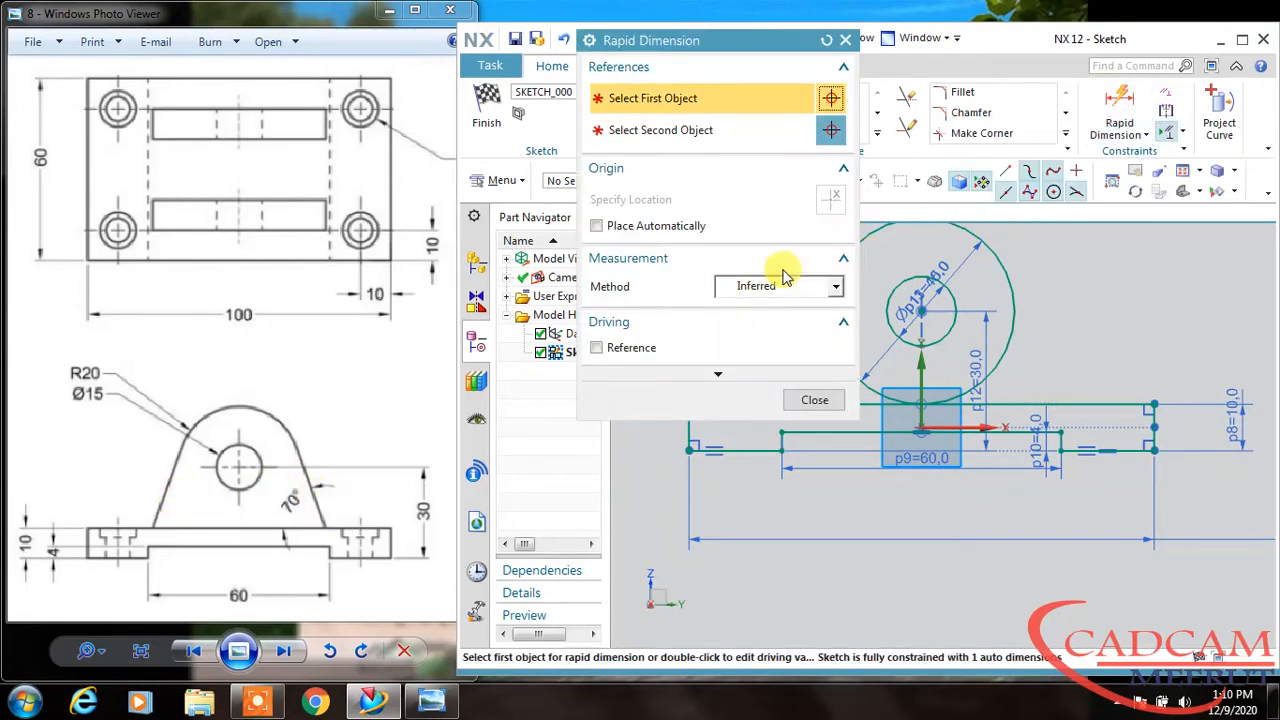
left_click(778, 286)
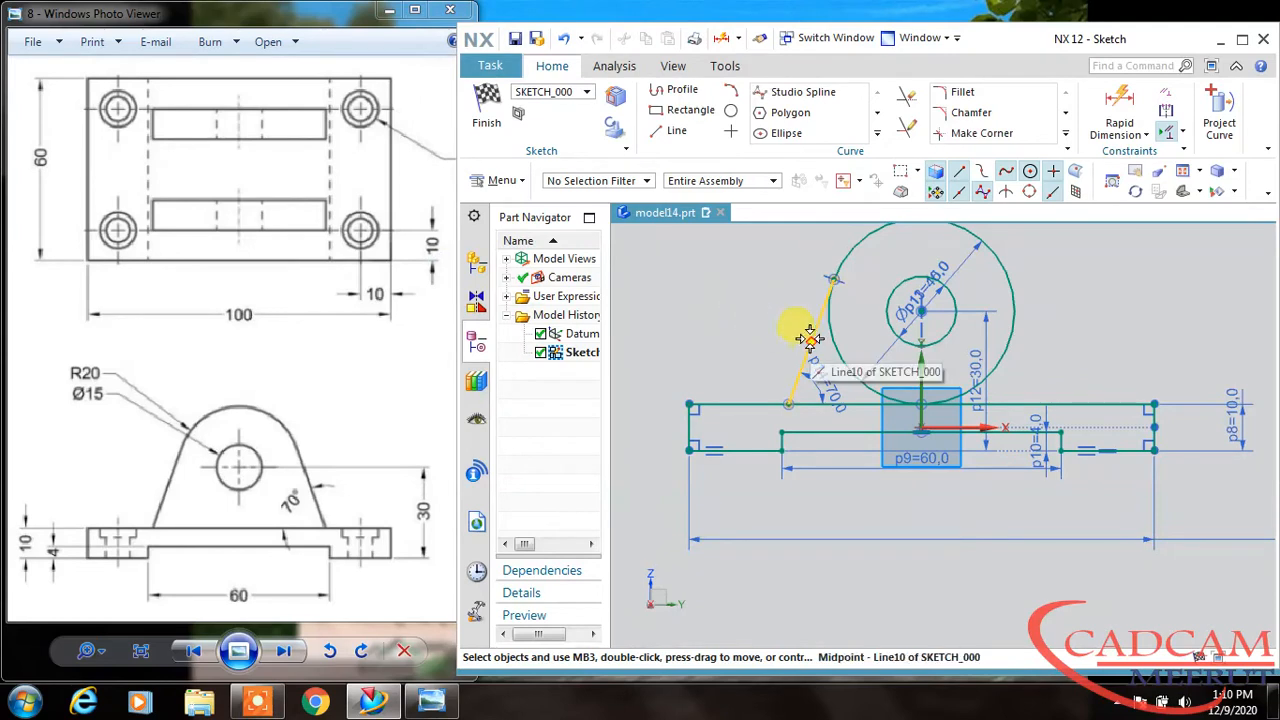
left_click(810, 340)
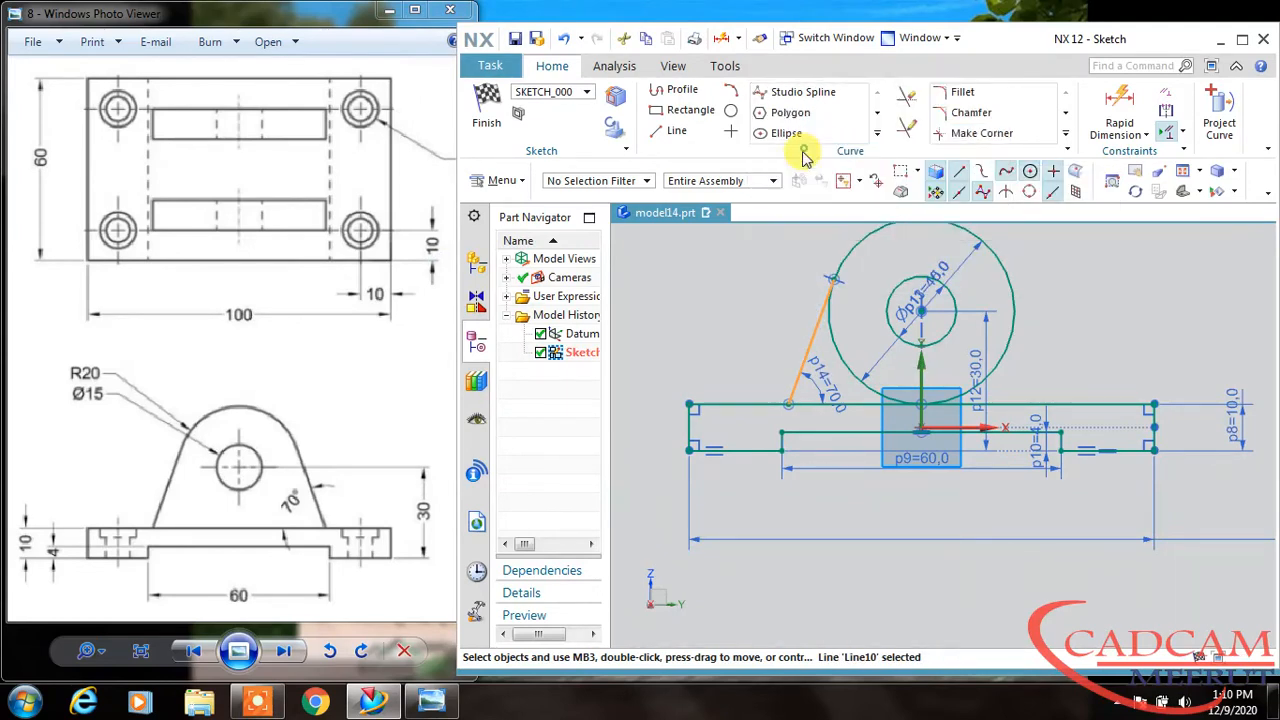
- Mirror the slanted side to the right, trim the circle's lower arc and finish the lug sketch
left_click(804, 150)
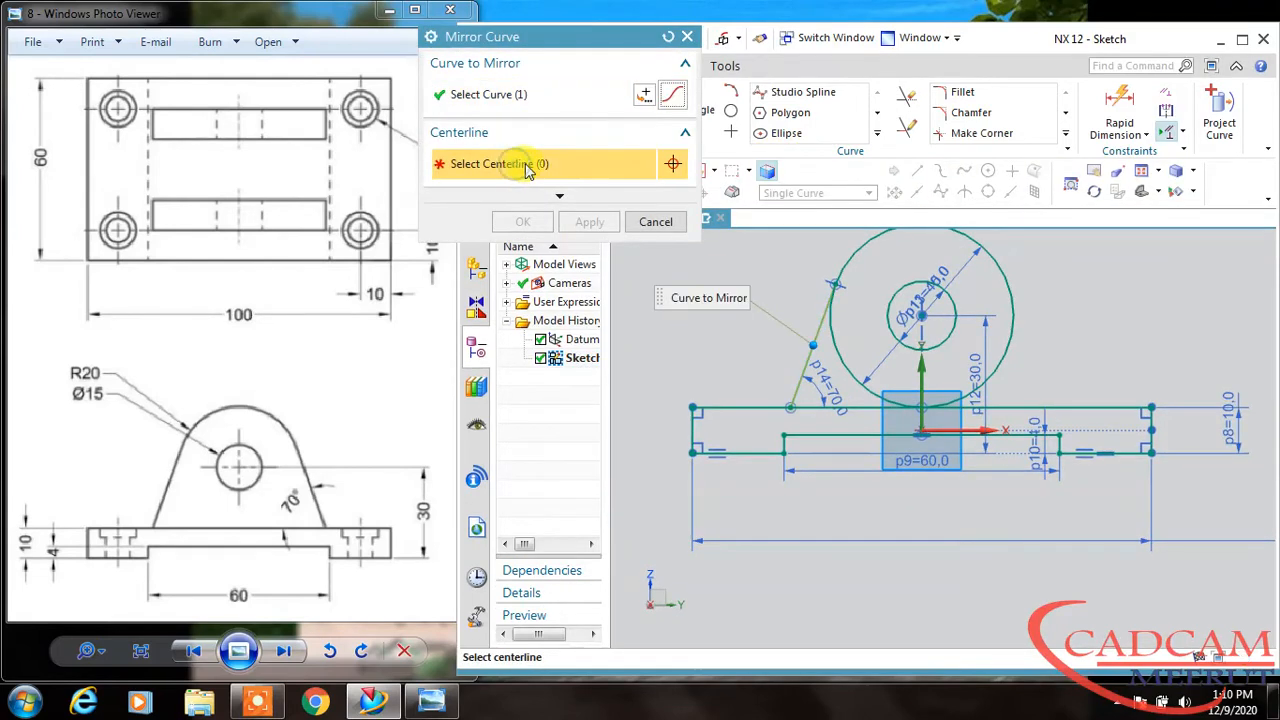
mouse_move(920, 370)
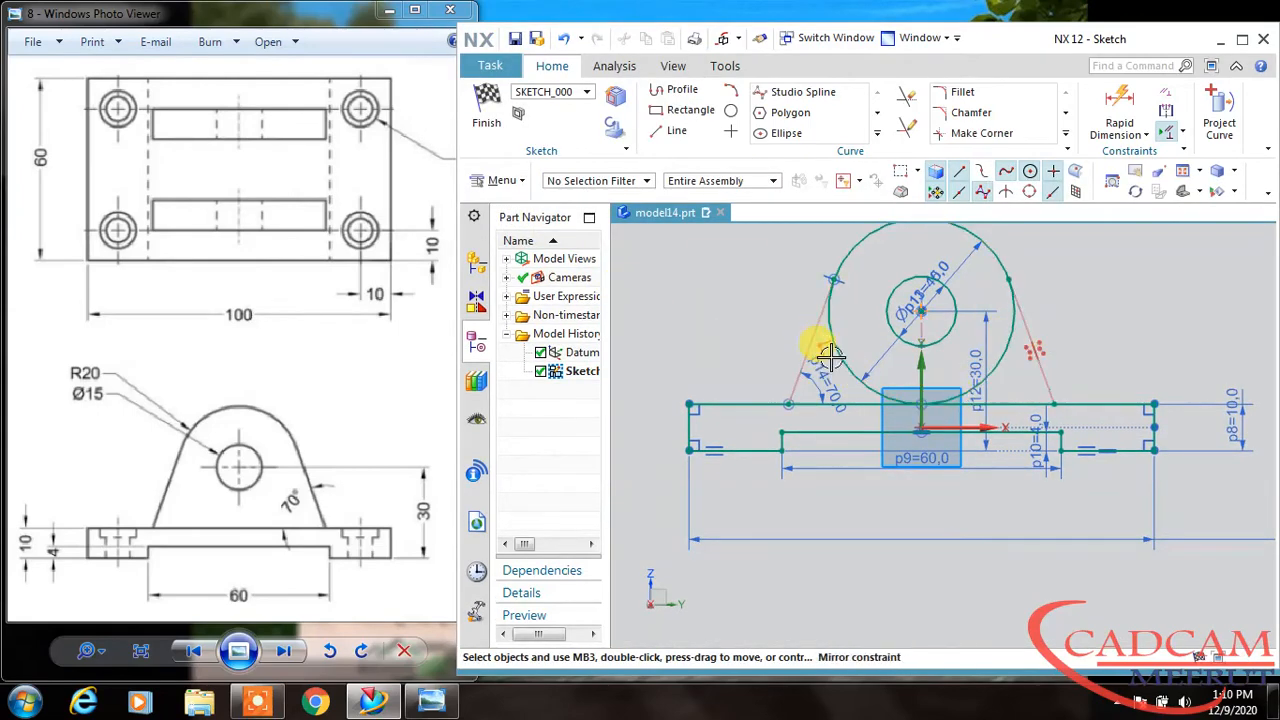
left_click(910, 100)
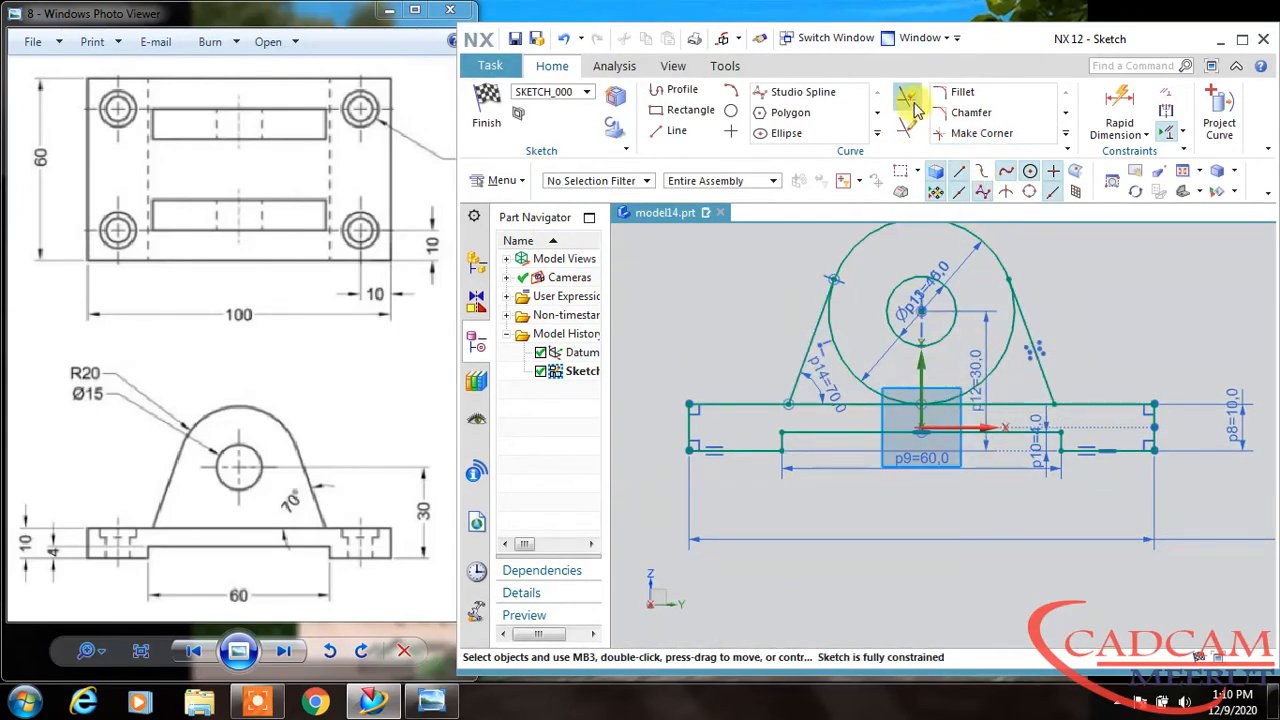
left_click(908, 96)
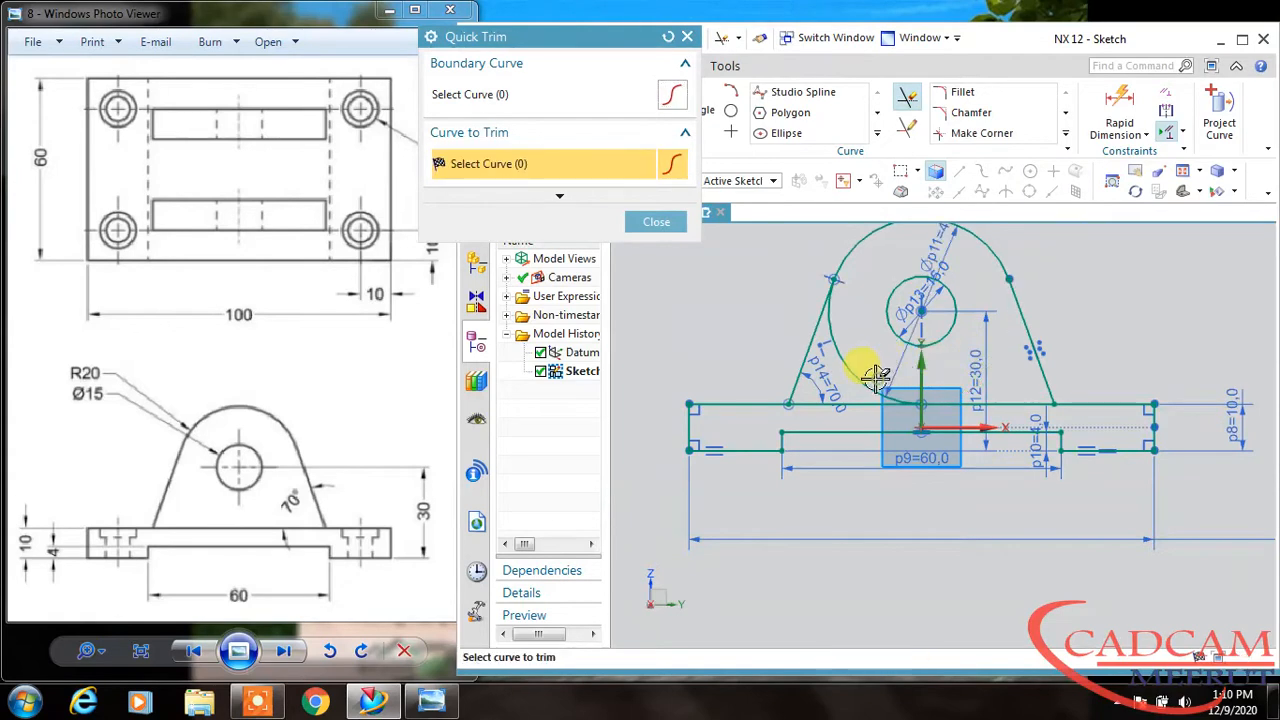
left_click(656, 220)
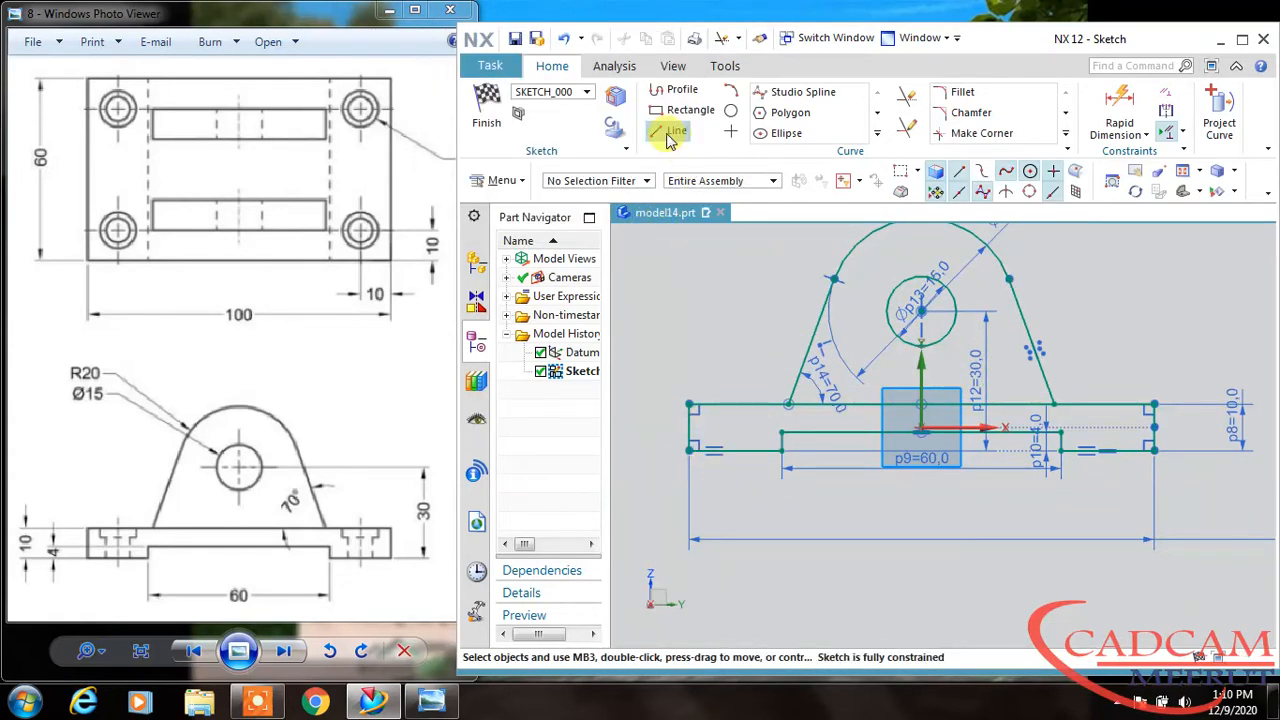
left_click(678, 132)
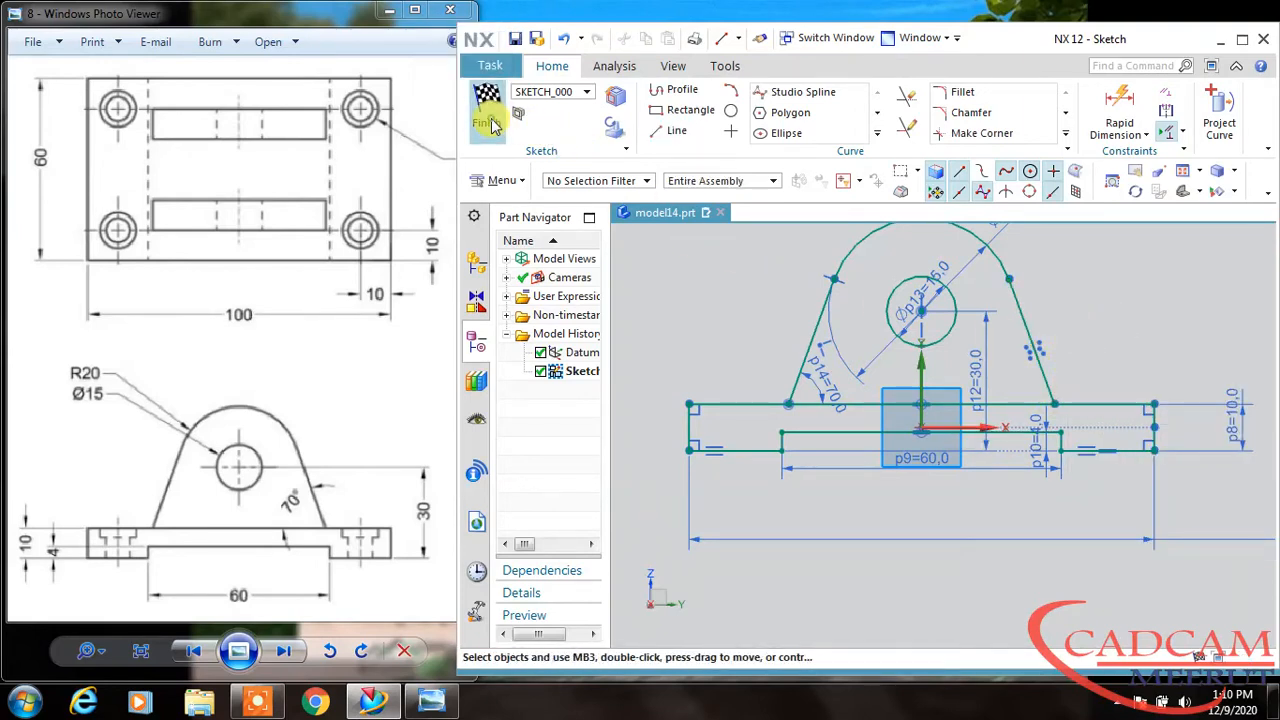
left_click(488, 114)
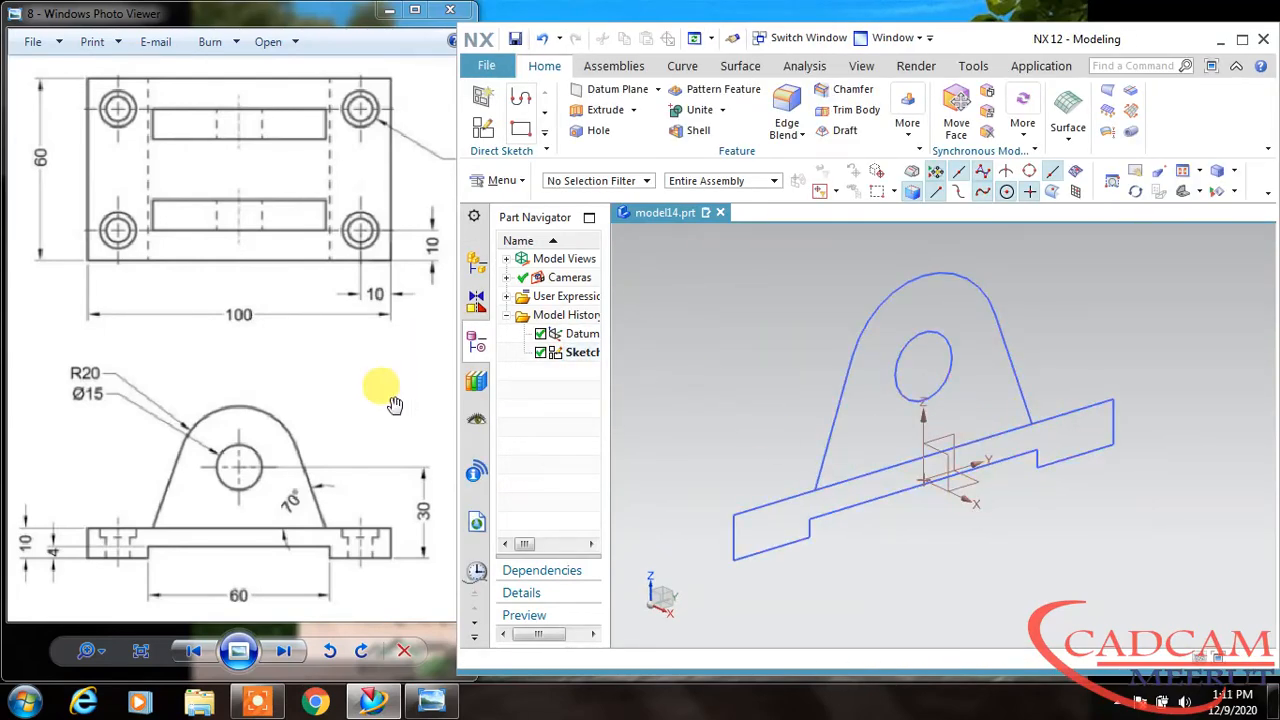
mouse_move(230, 420)
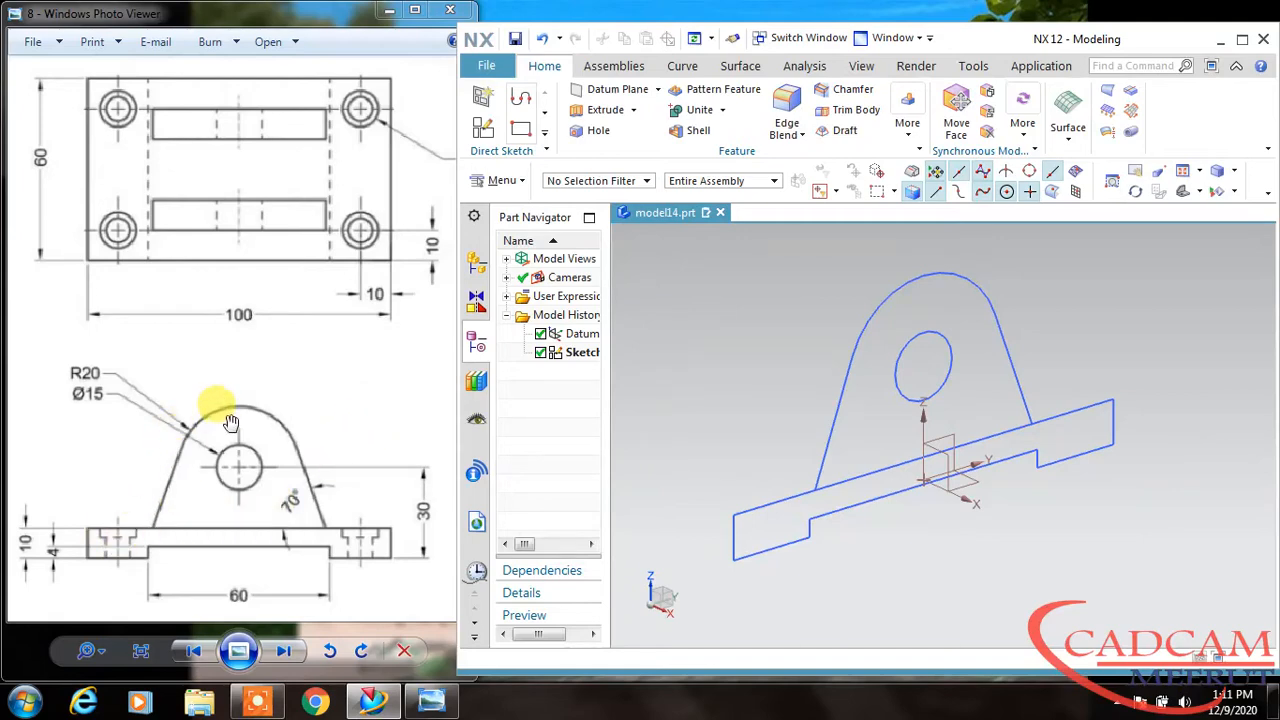
- Extrude the base profile with Symmetric Value 30 into the slotted base plate
left_click(604, 110)
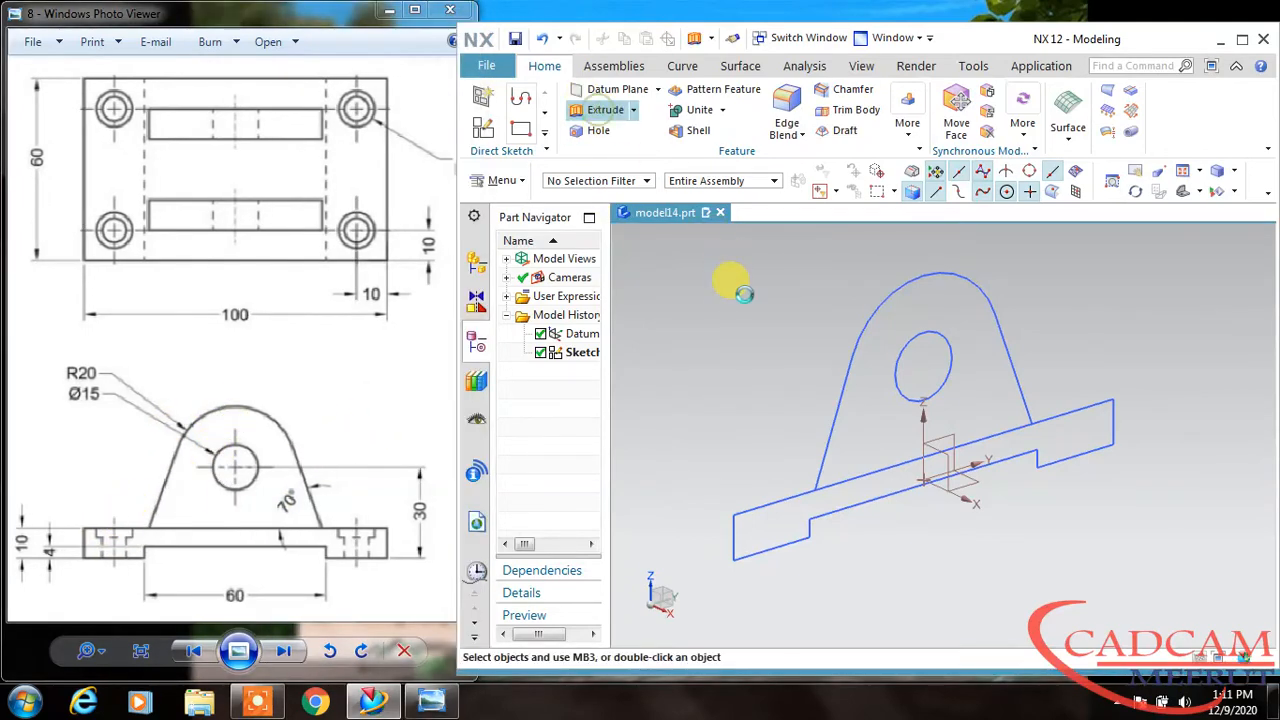
left_click(604, 110)
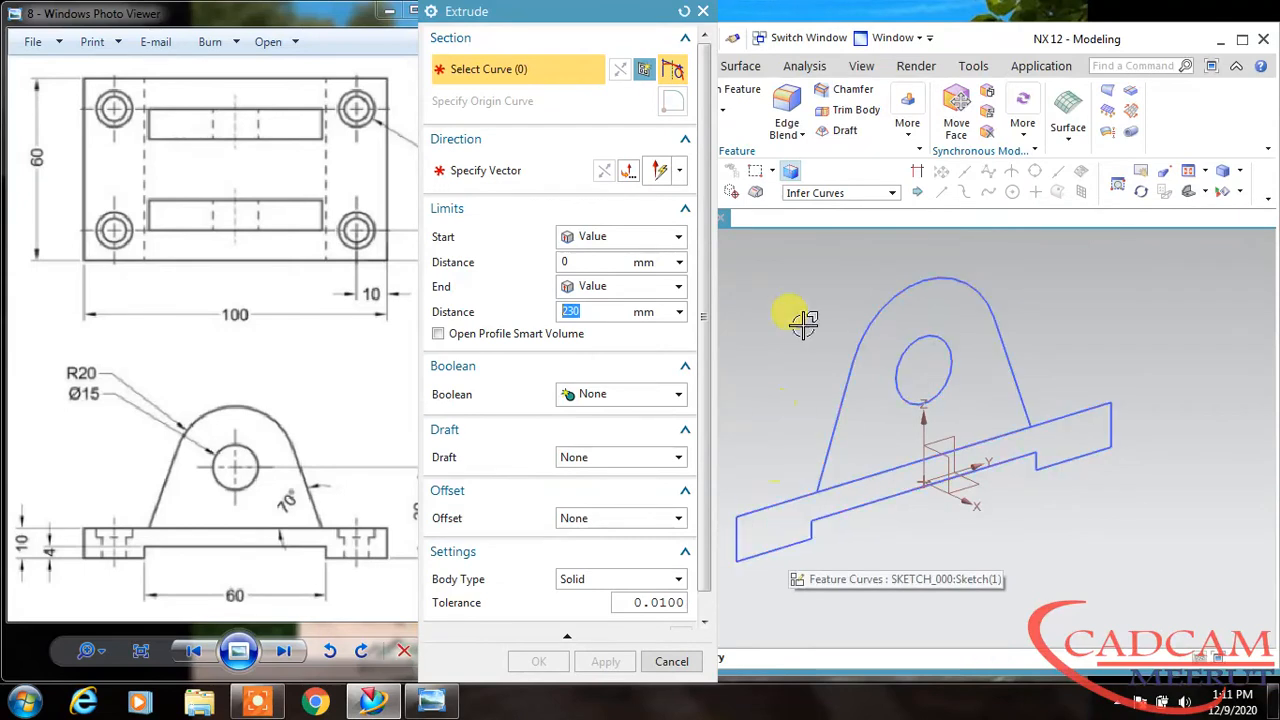
mouse_move(824, 290)
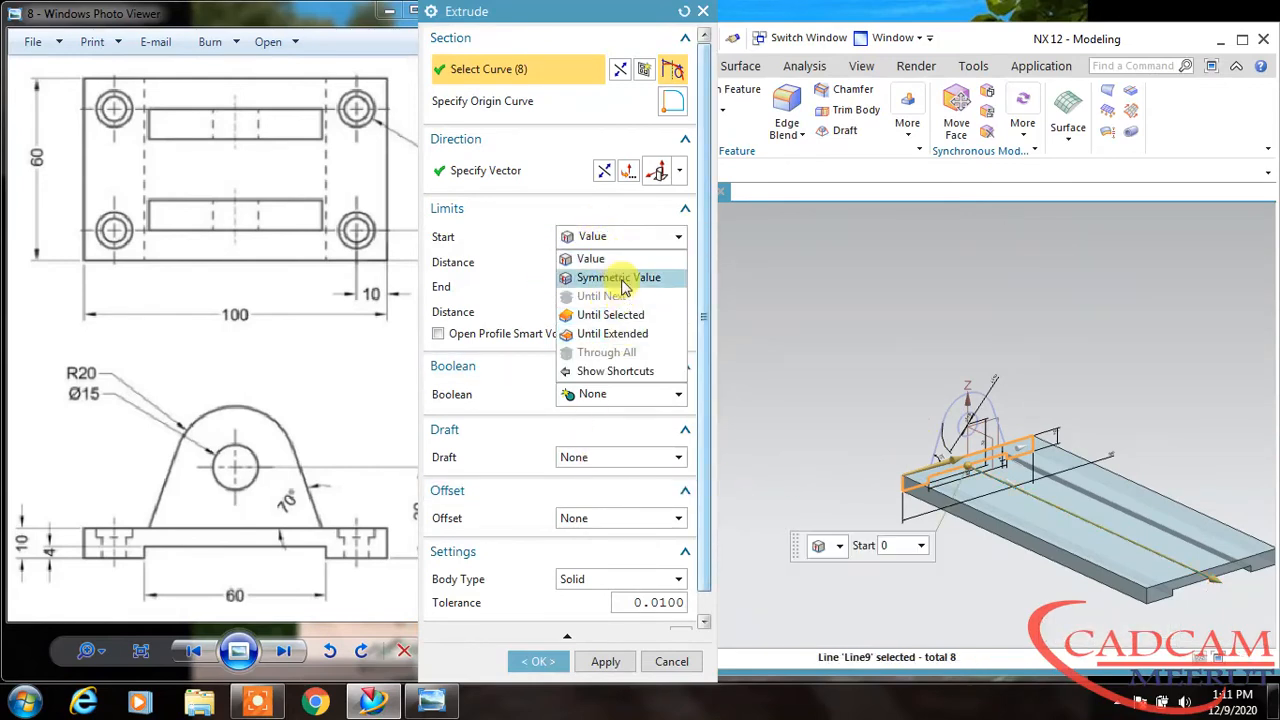
left_click(618, 276)
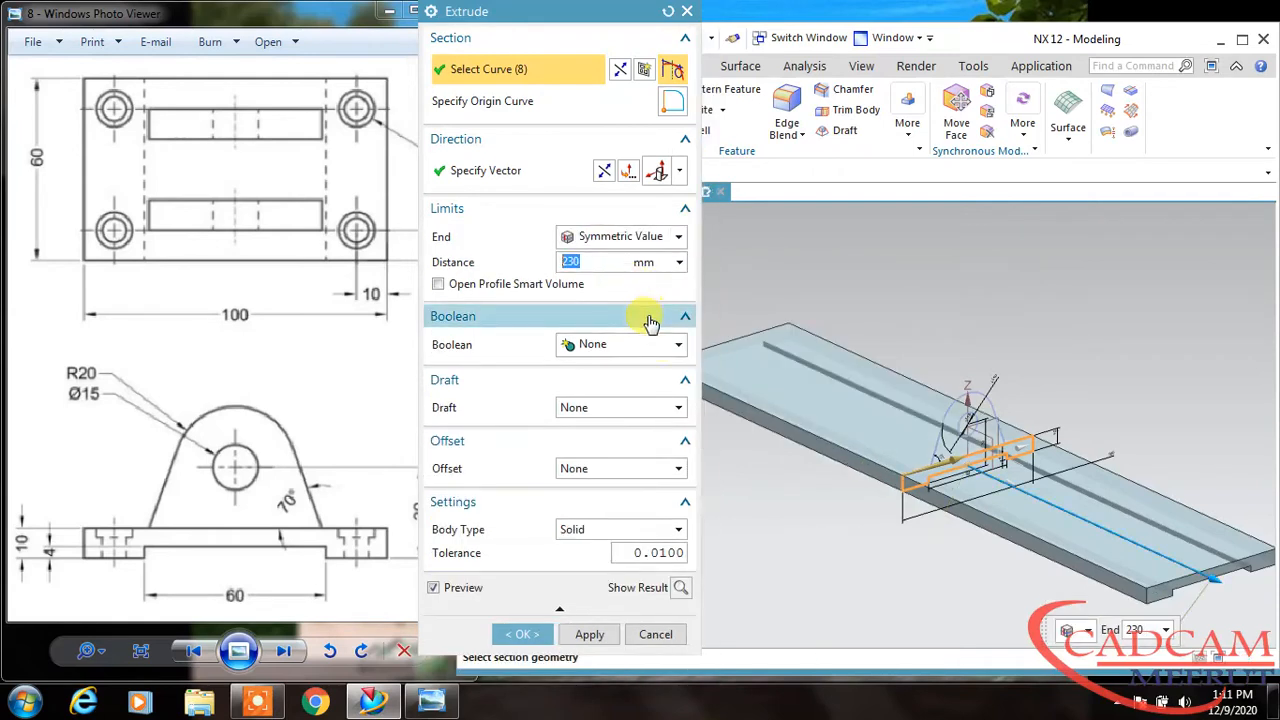
mouse_move(598, 268)
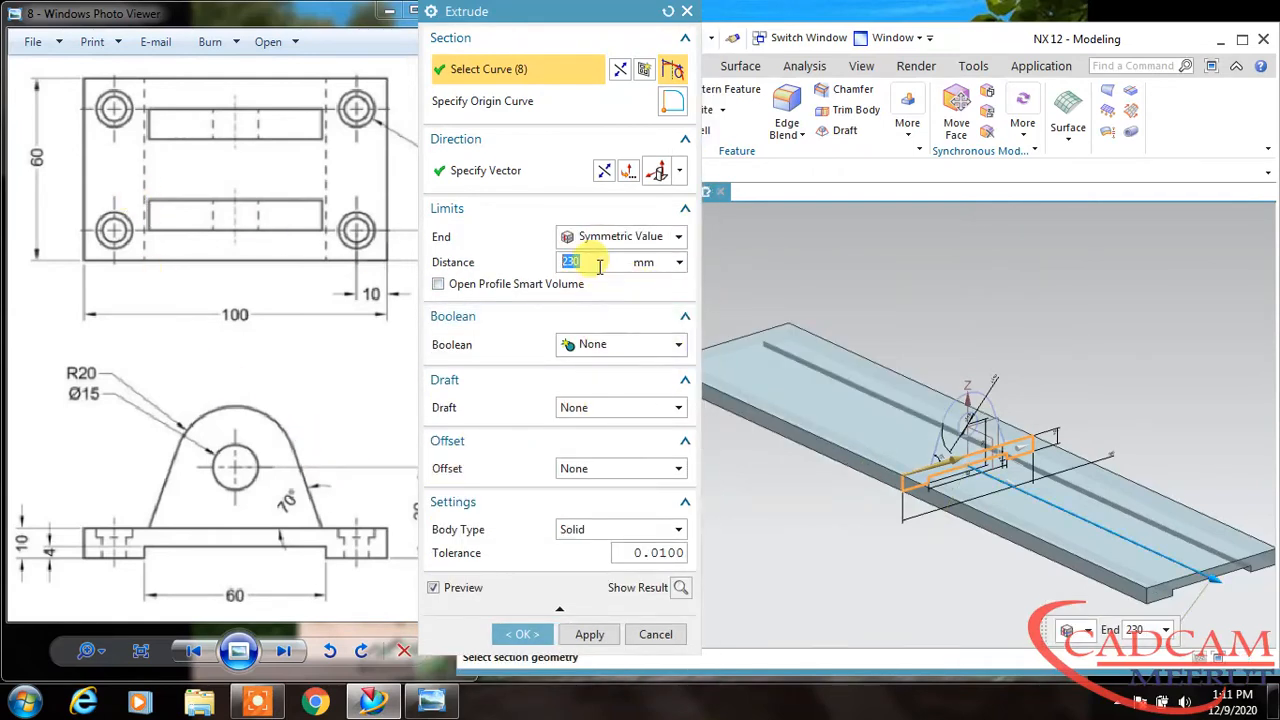
type("30")
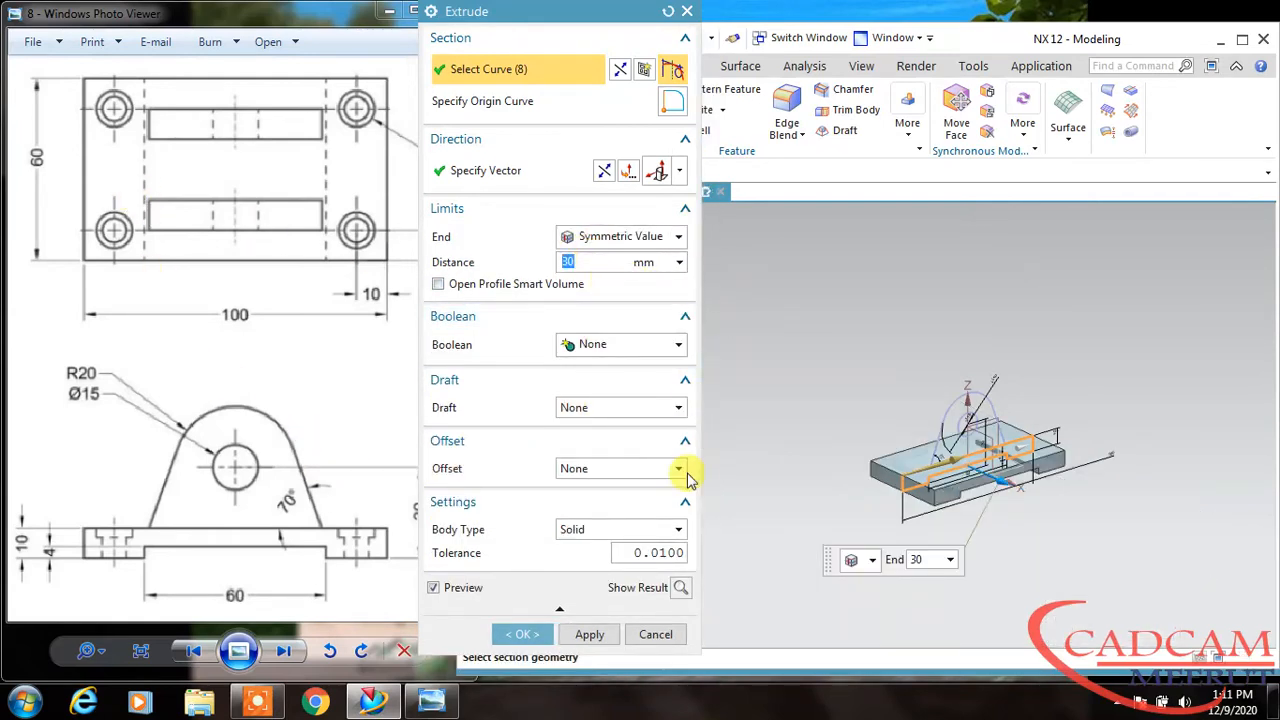
left_click(520, 634)
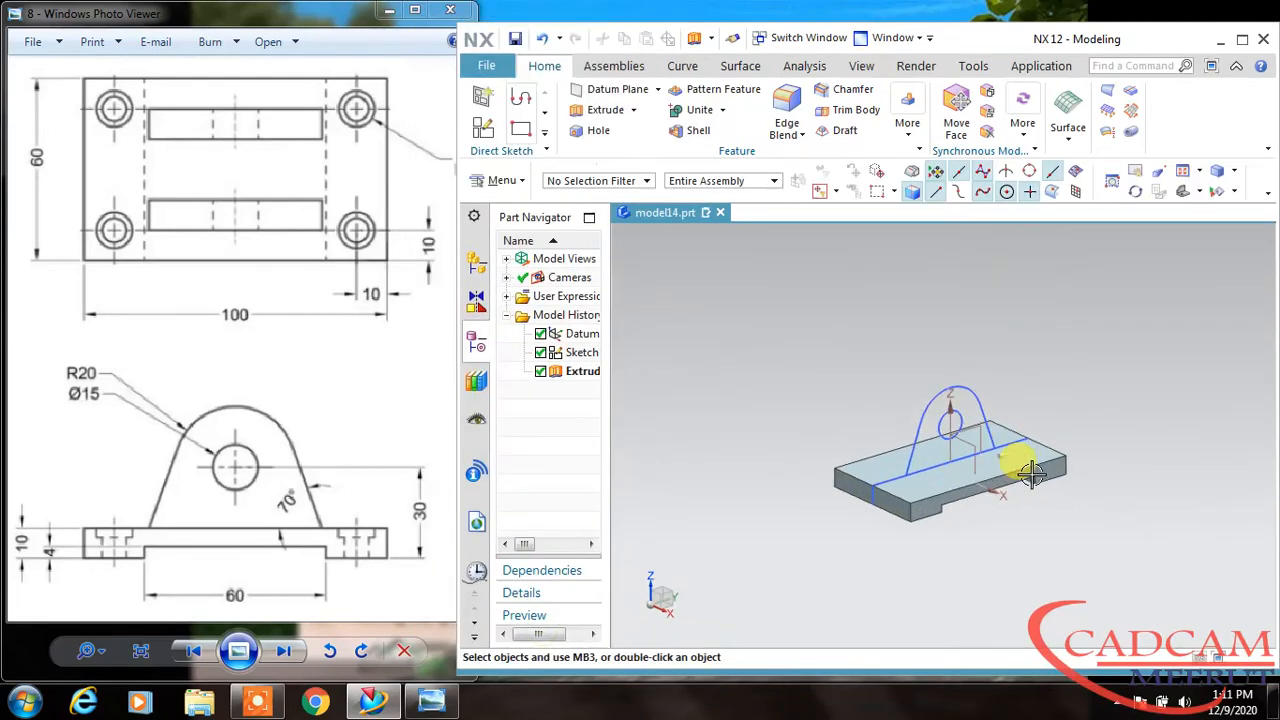
left_click_drag(1030, 476, 1078, 500)
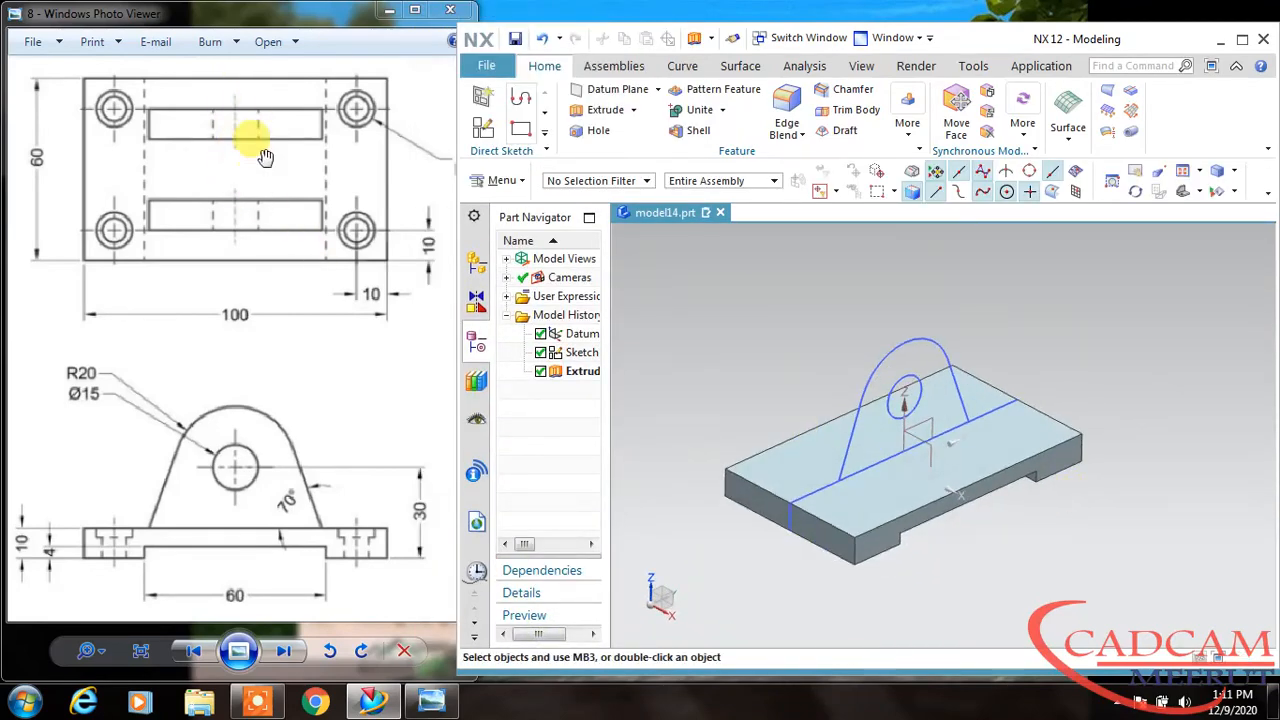
mouse_move(398, 90)
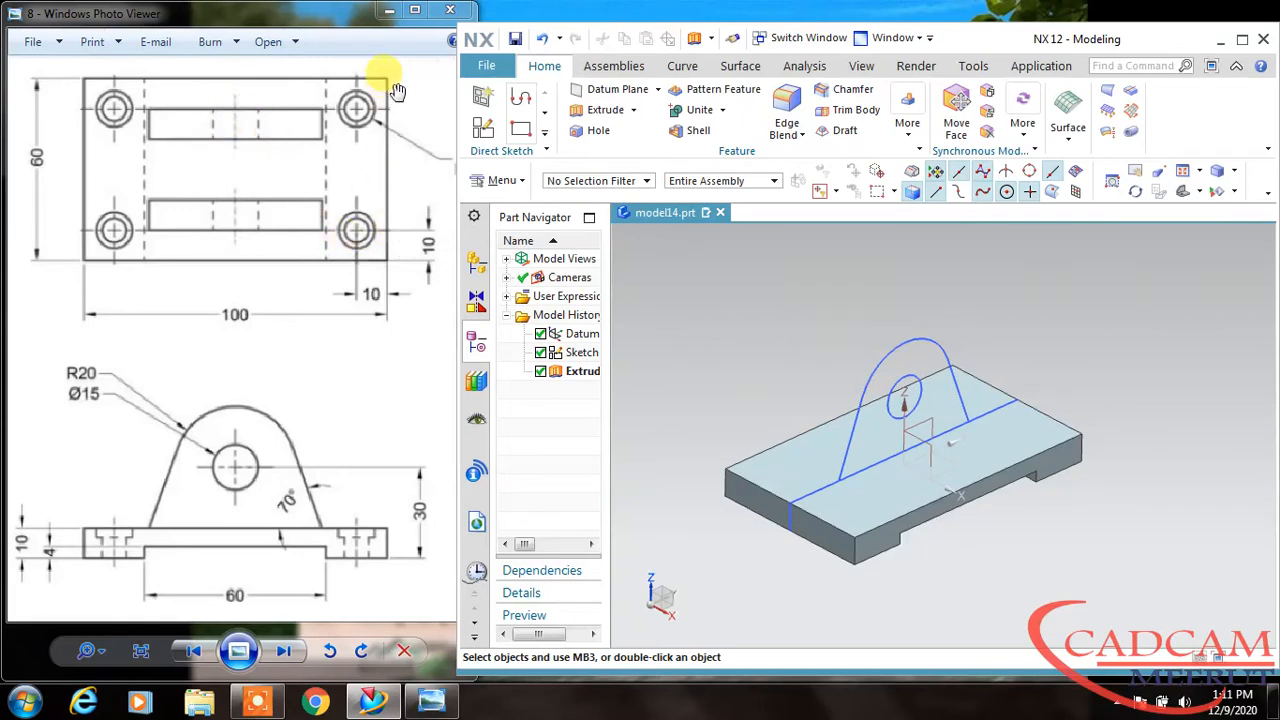
mouse_move(296, 114)
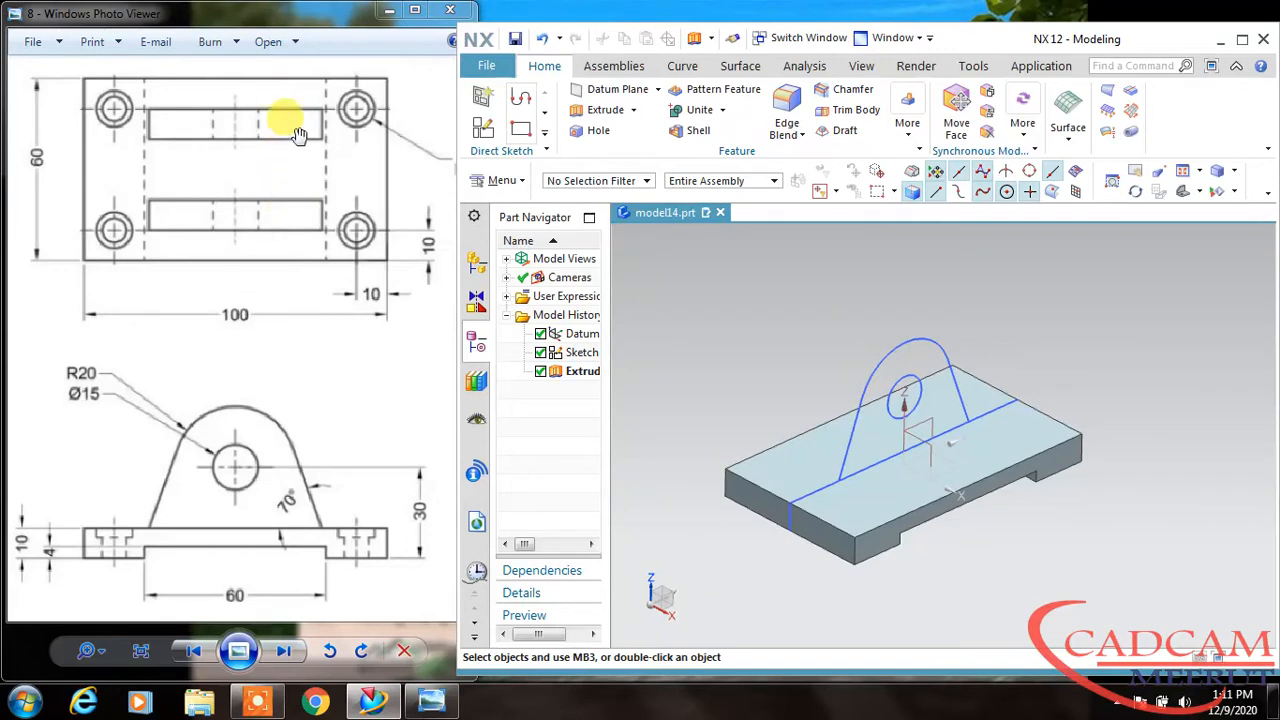
mouse_move(276, 110)
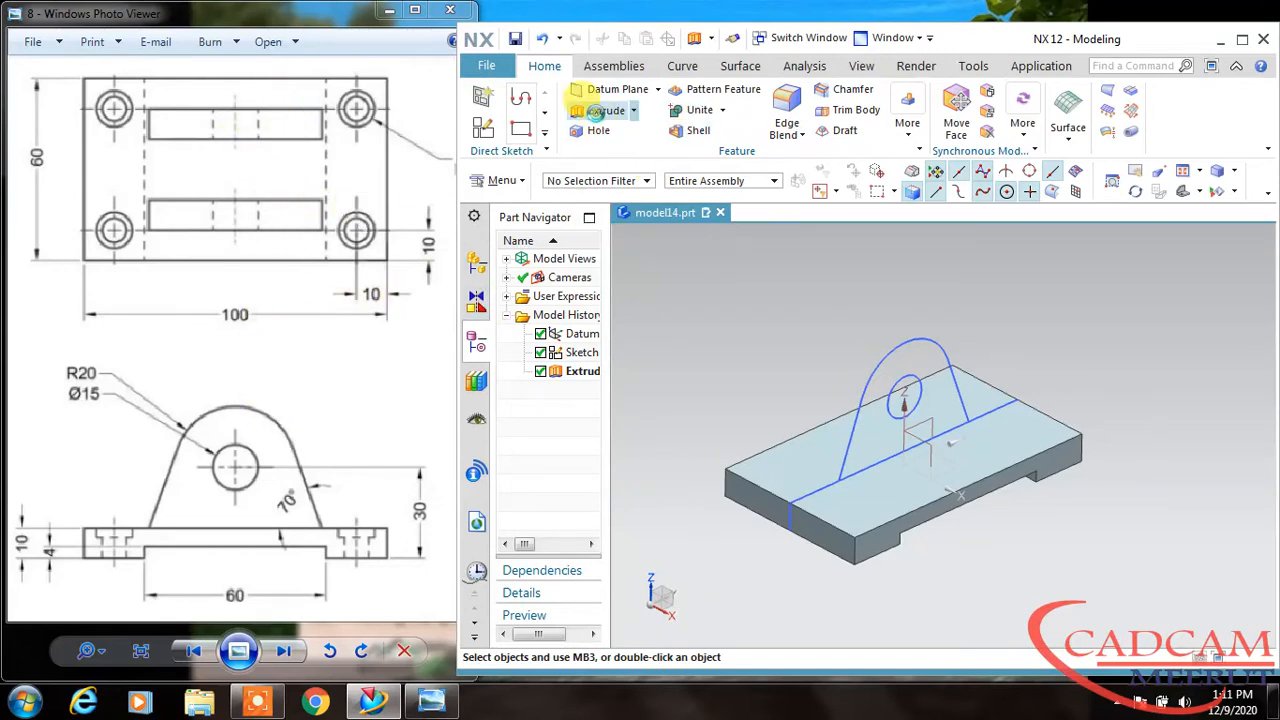
- Extrude the lug profile symmetrically, limit 10, forming twin pin-holed lugs on the base
left_click(606, 110)
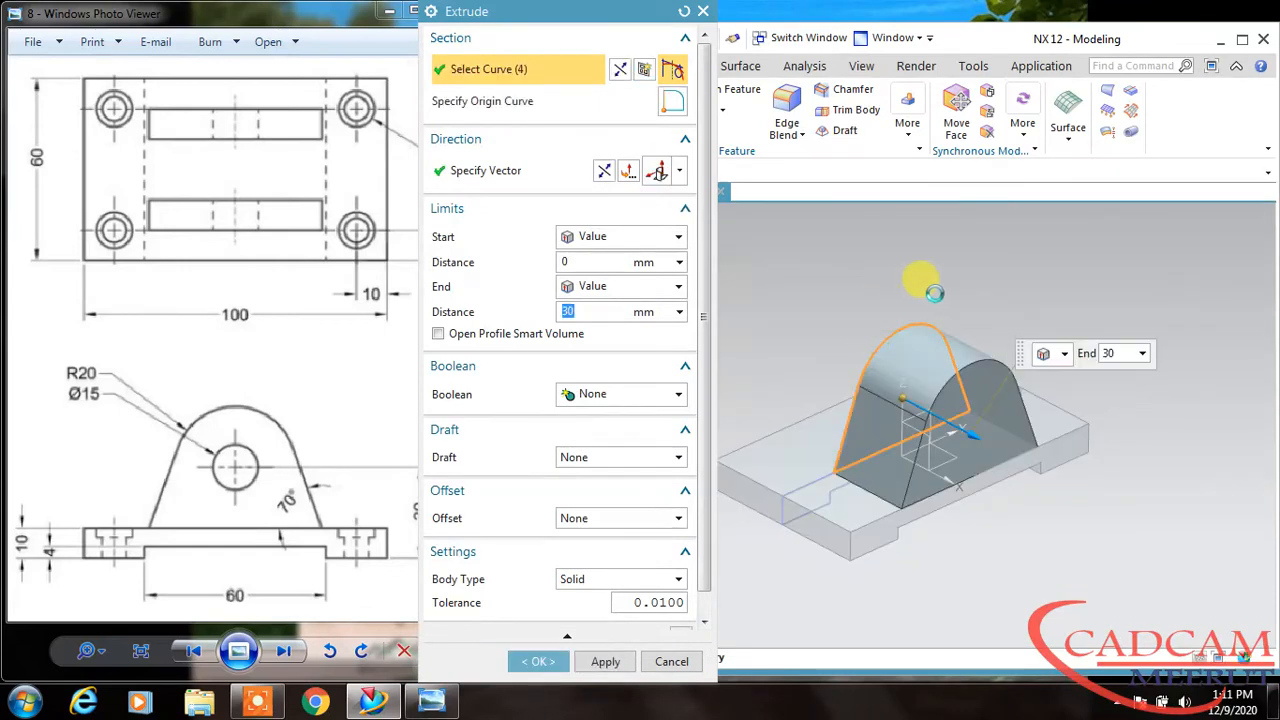
left_click(900, 380)
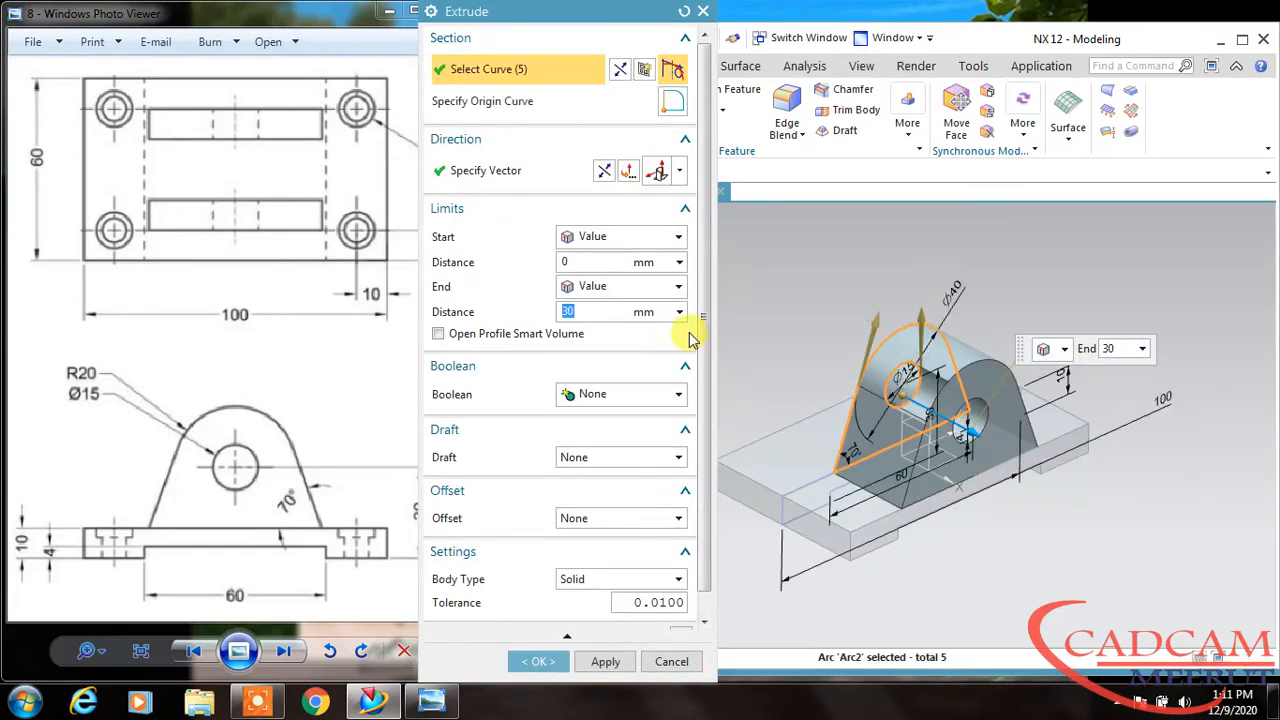
left_click(680, 286)
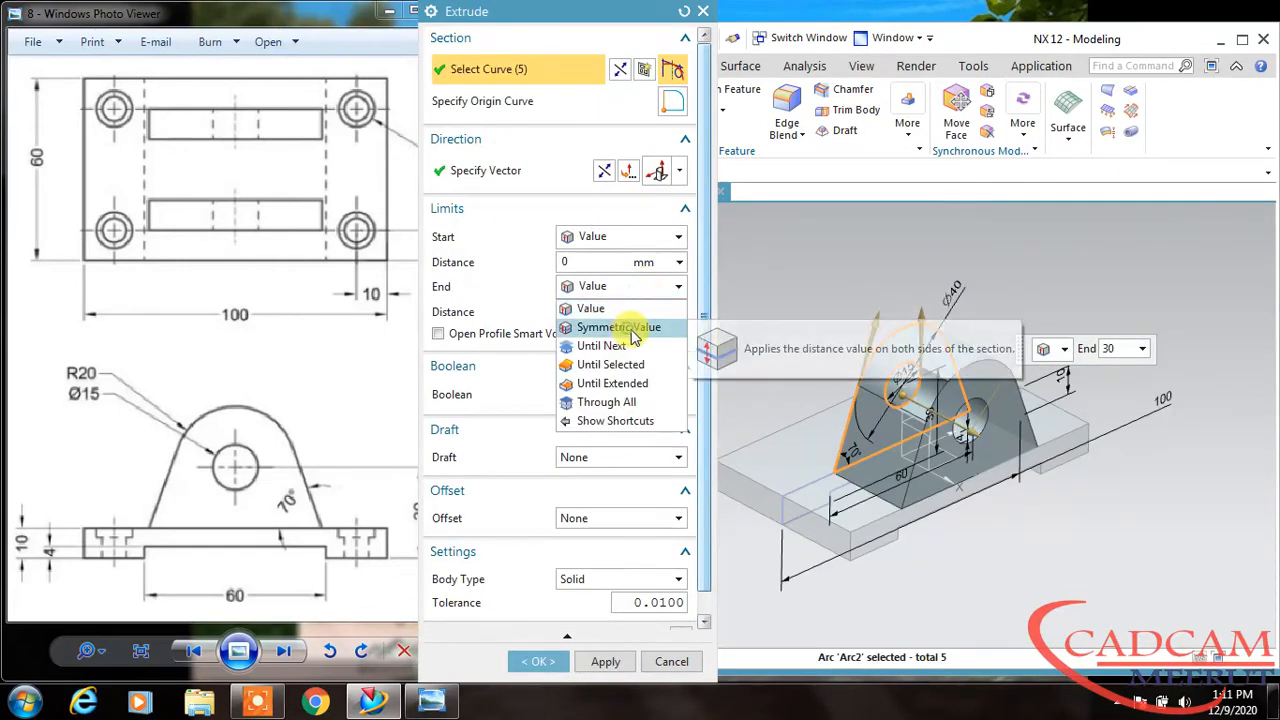
left_click(618, 328)
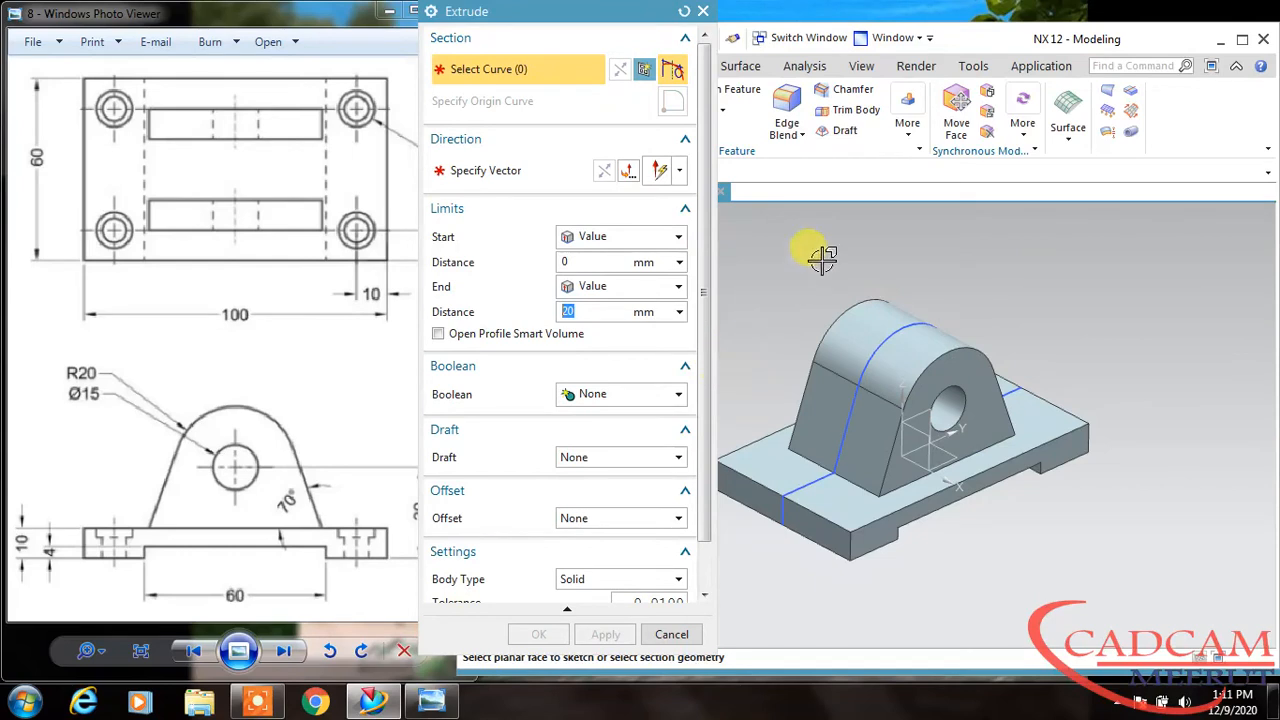
mouse_move(884, 336)
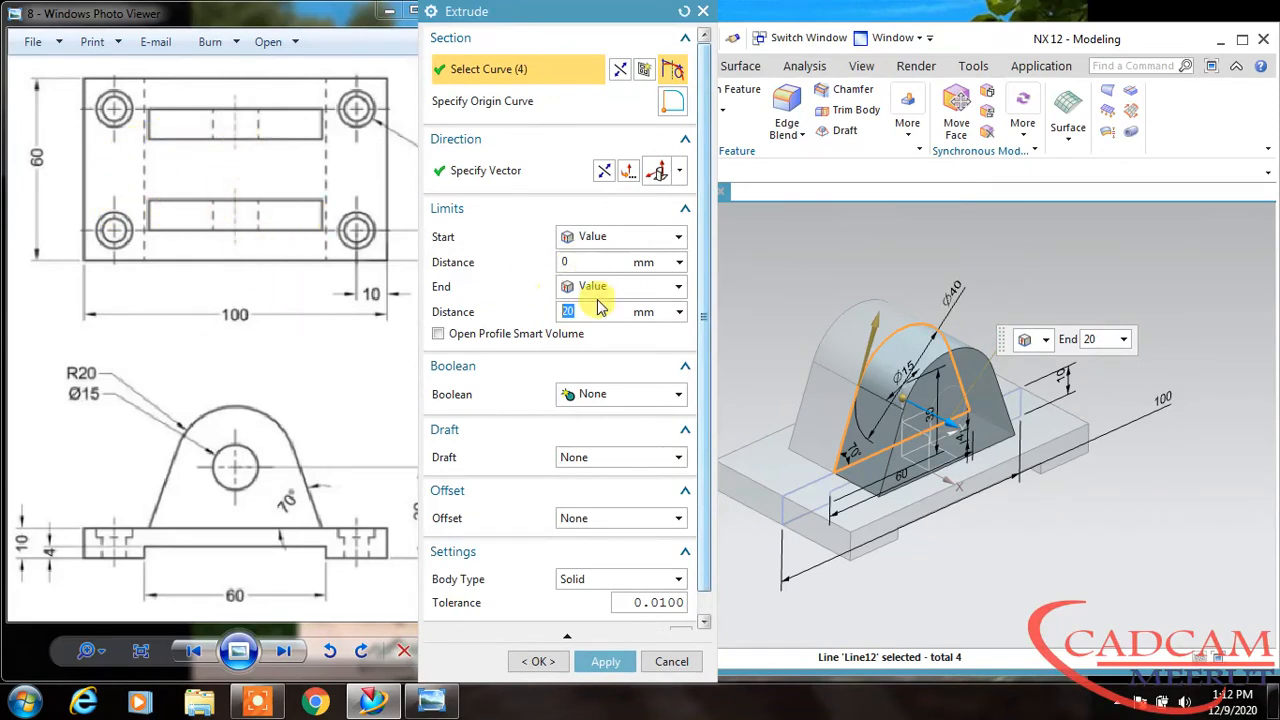
type("10")
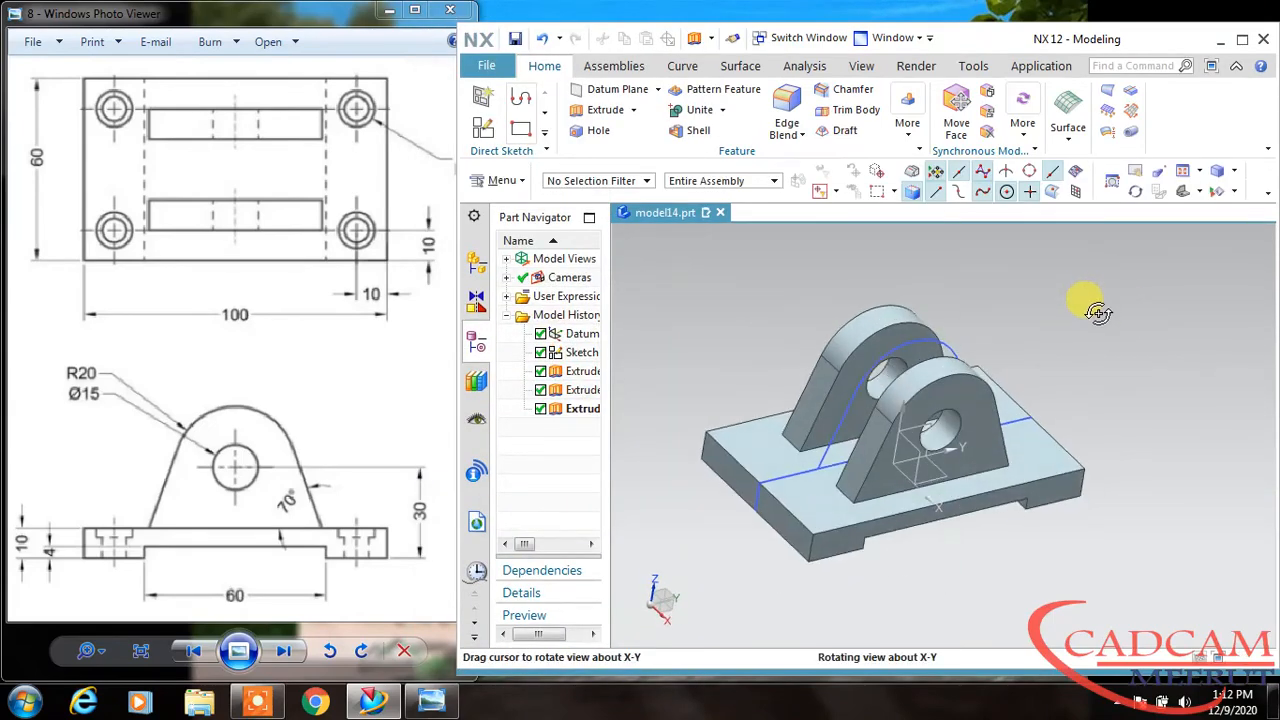
left_click_drag(1084, 302, 1110, 396)
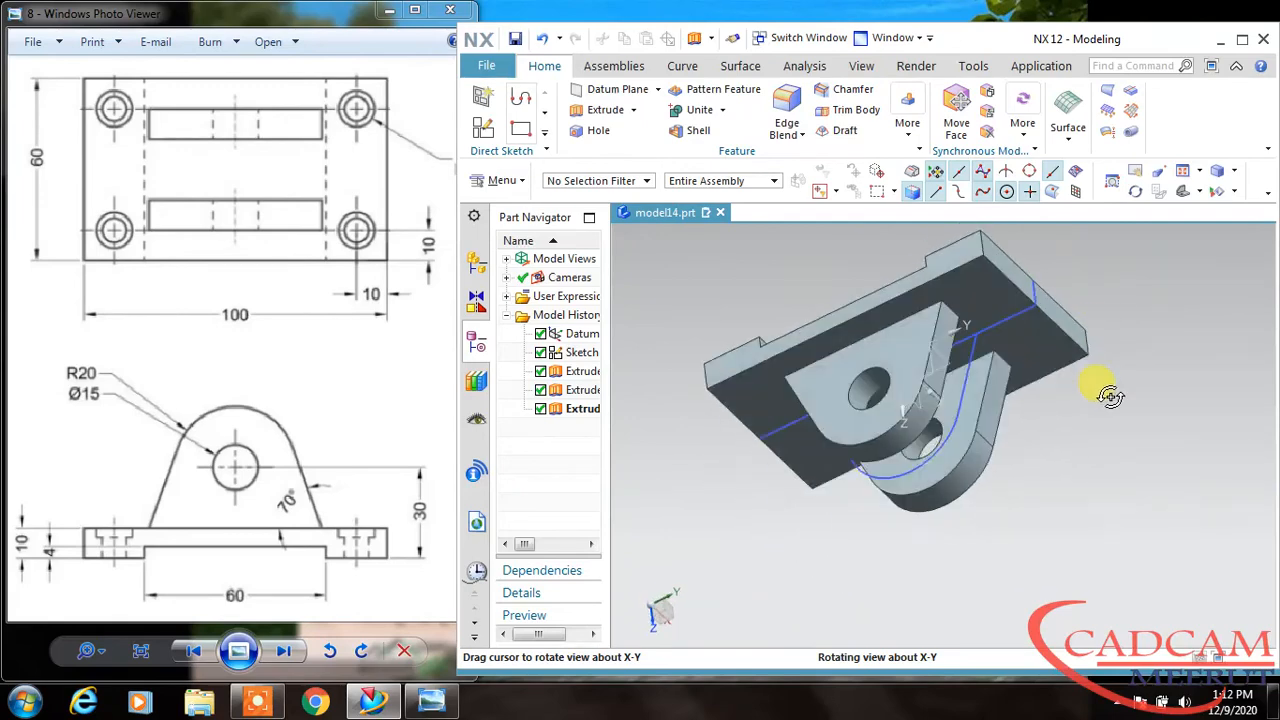
left_click_drag(1110, 396, 1100, 324)
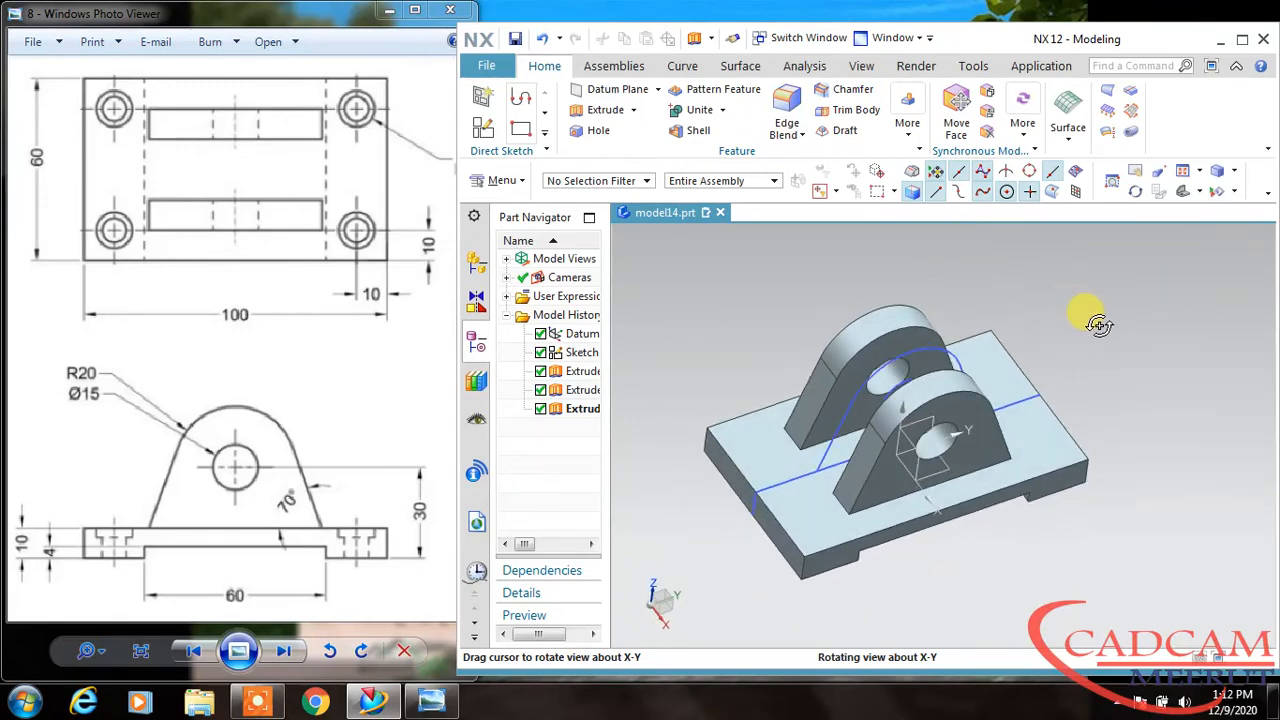
left_click_drag(1084, 316, 1040, 336)
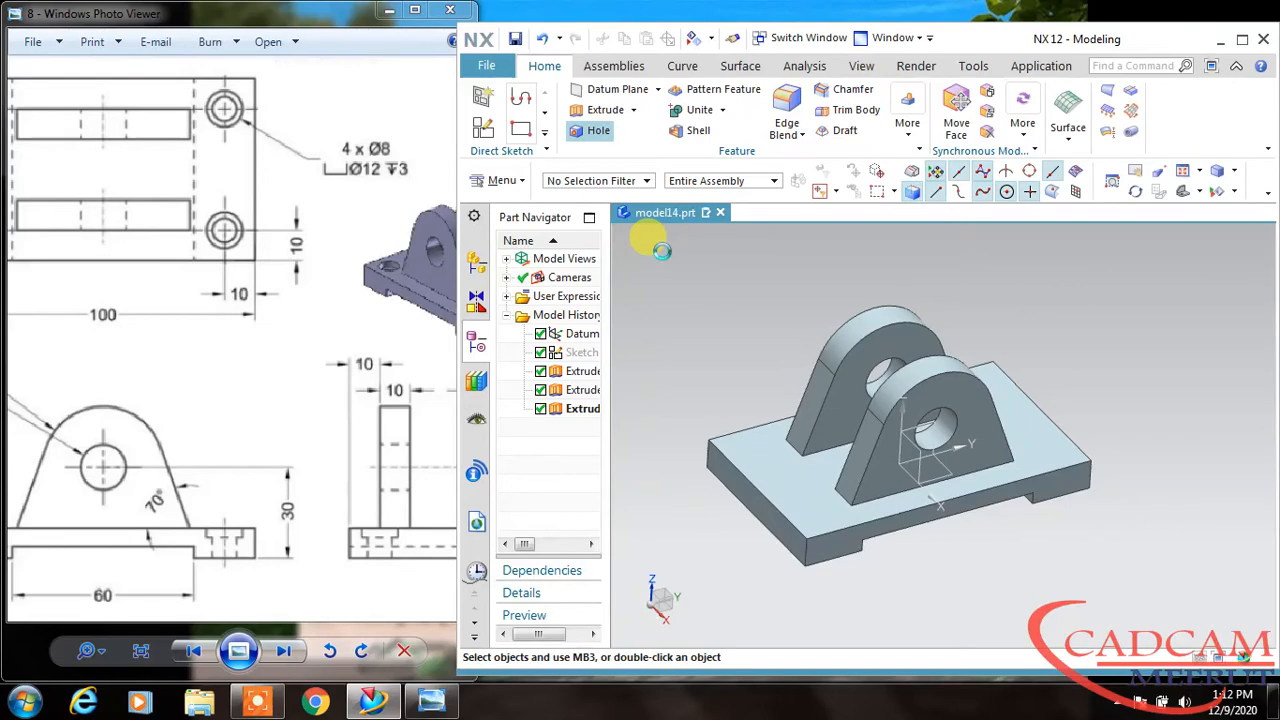
- Place a hole-locating sketch point on the base top face, 10 mm from the corner edges
left_click(596, 130)
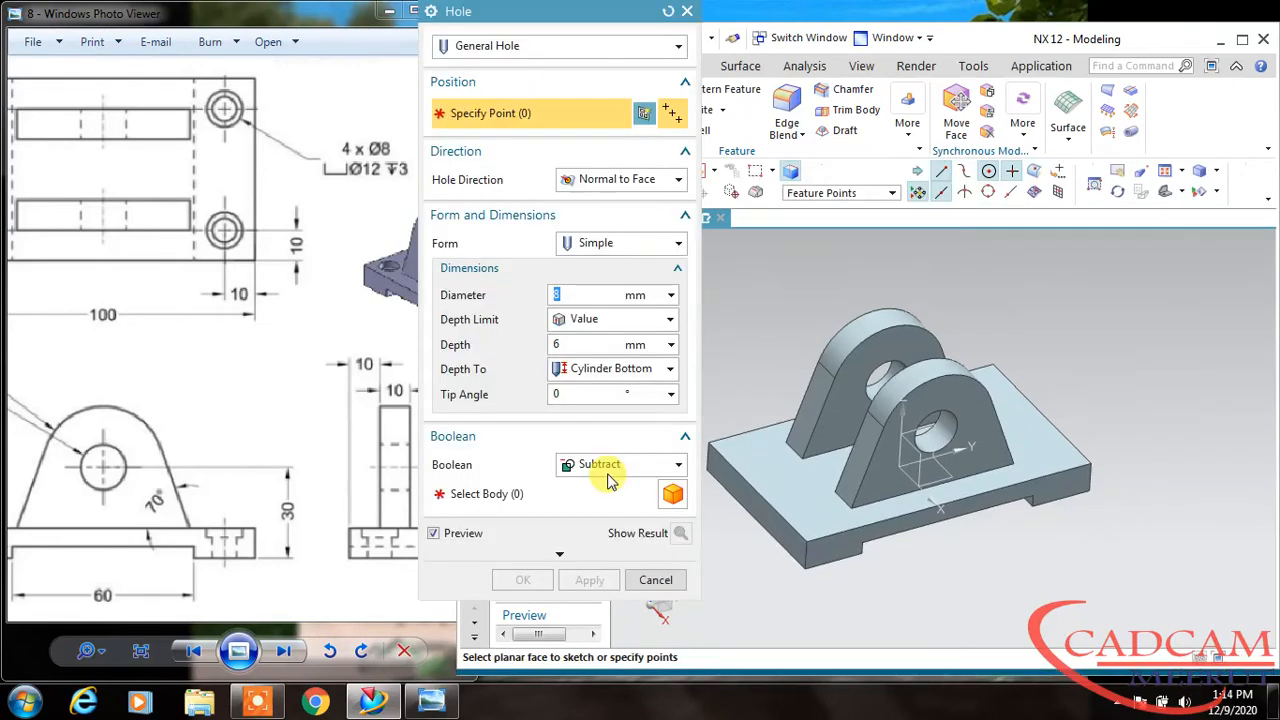
mouse_move(778, 448)
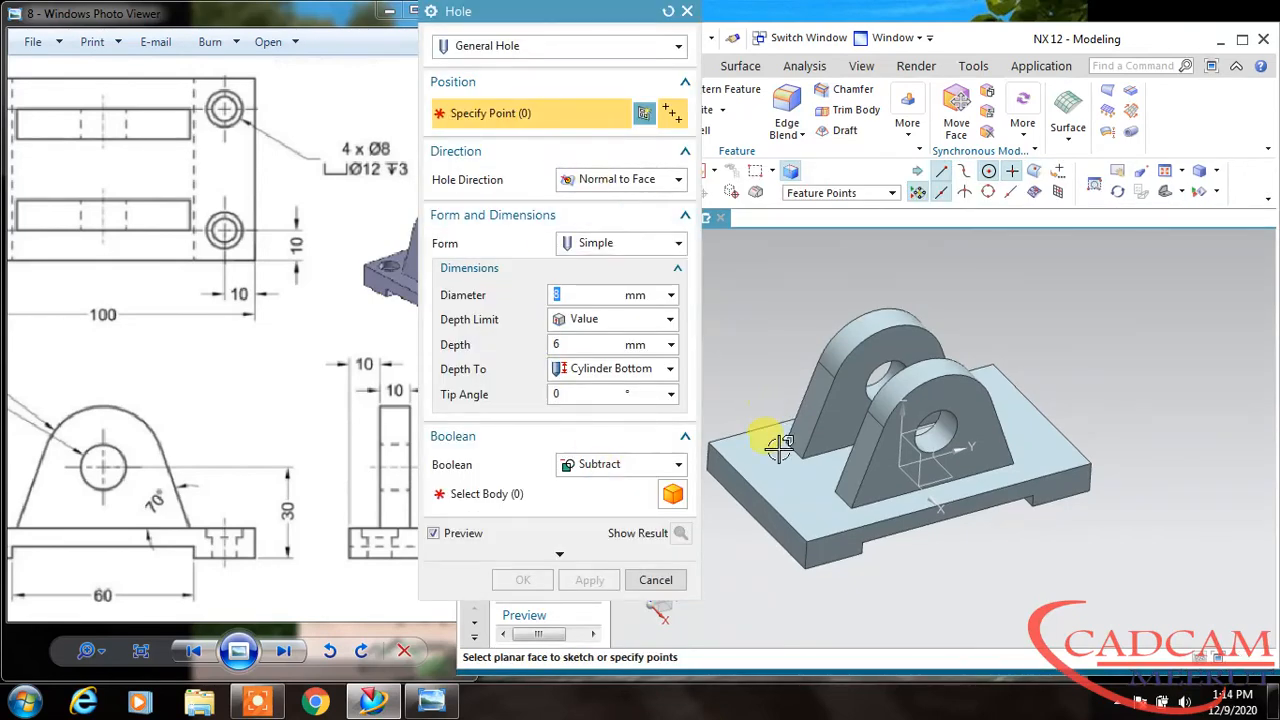
left_click(656, 580)
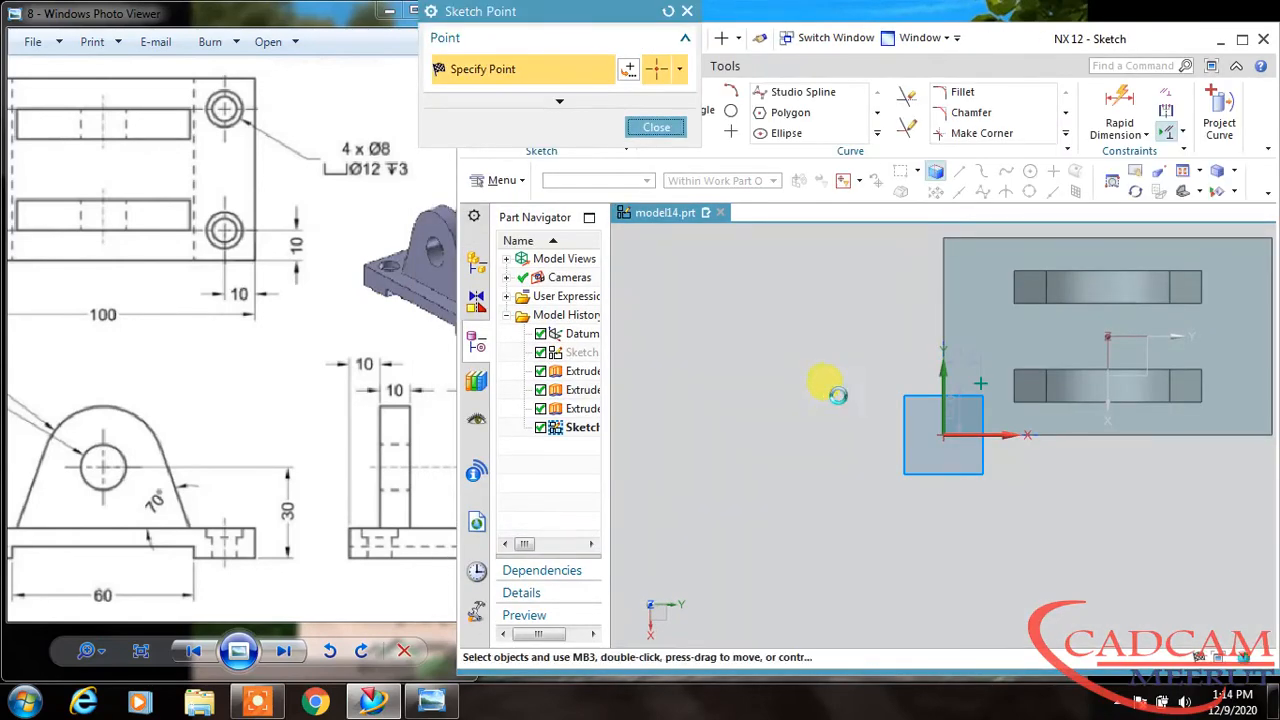
left_click(656, 128)
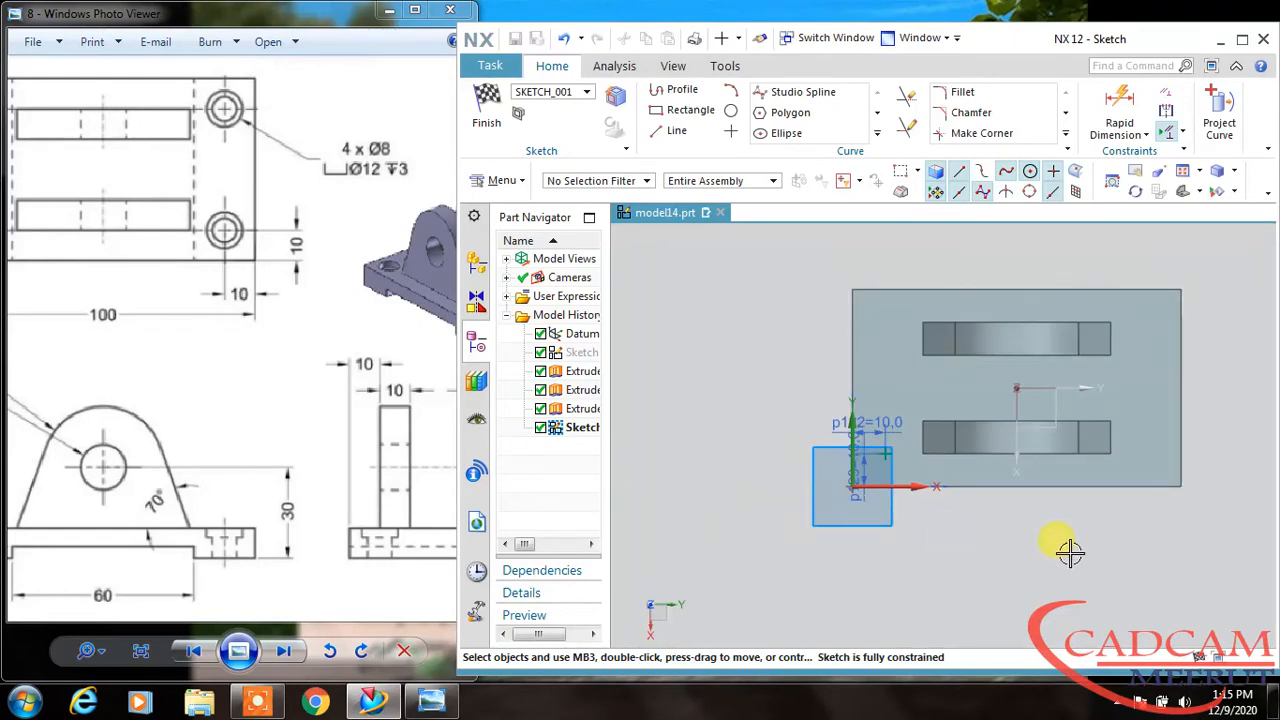
mouse_move(488, 110)
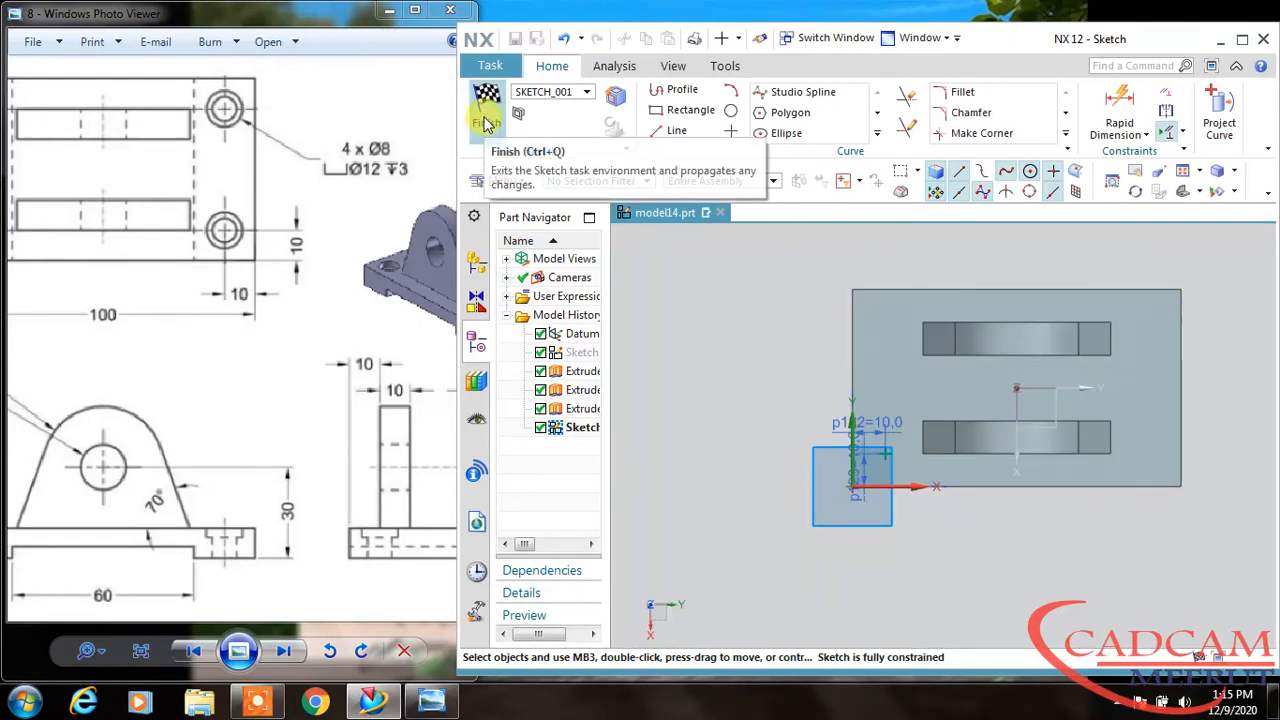
- Cut a counterbored corner hole: 8 mm diameter, 12 mm counterbore, 6 mm counterbore depth
left_click(488, 100)
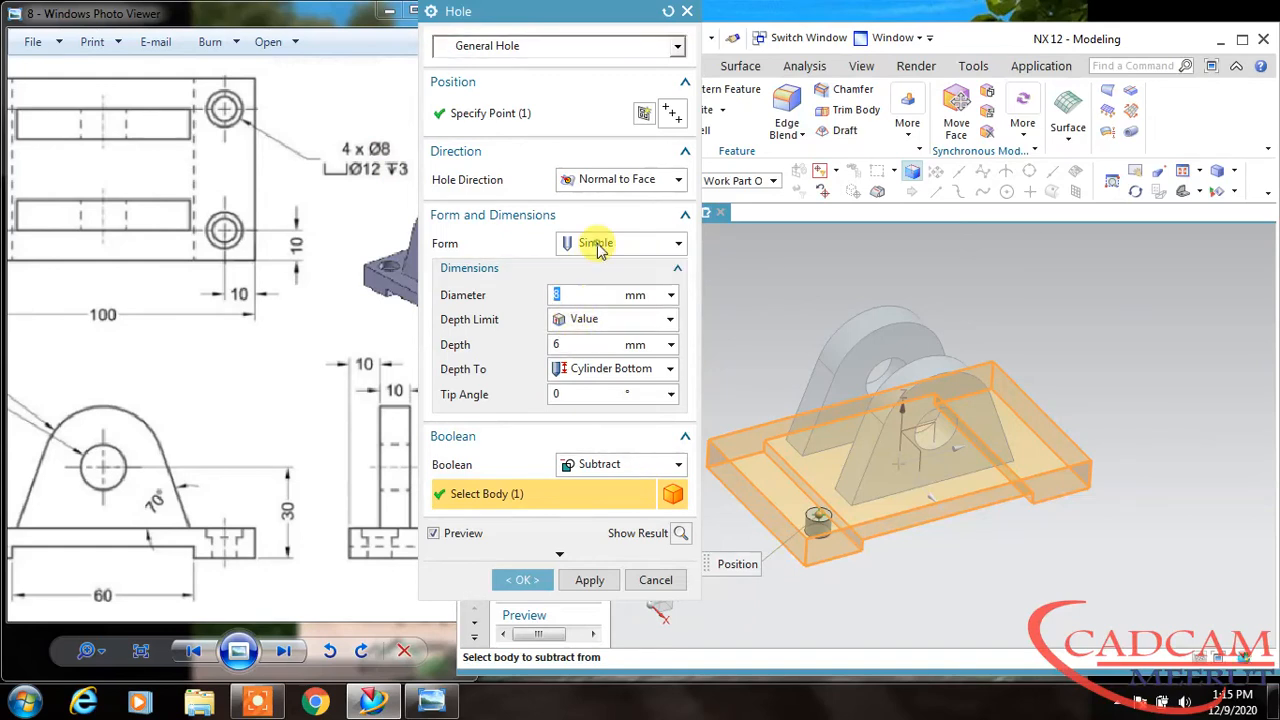
left_click(620, 244)
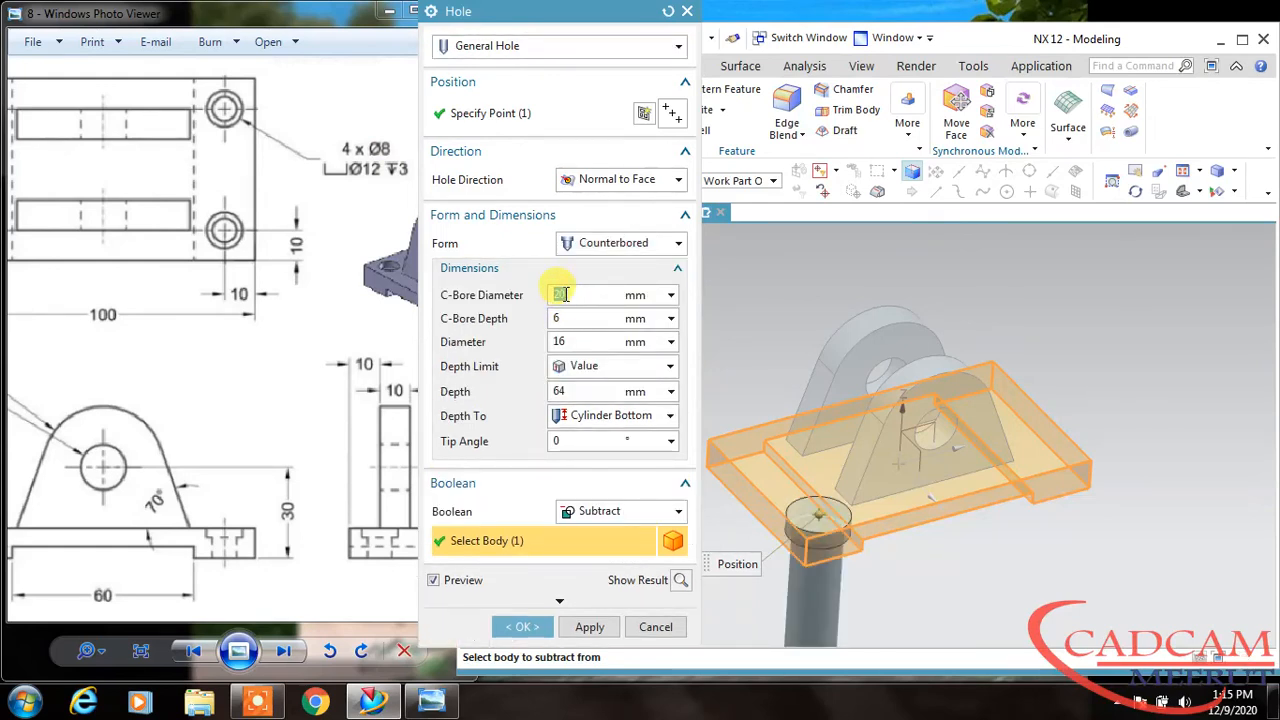
type("12")
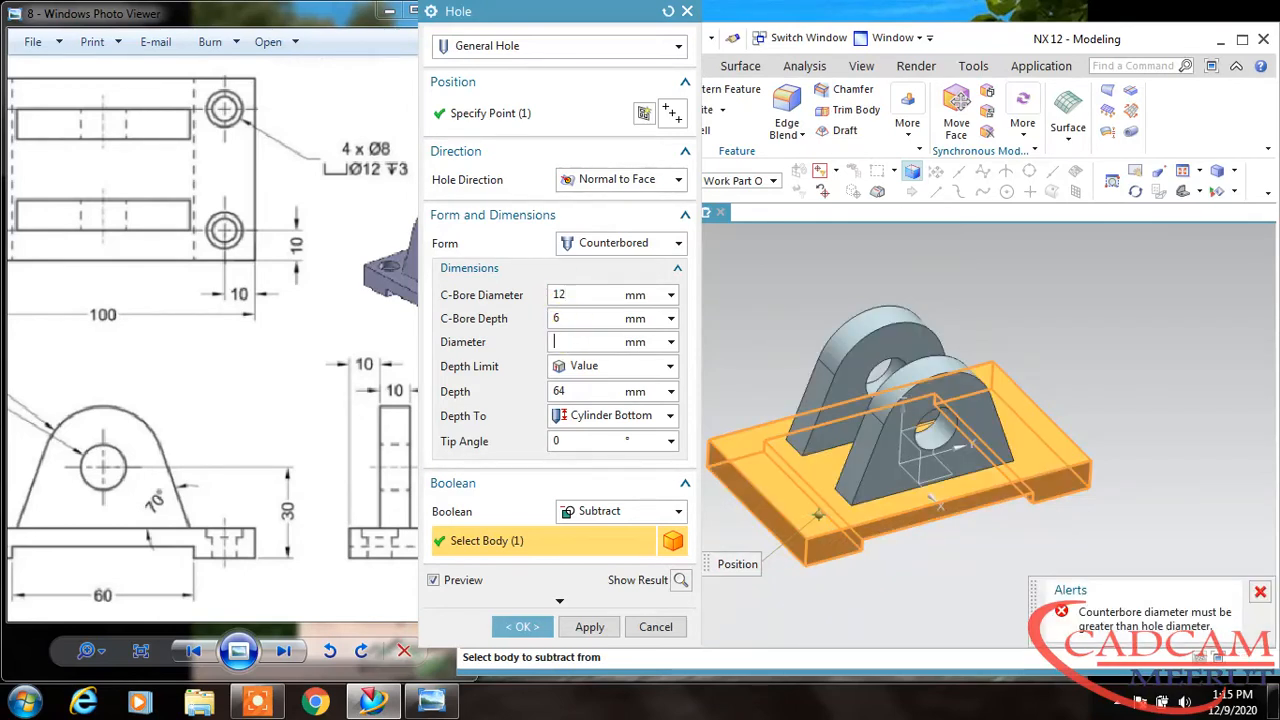
type("8")
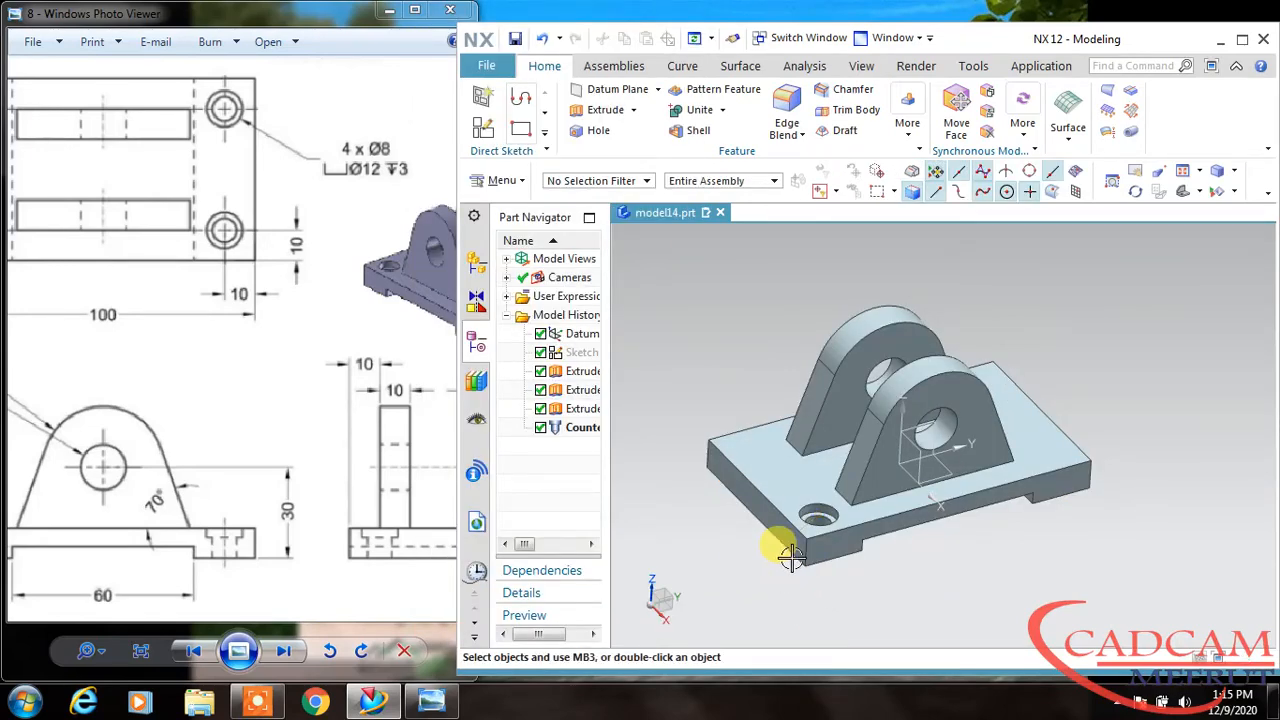
- Pattern the counterbored hole linearly, Direction 1 count 2 at pitch 80
left_click(818, 520)
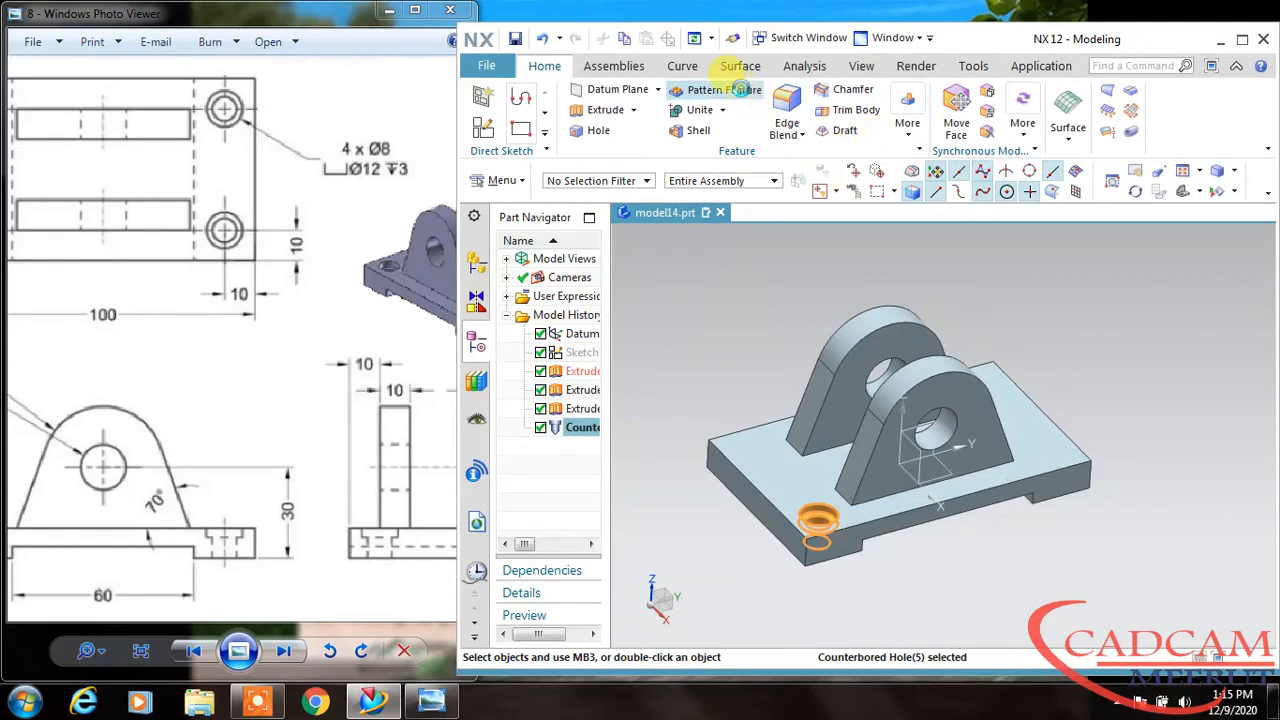
left_click(710, 90)
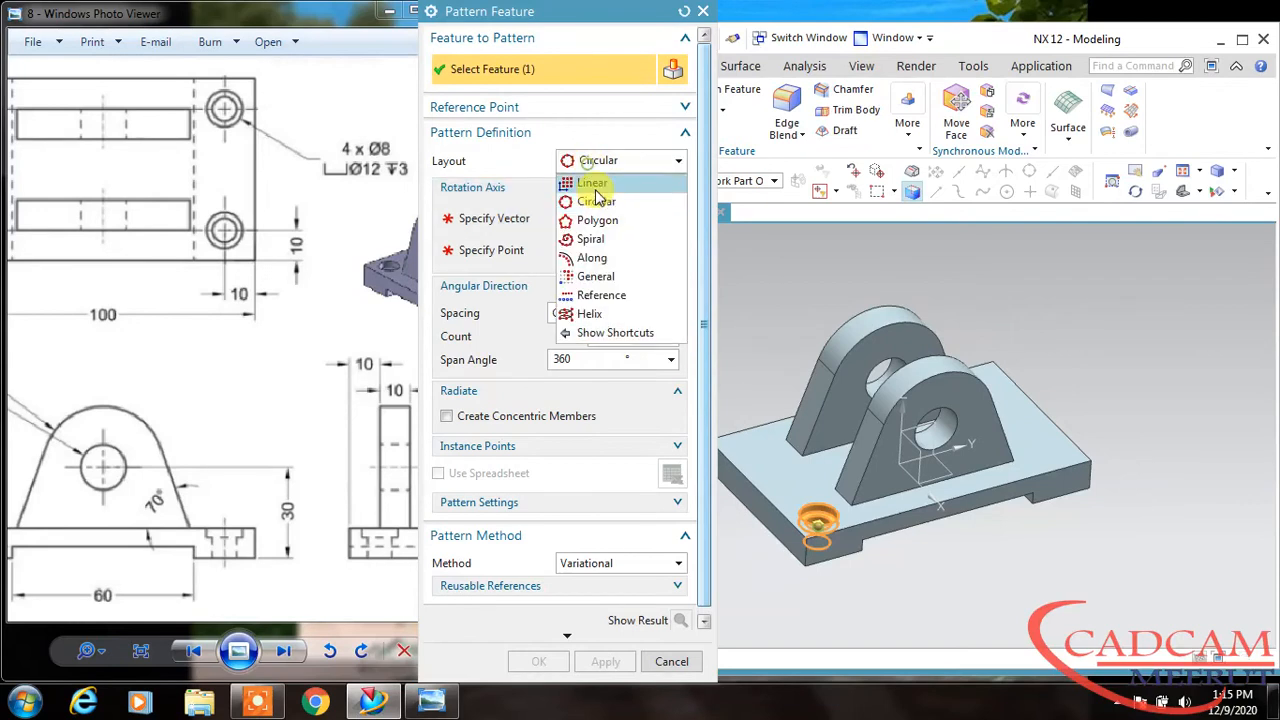
left_click(592, 182)
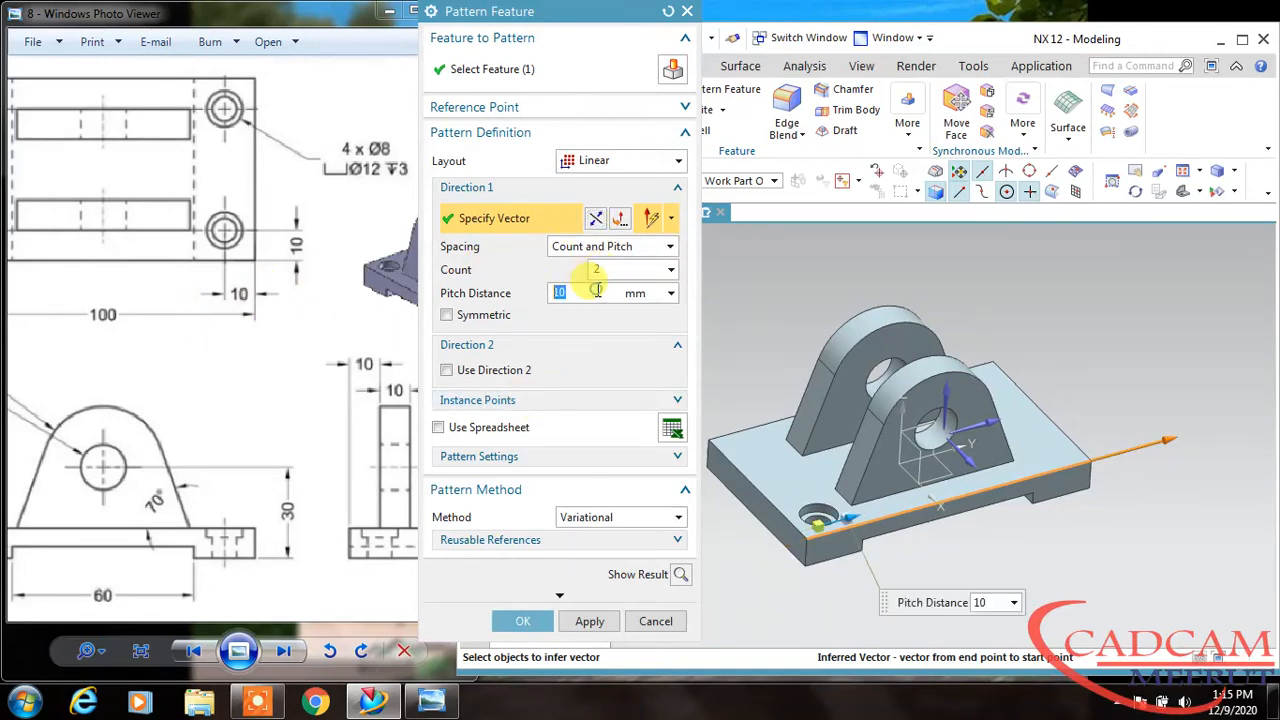
type("80")
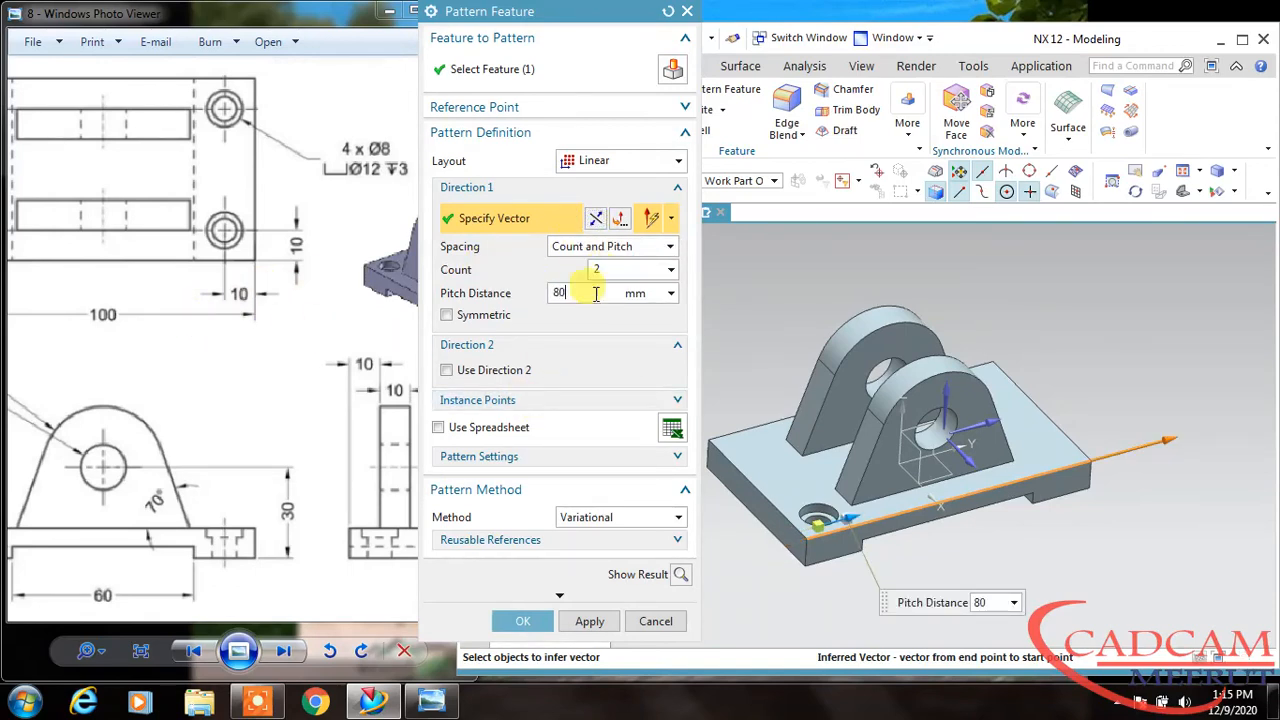
- Add Direction 2 along the base, count 2 at pitch 40, giving four corner holes
left_click(448, 370)
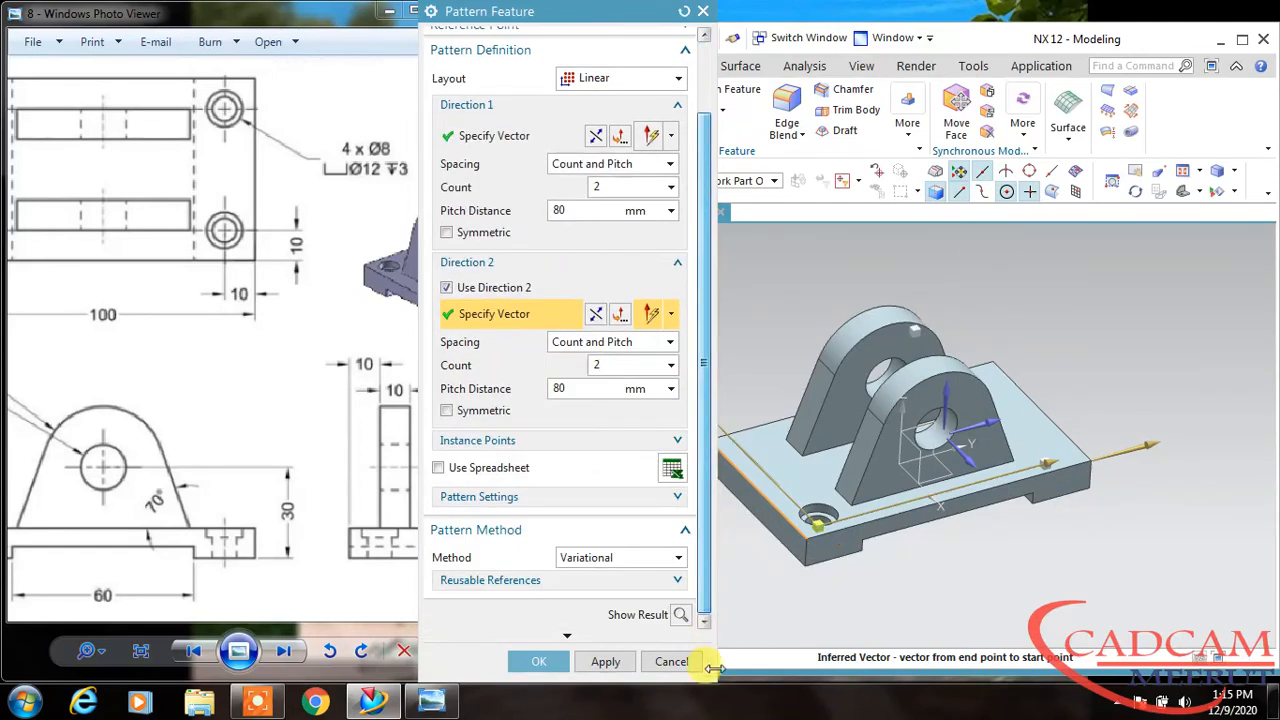
left_click(680, 614)
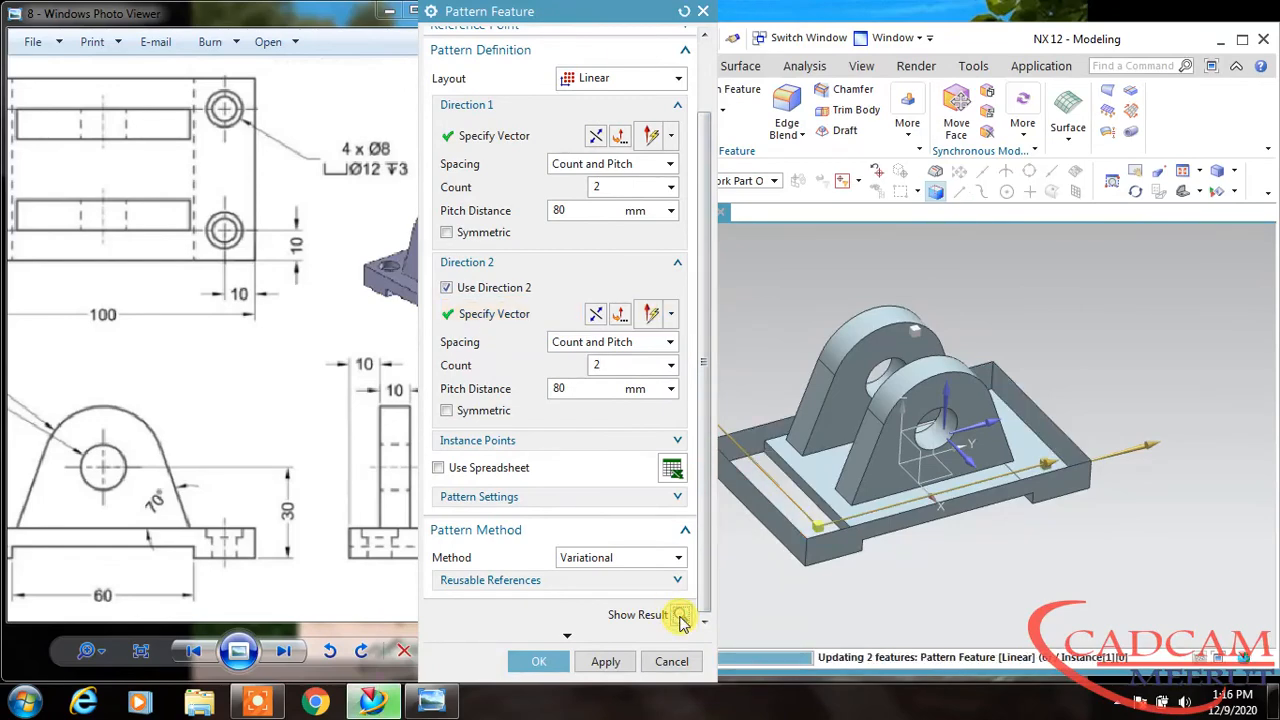
left_click(680, 614)
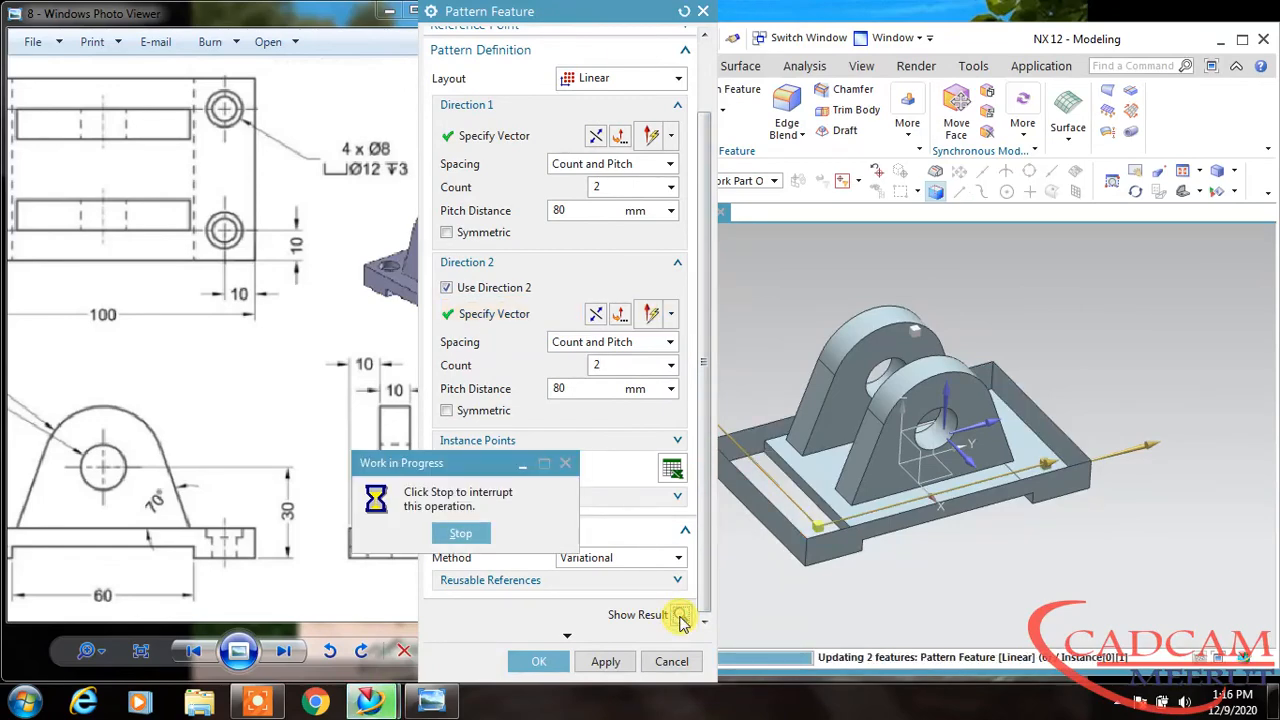
left_click(680, 614)
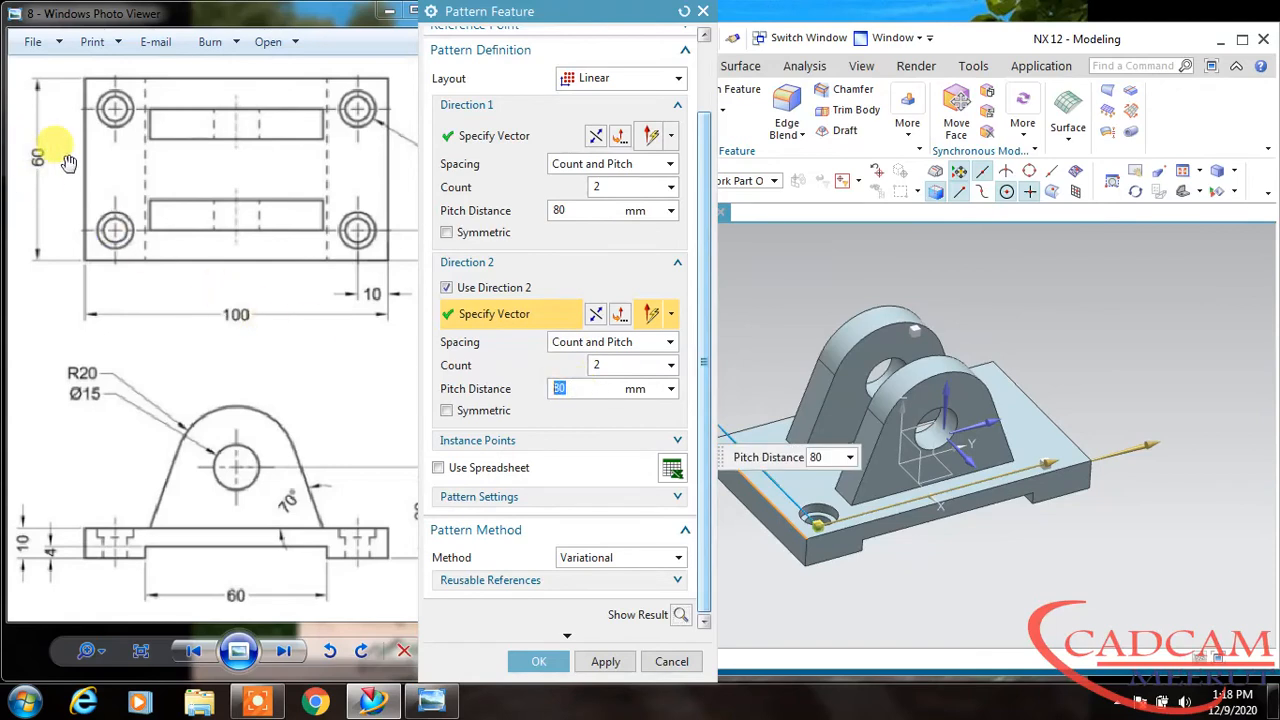
type("40")
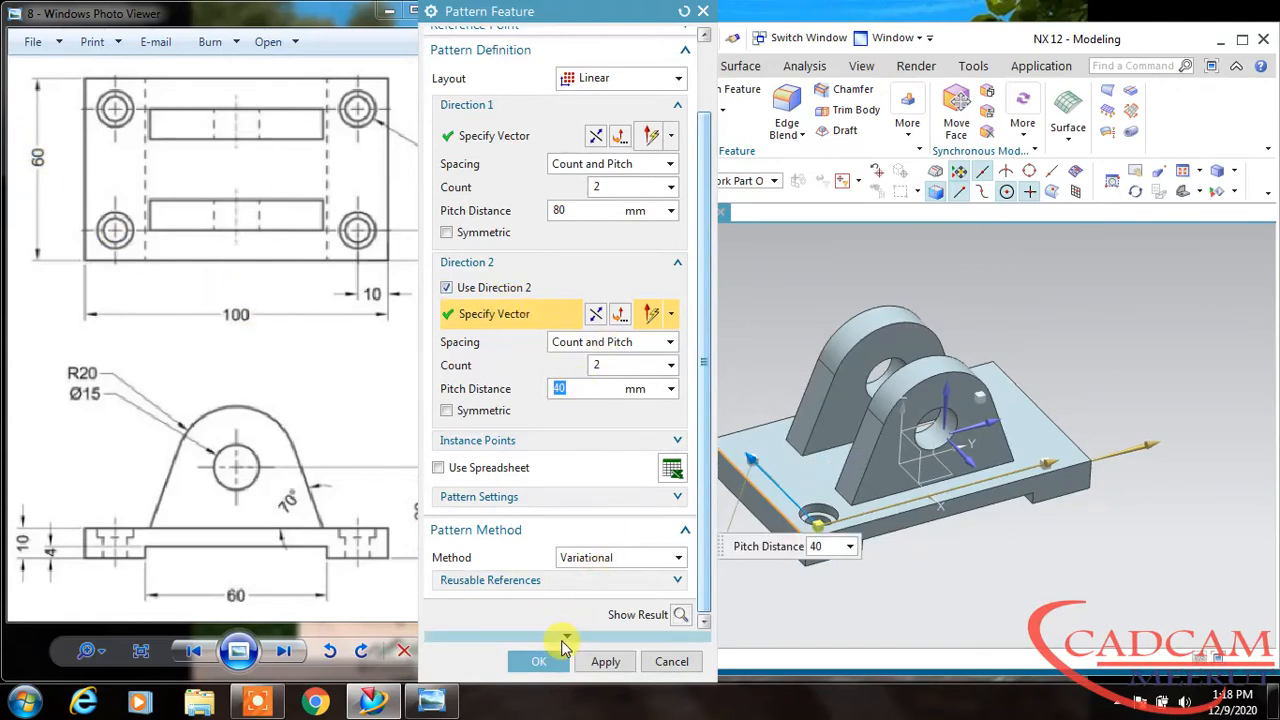
left_click(538, 660)
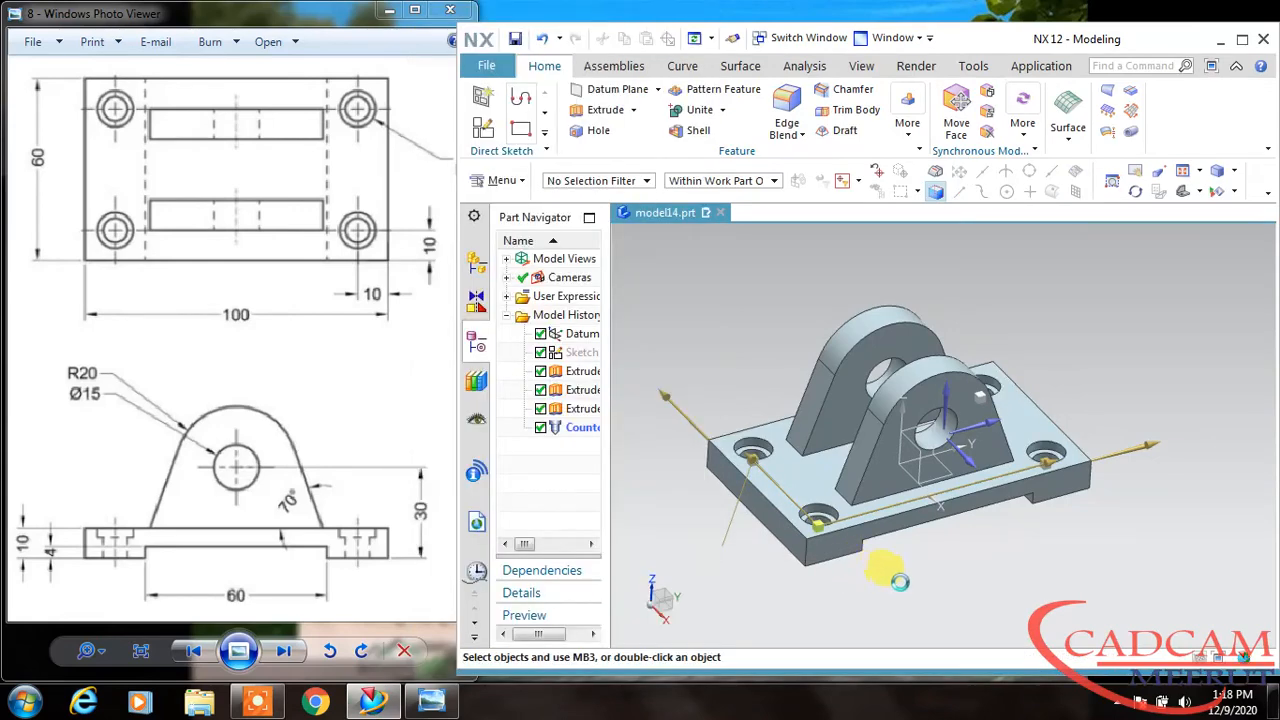
- Orbit the bracket to view its underside, then return to a top isometric view
left_click_drag(896, 576, 964, 536)
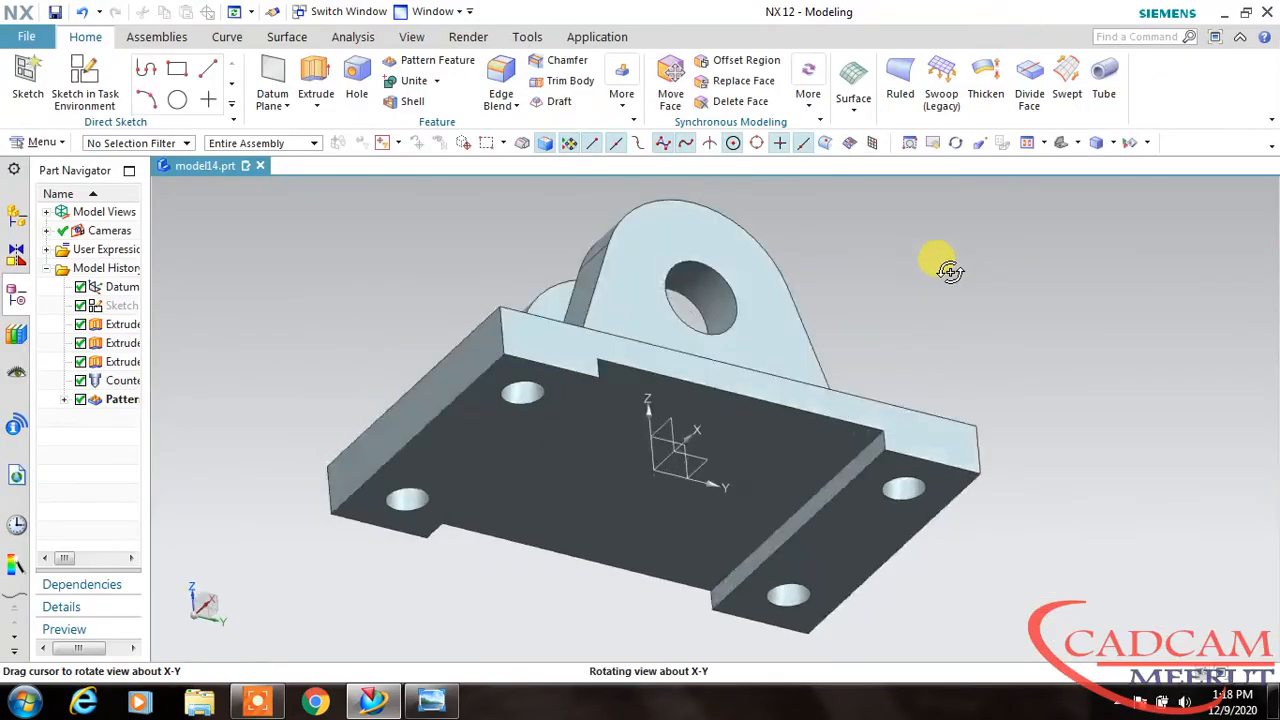
left_click_drag(938, 264, 938, 310)
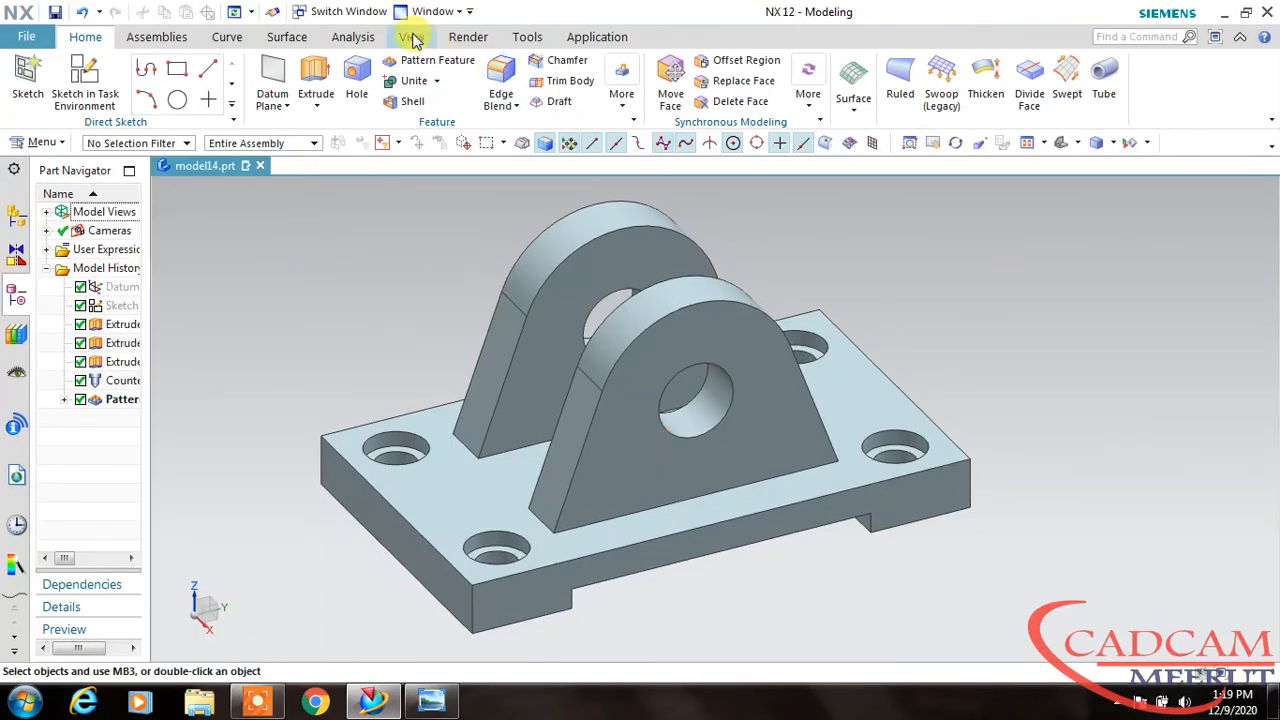
- Turn on True Shading and apply the gold global material to the bracket
left_click(412, 36)
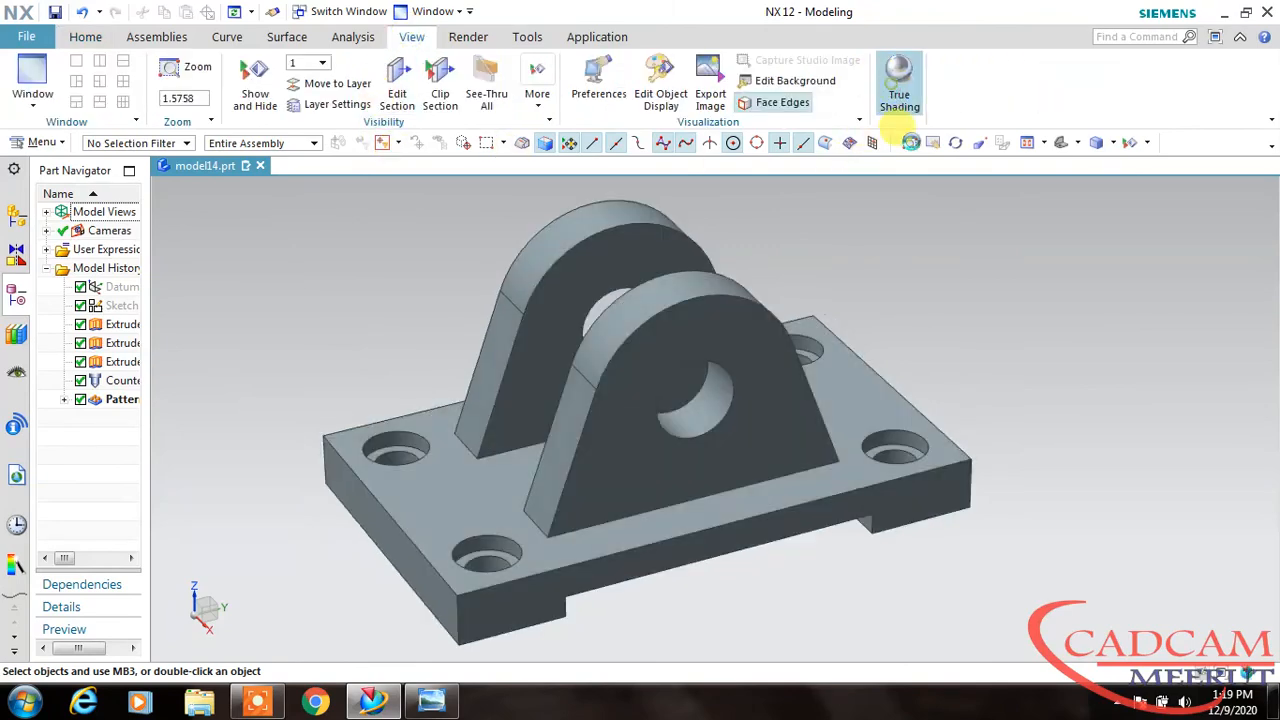
left_click(898, 80)
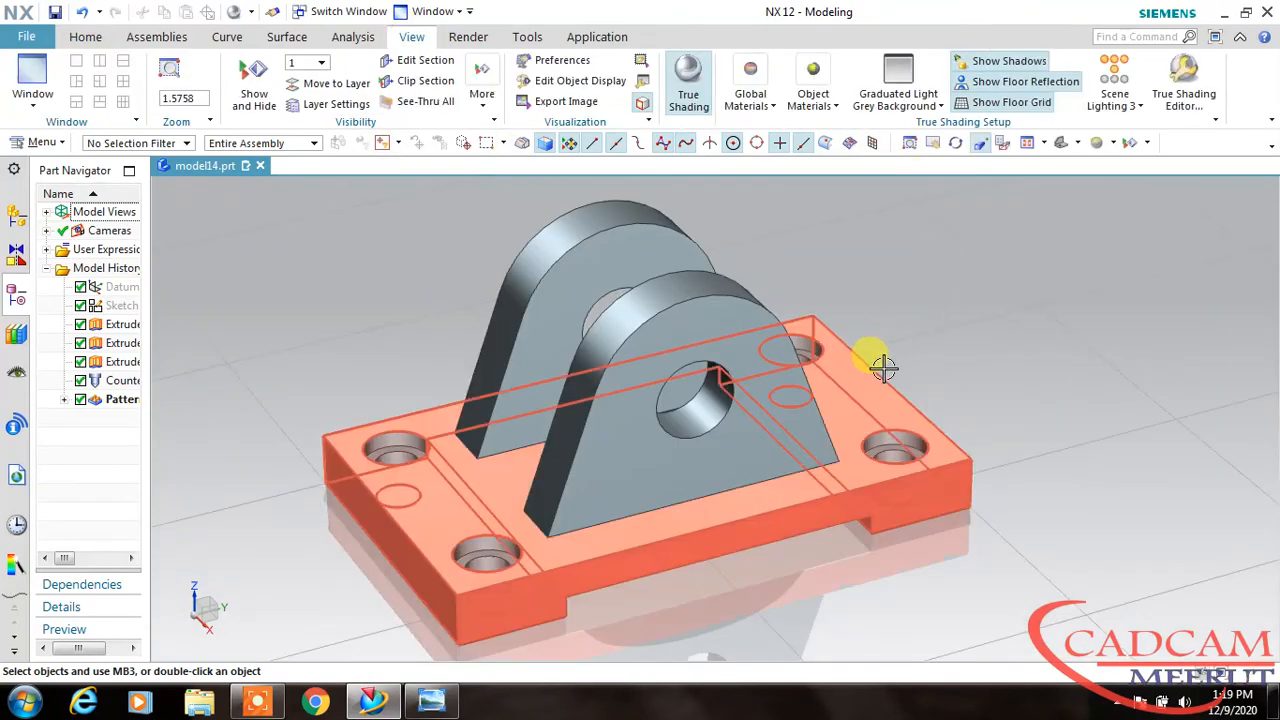
left_click(748, 80)
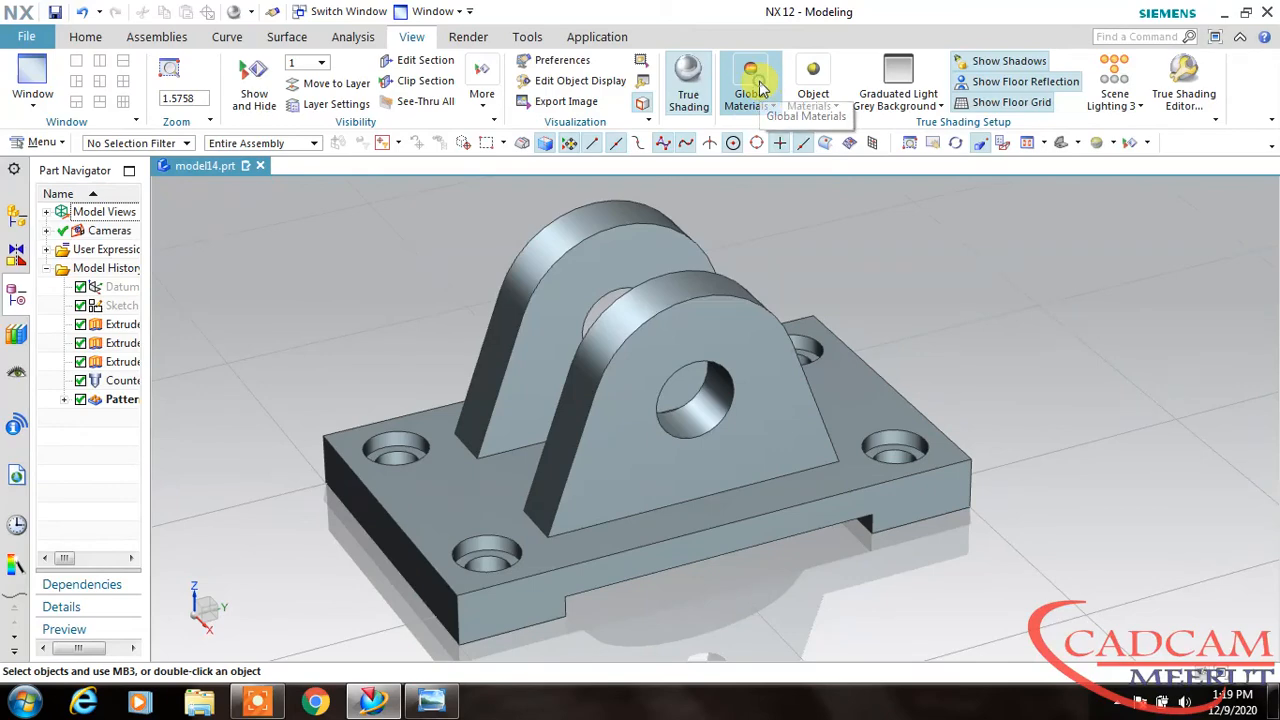
left_click(750, 80)
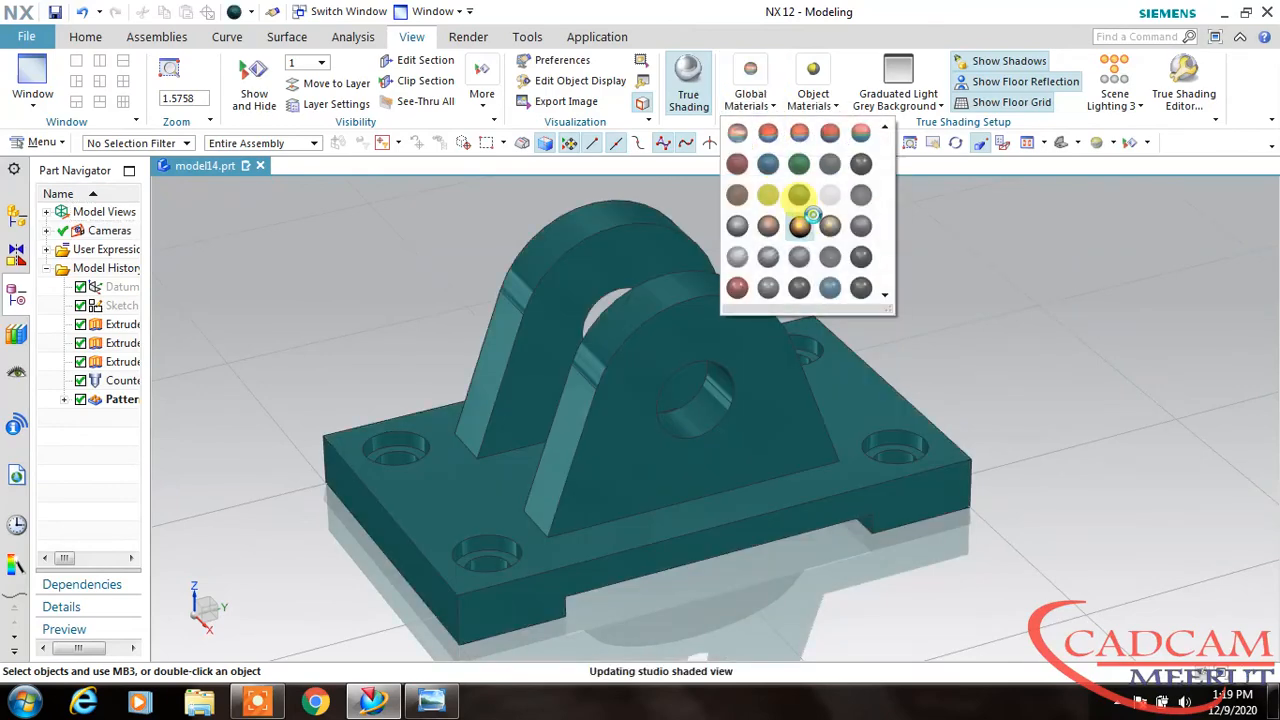
left_click(800, 226)
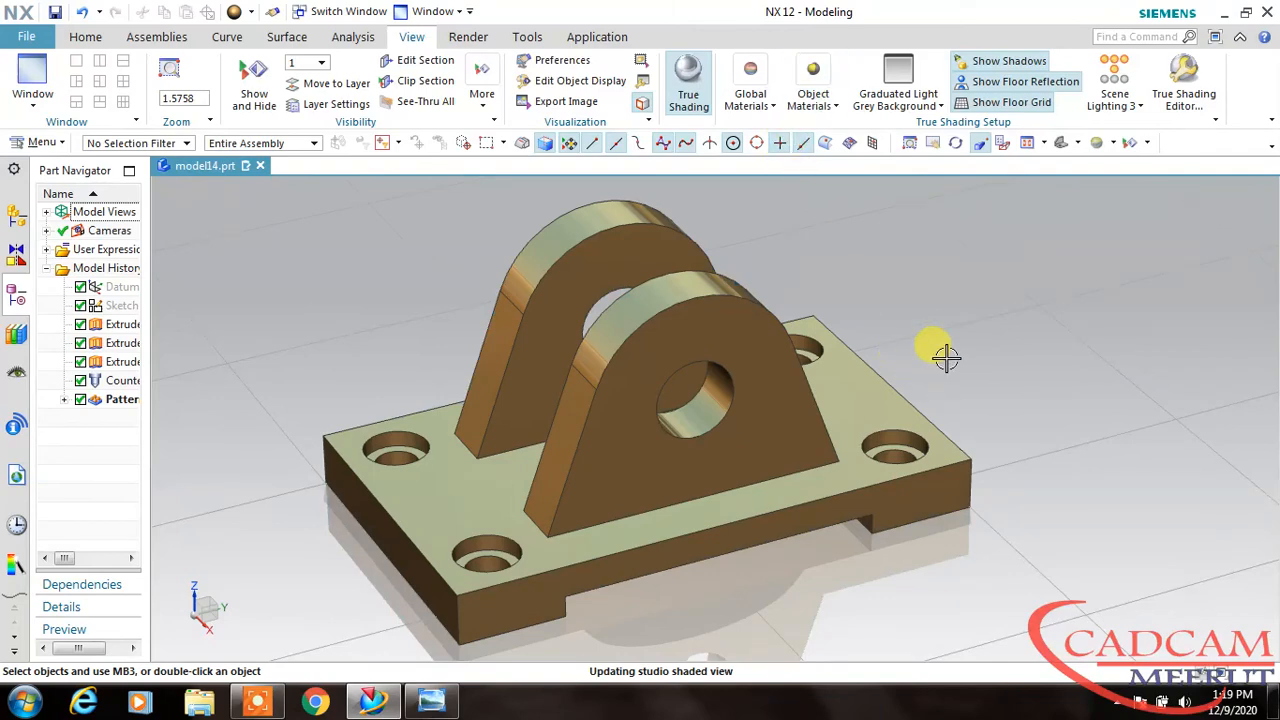
left_click_drag(944, 358, 1036, 238)
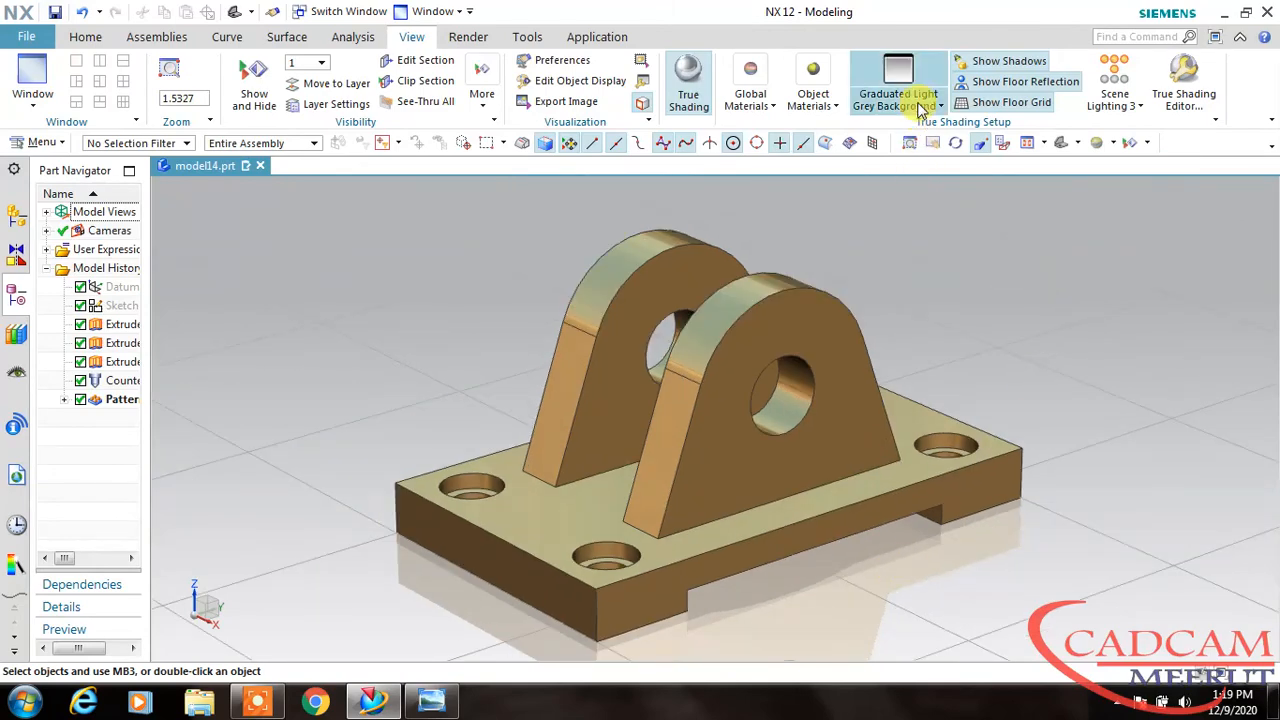
- Try a light True Shading background, then settle on Dark Background behind the gold bracket
left_click(896, 80)
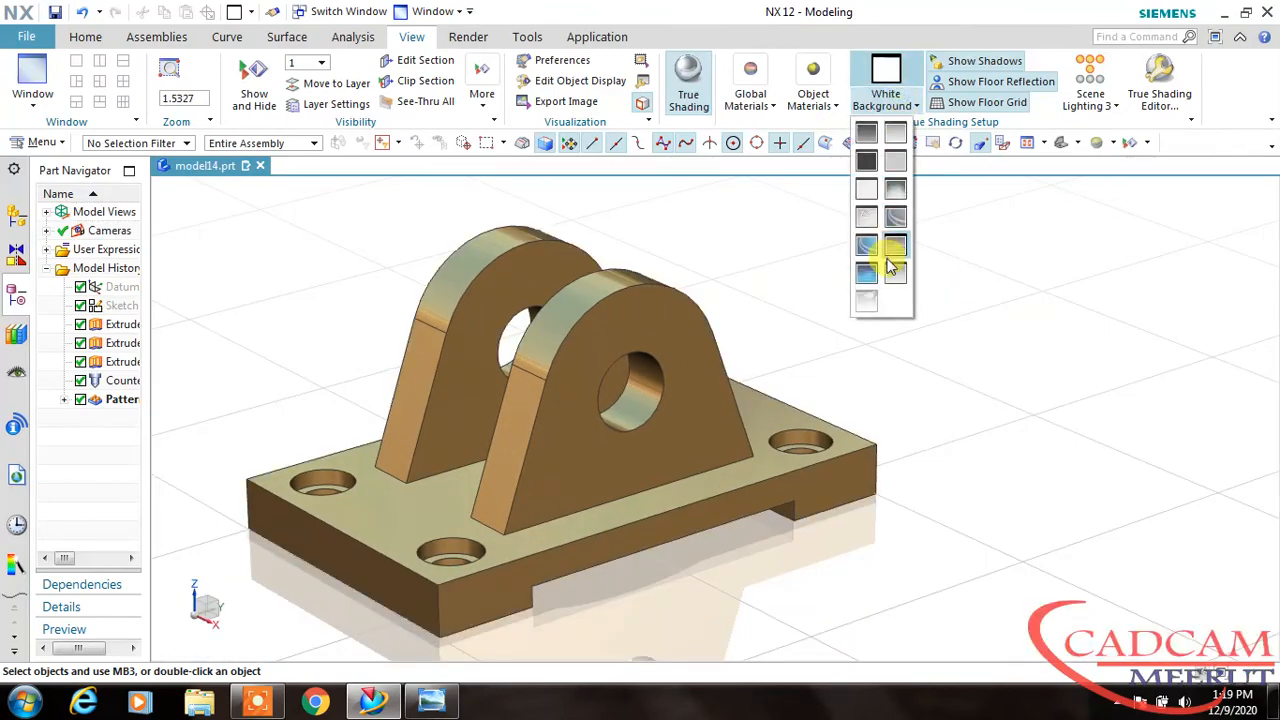
left_click(896, 248)
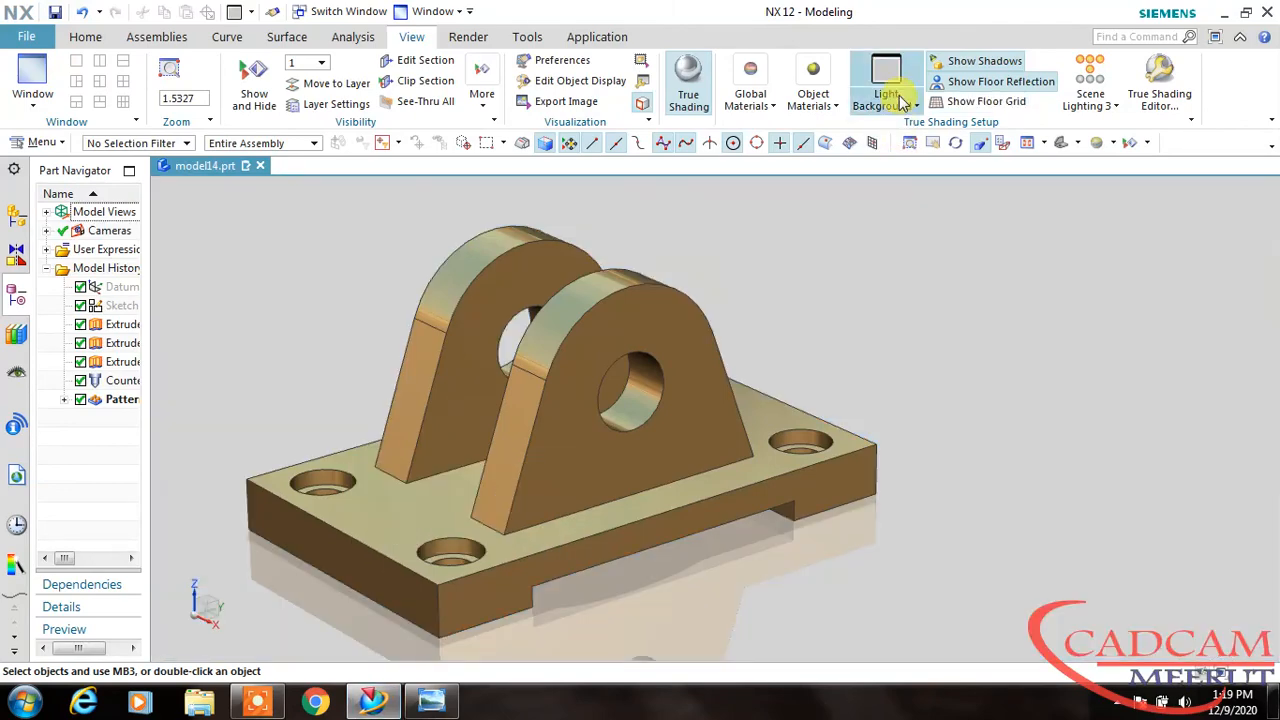
left_click(888, 82)
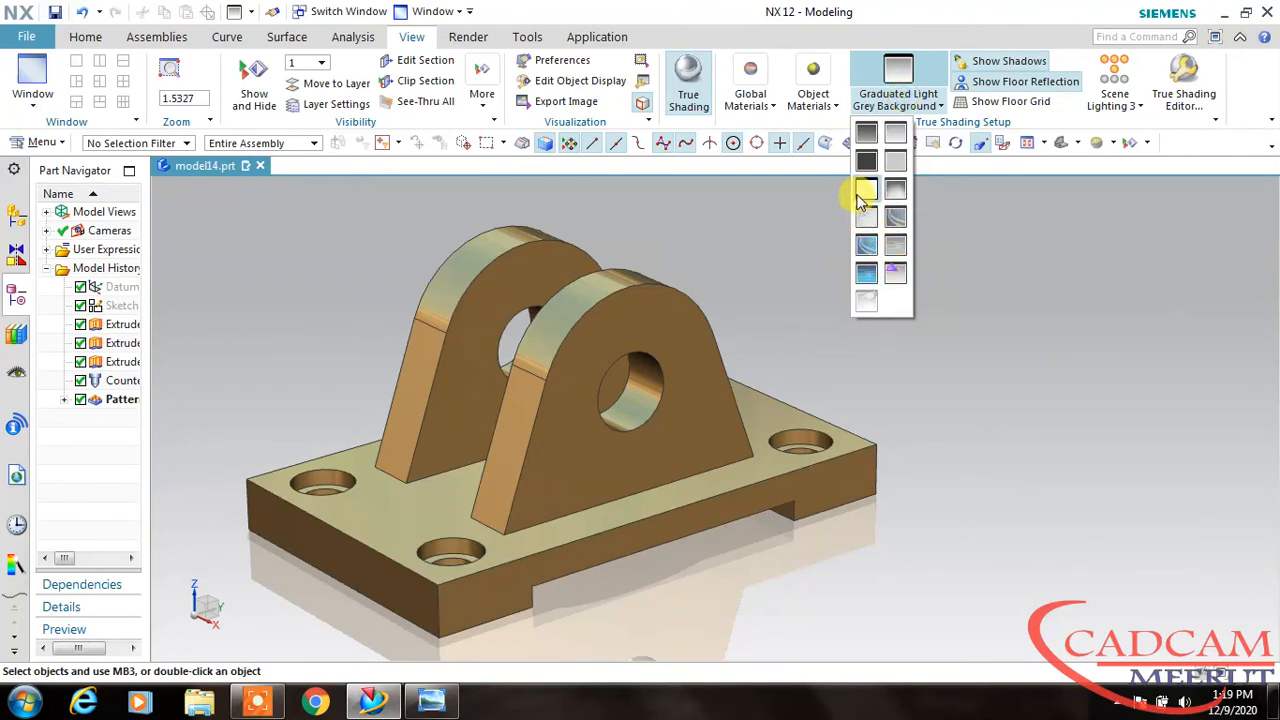
left_click(866, 160)
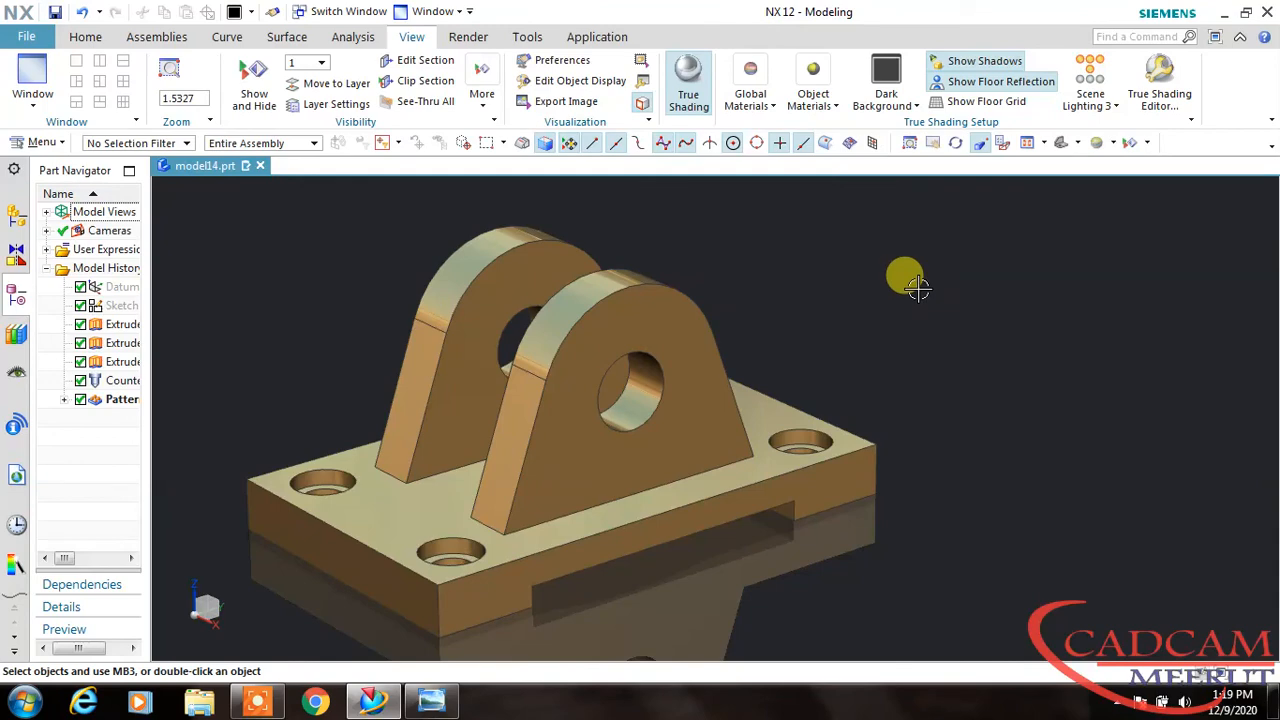
left_click_drag(904, 278, 944, 312)
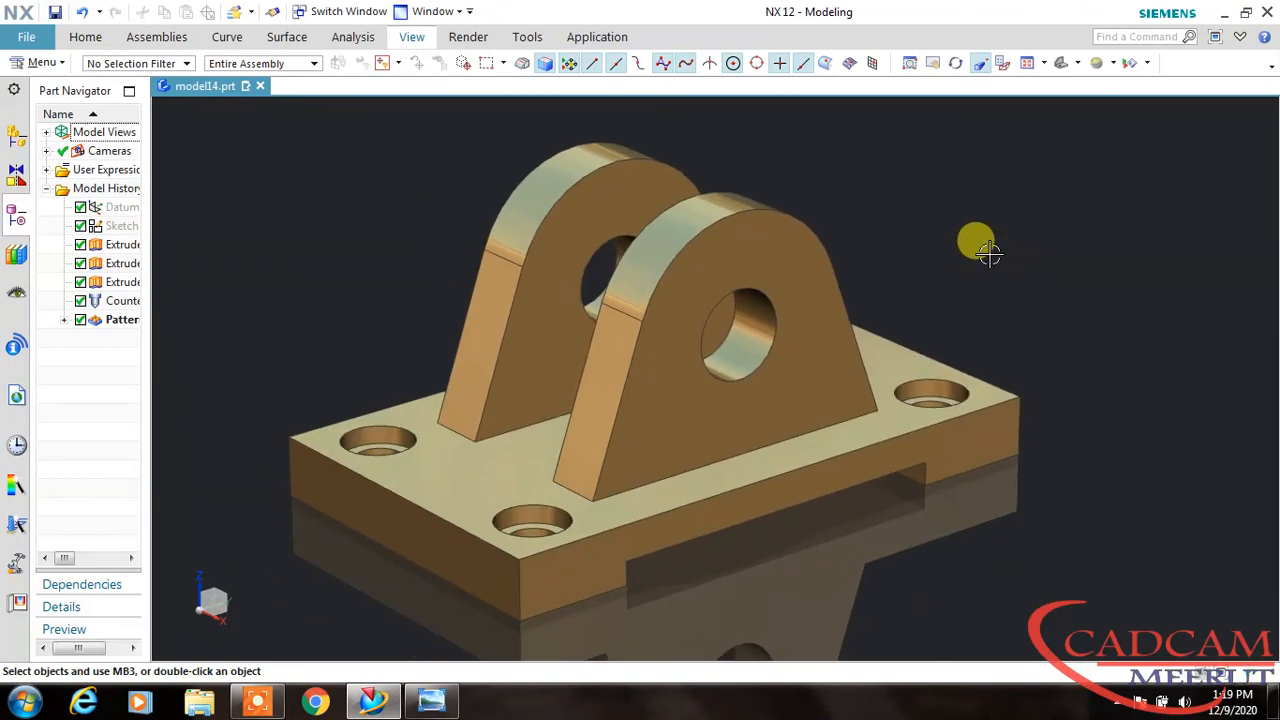
mouse_move(976, 240)
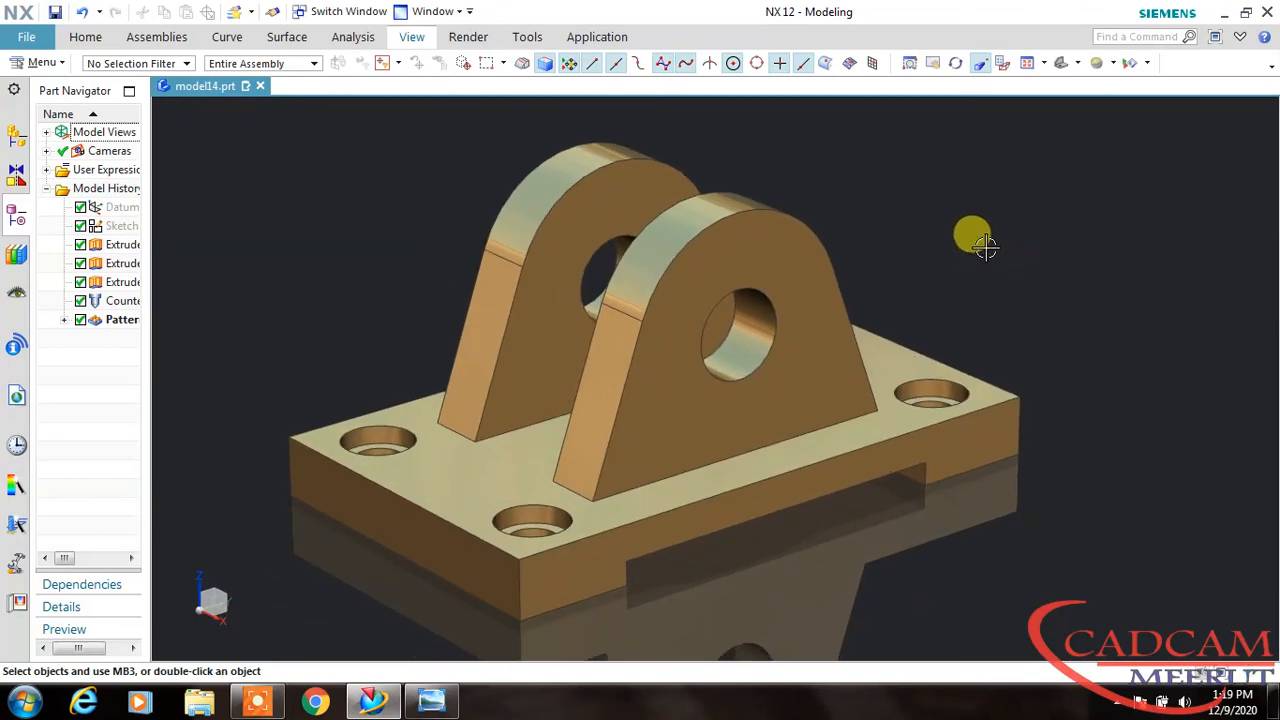